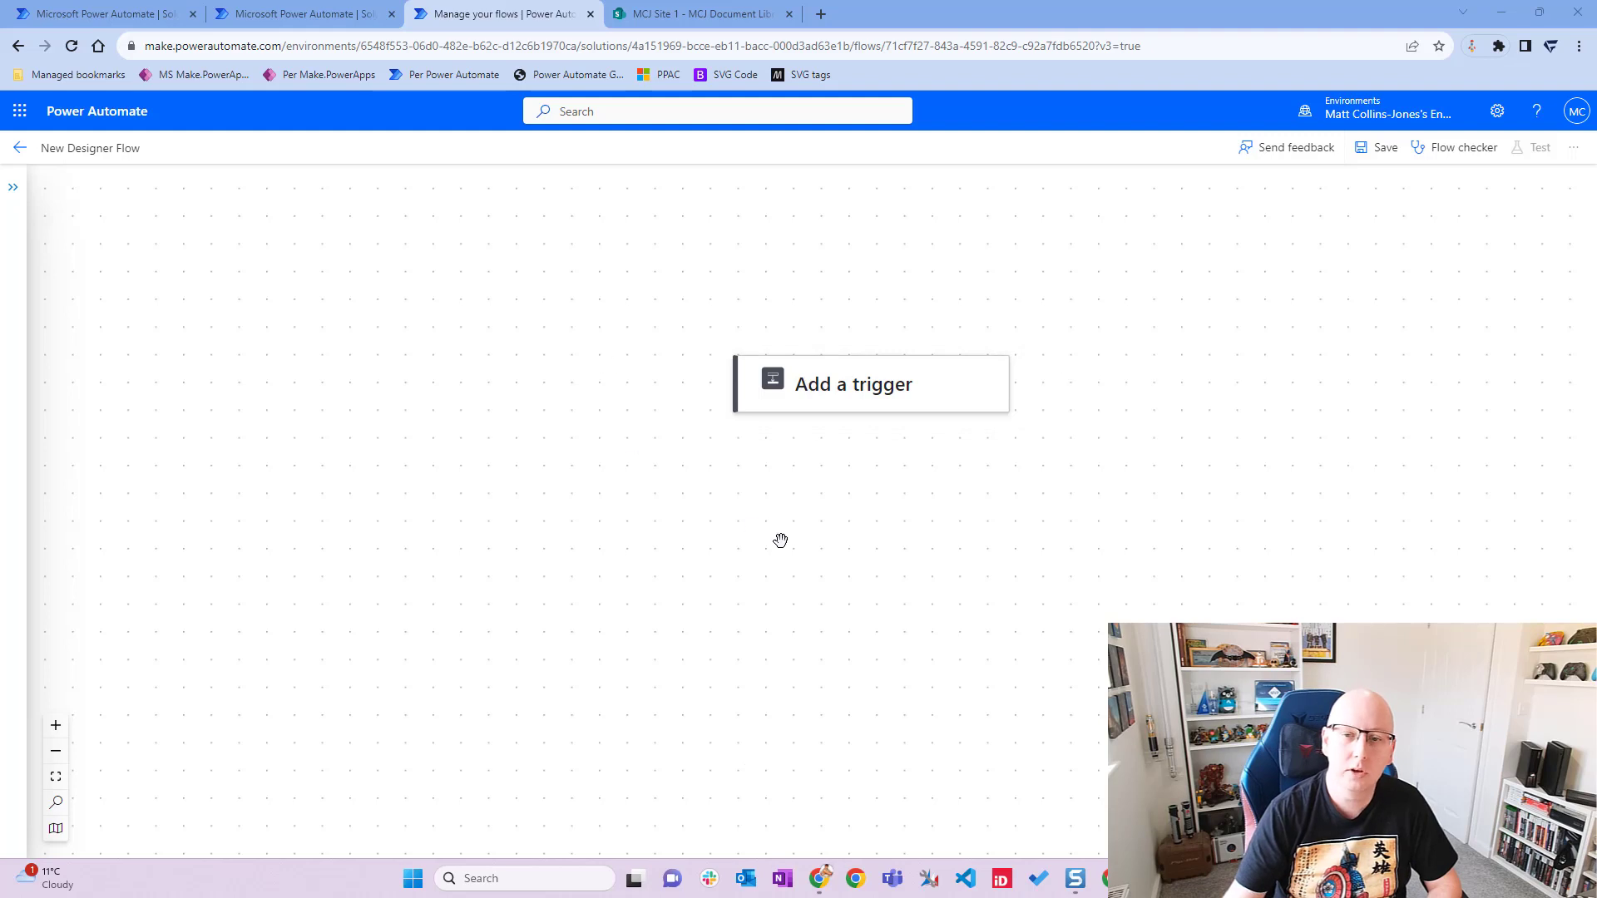
mouse_move(788, 401)
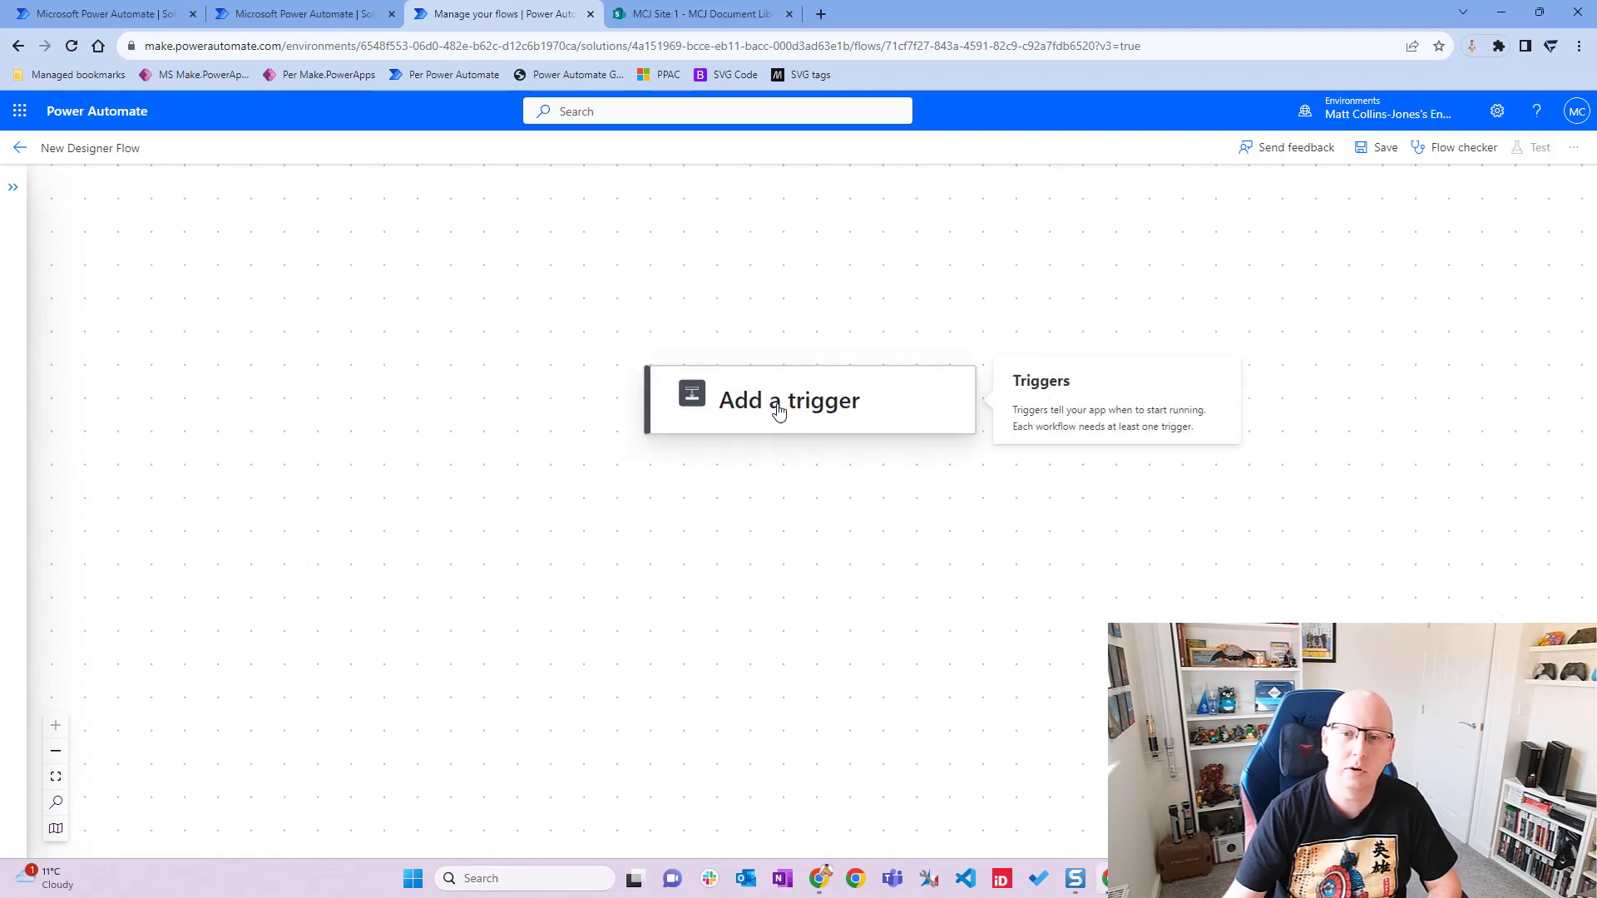
Search the trigger list for SharePoint and expand all its triggers
click(788, 400)
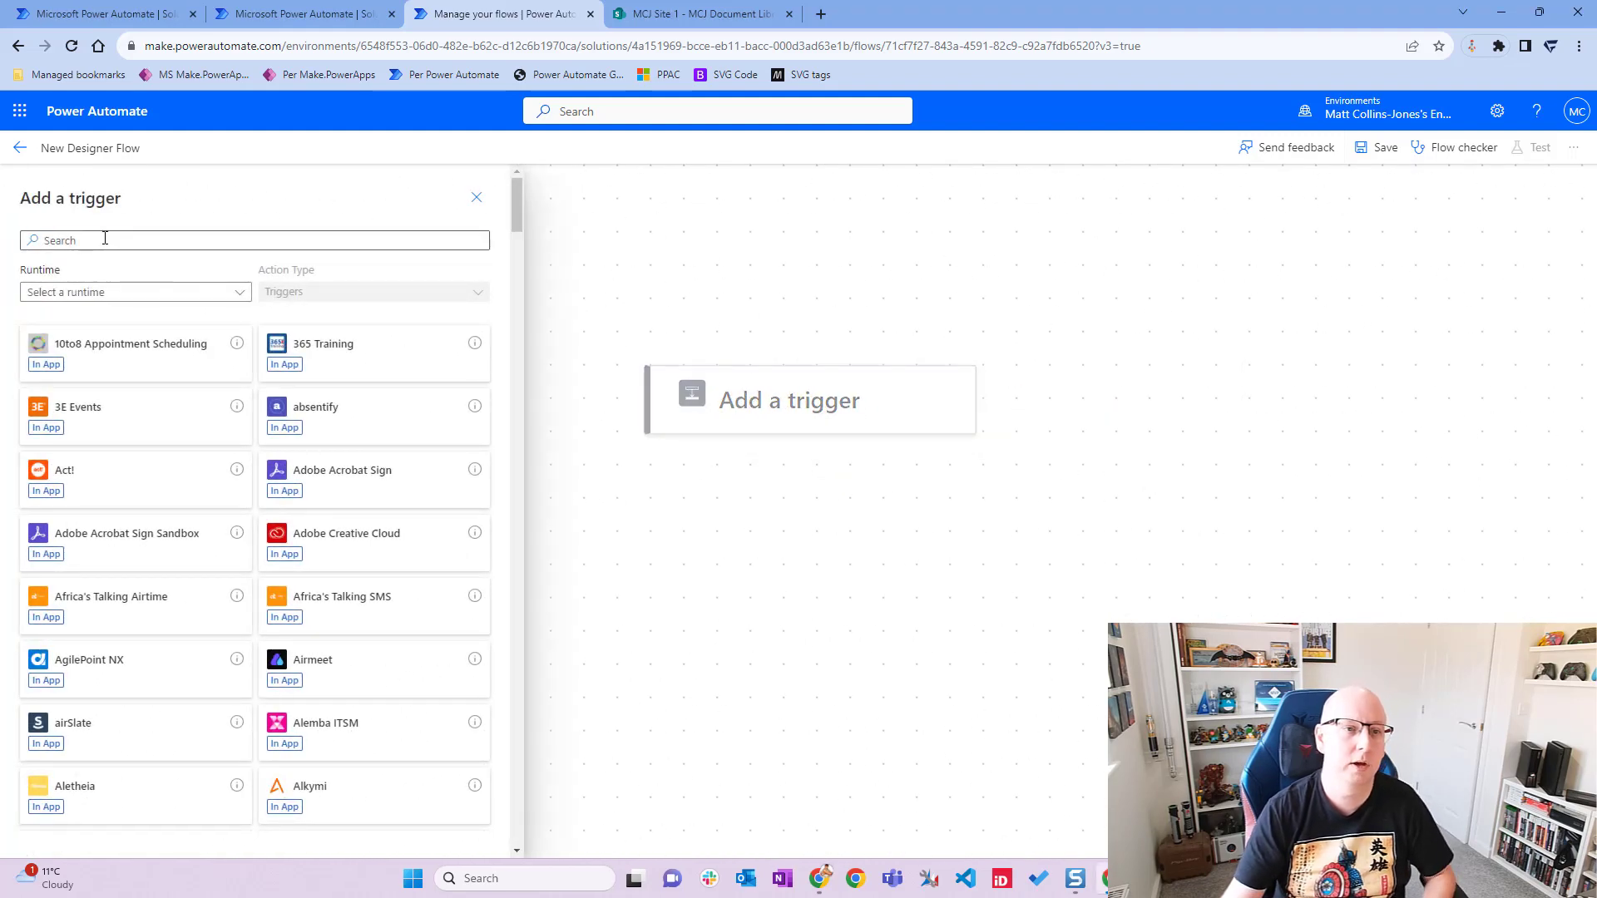
text(SharePoint)
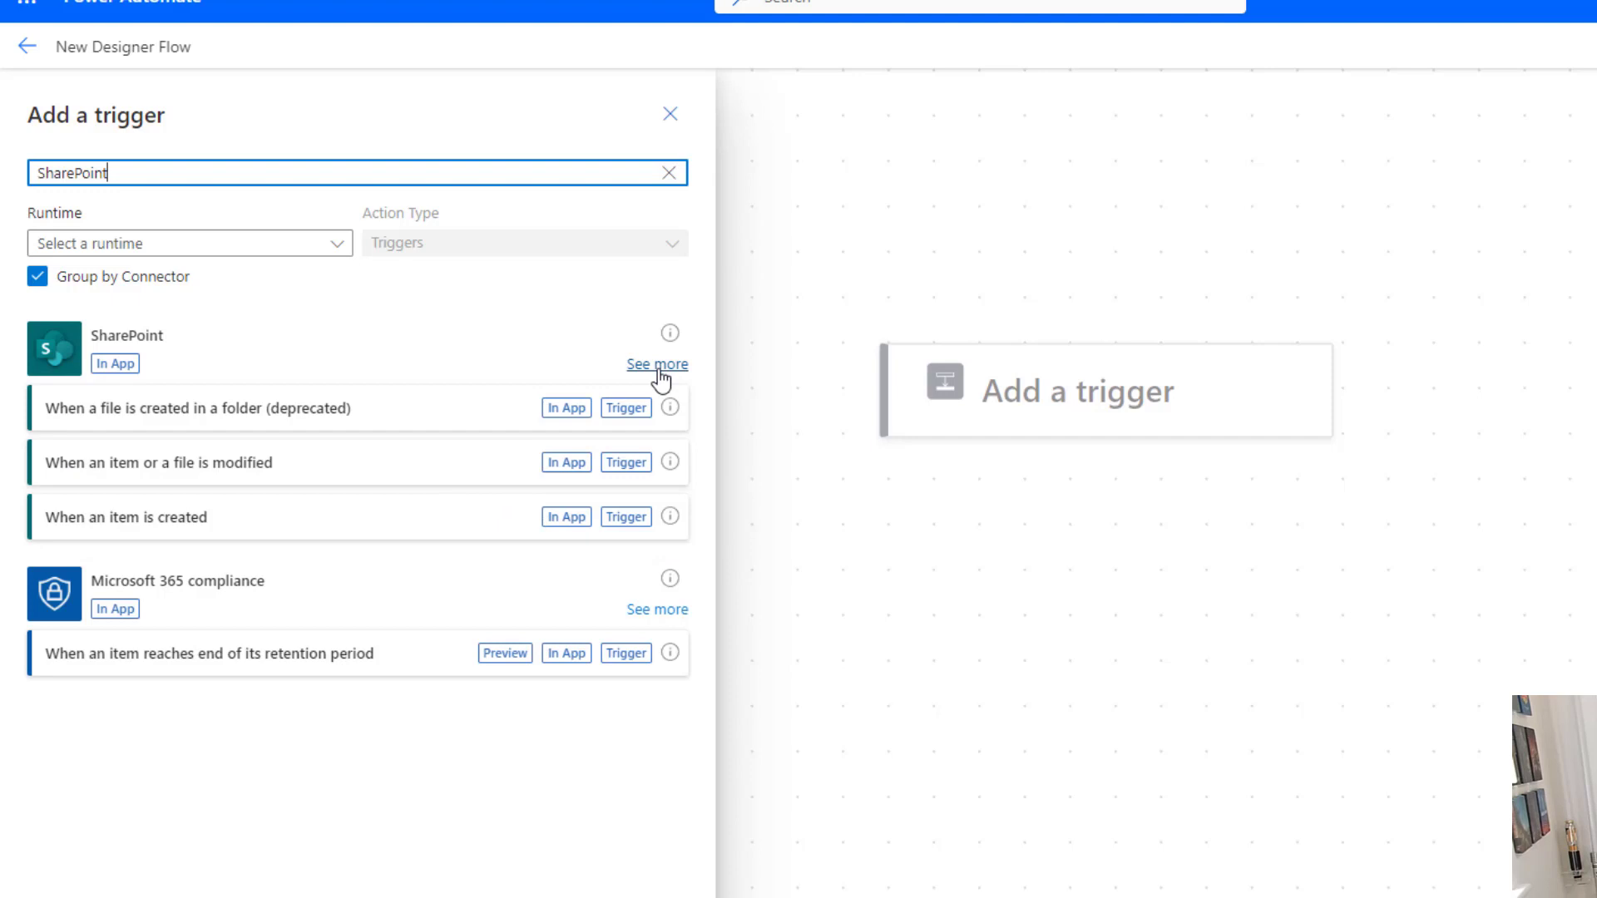
click(656, 364)
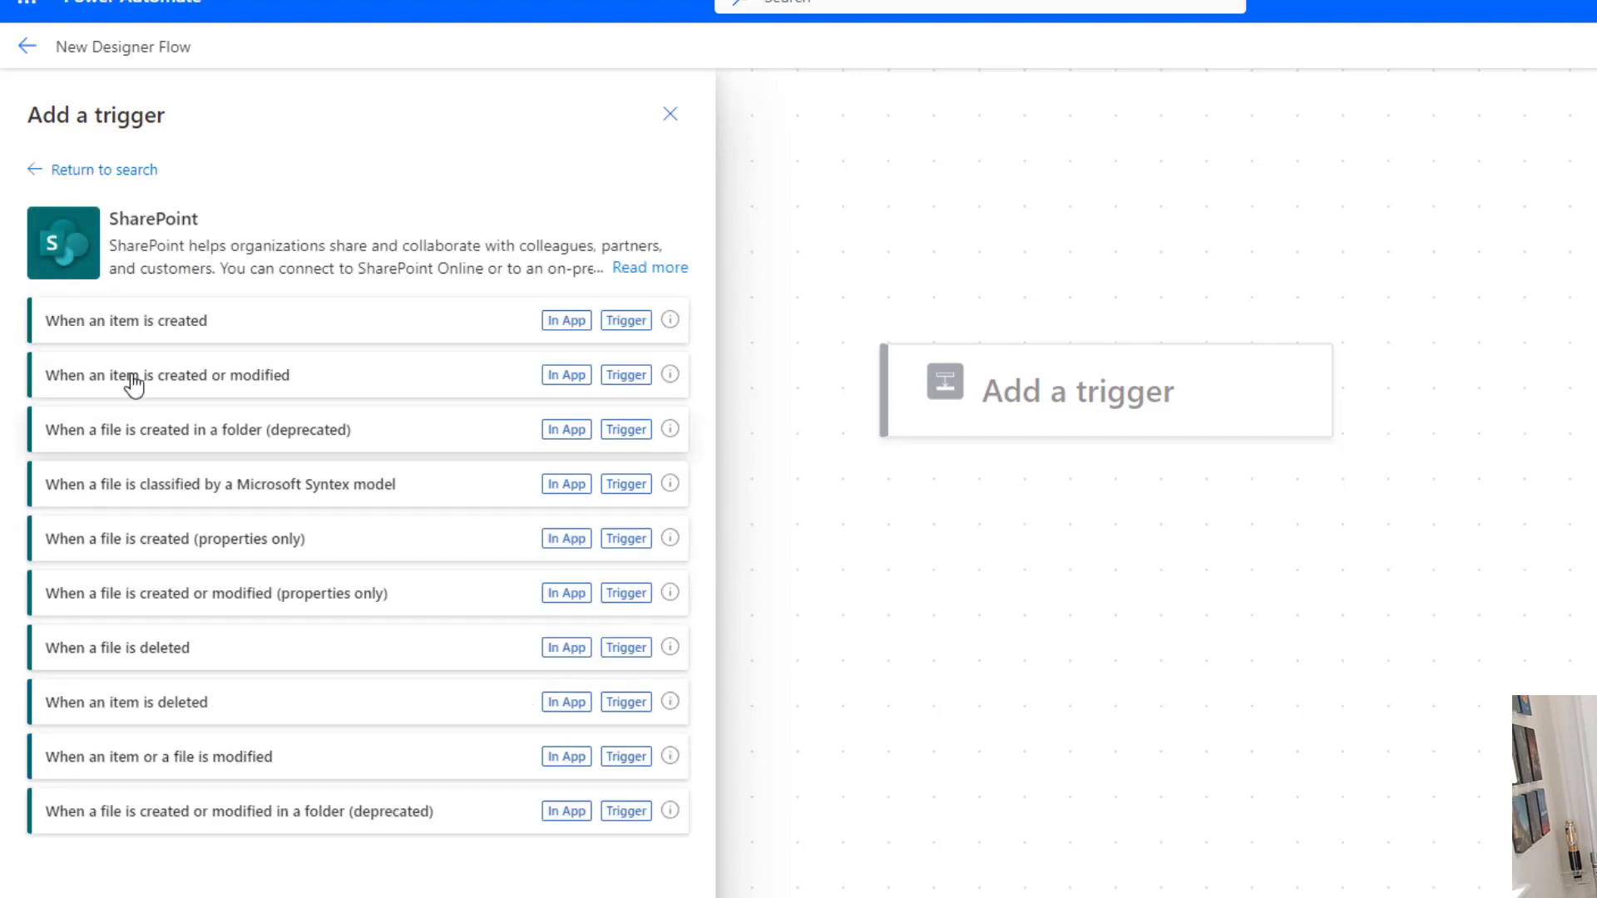
mouse_move(181, 548)
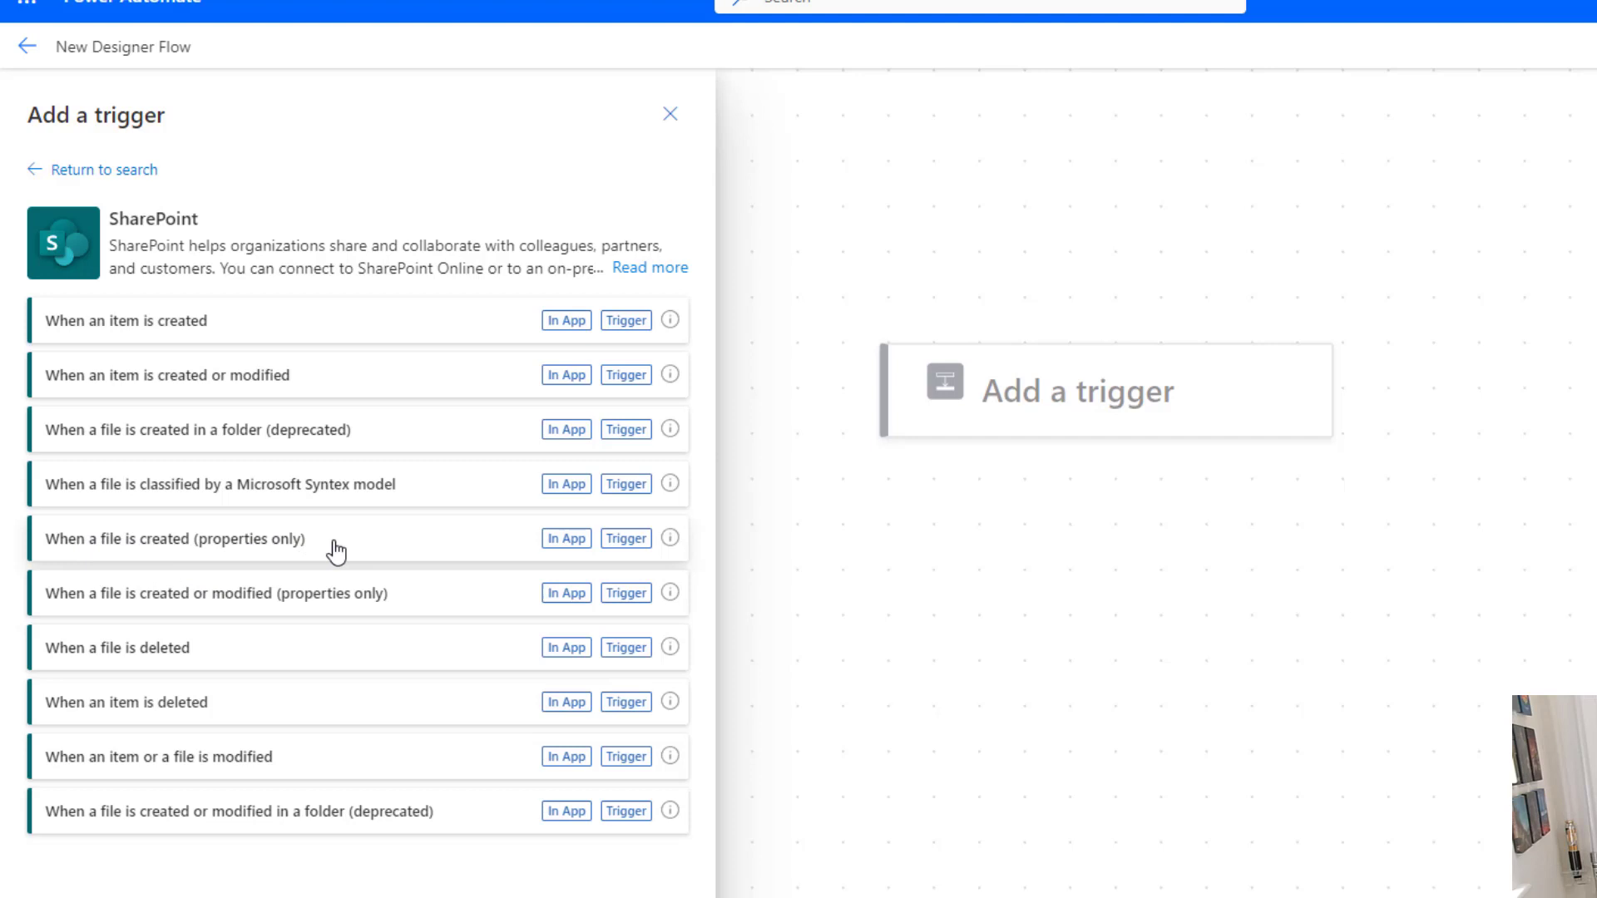
Add the 'When a file is created (properties only)' trigger and list its site addresses
click(176, 539)
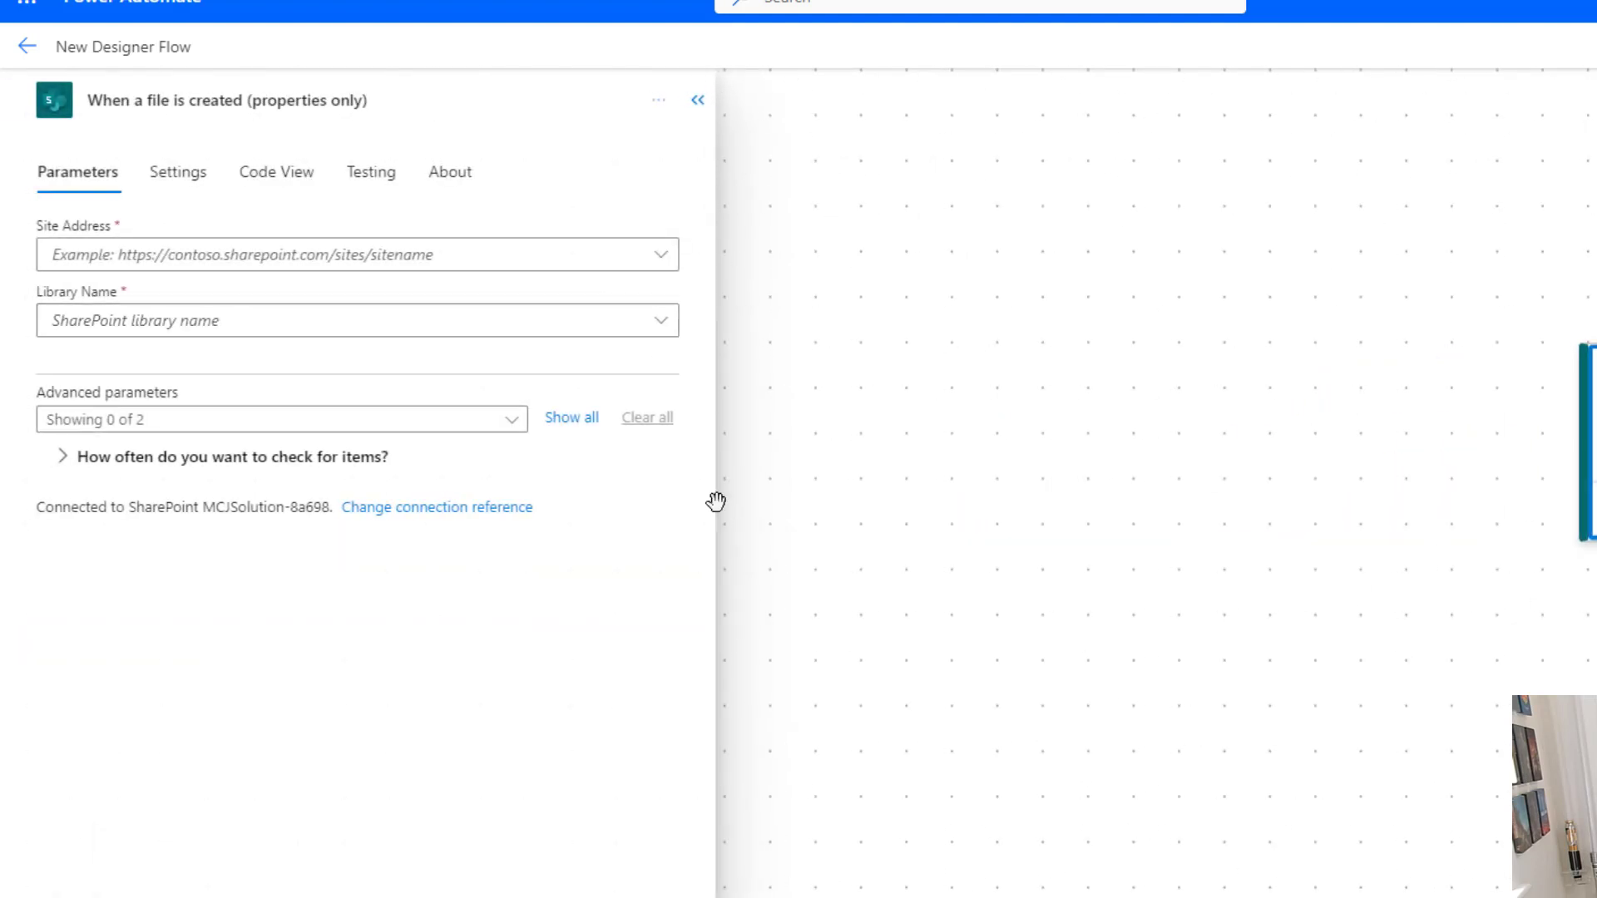
click(226, 100)
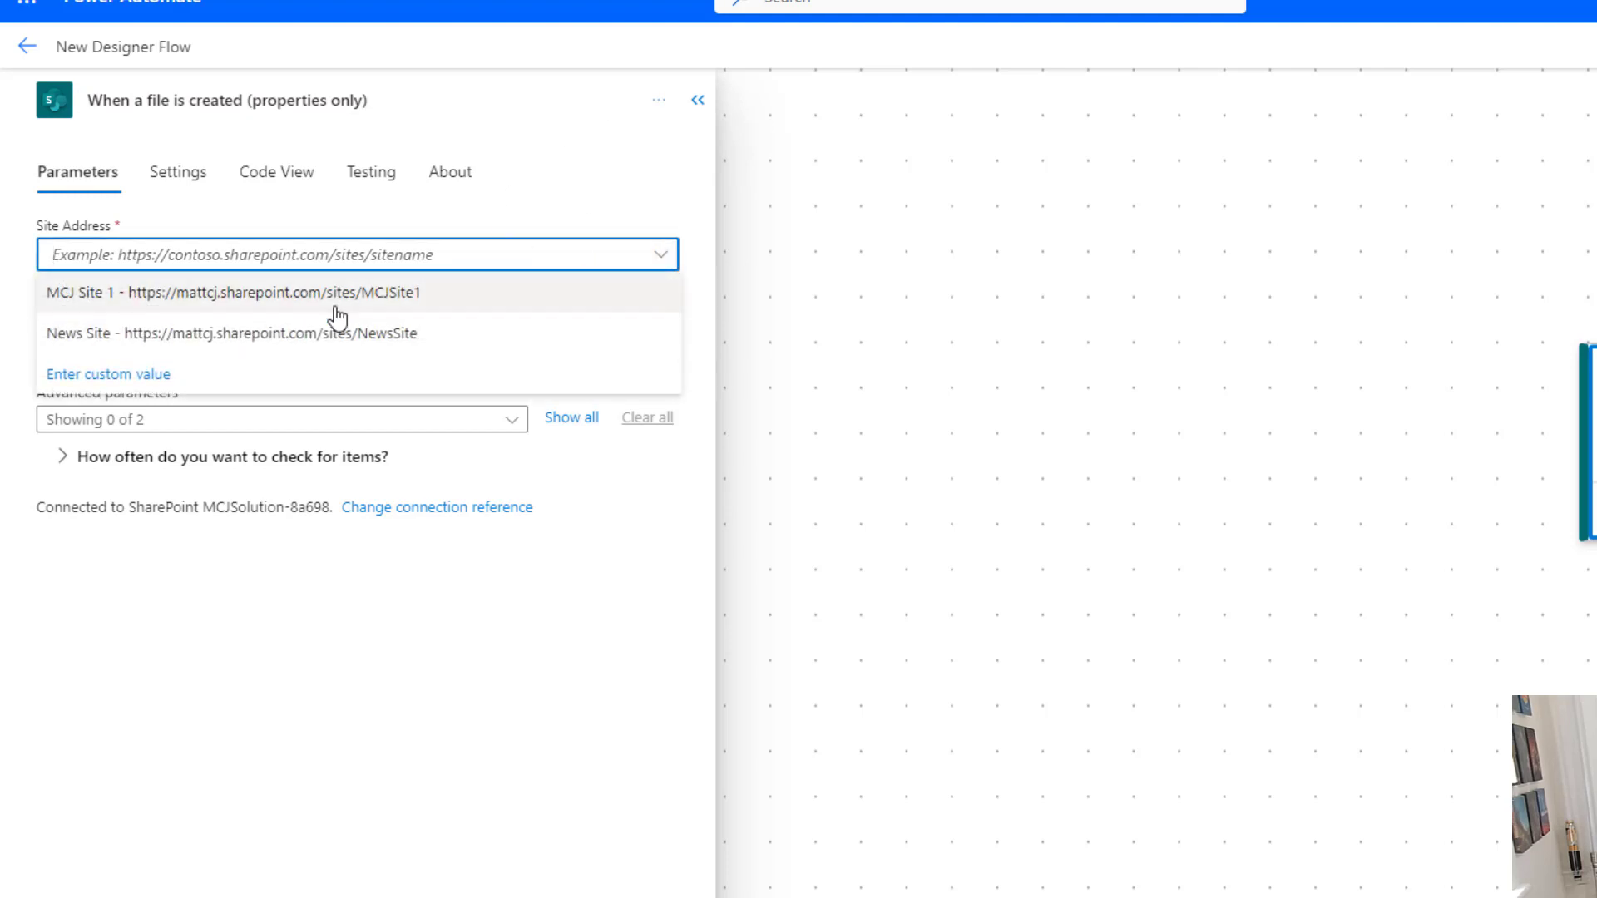
Set Site Address to MCJ Site 1 and Library Name to MCJ Document Library
click(232, 292)
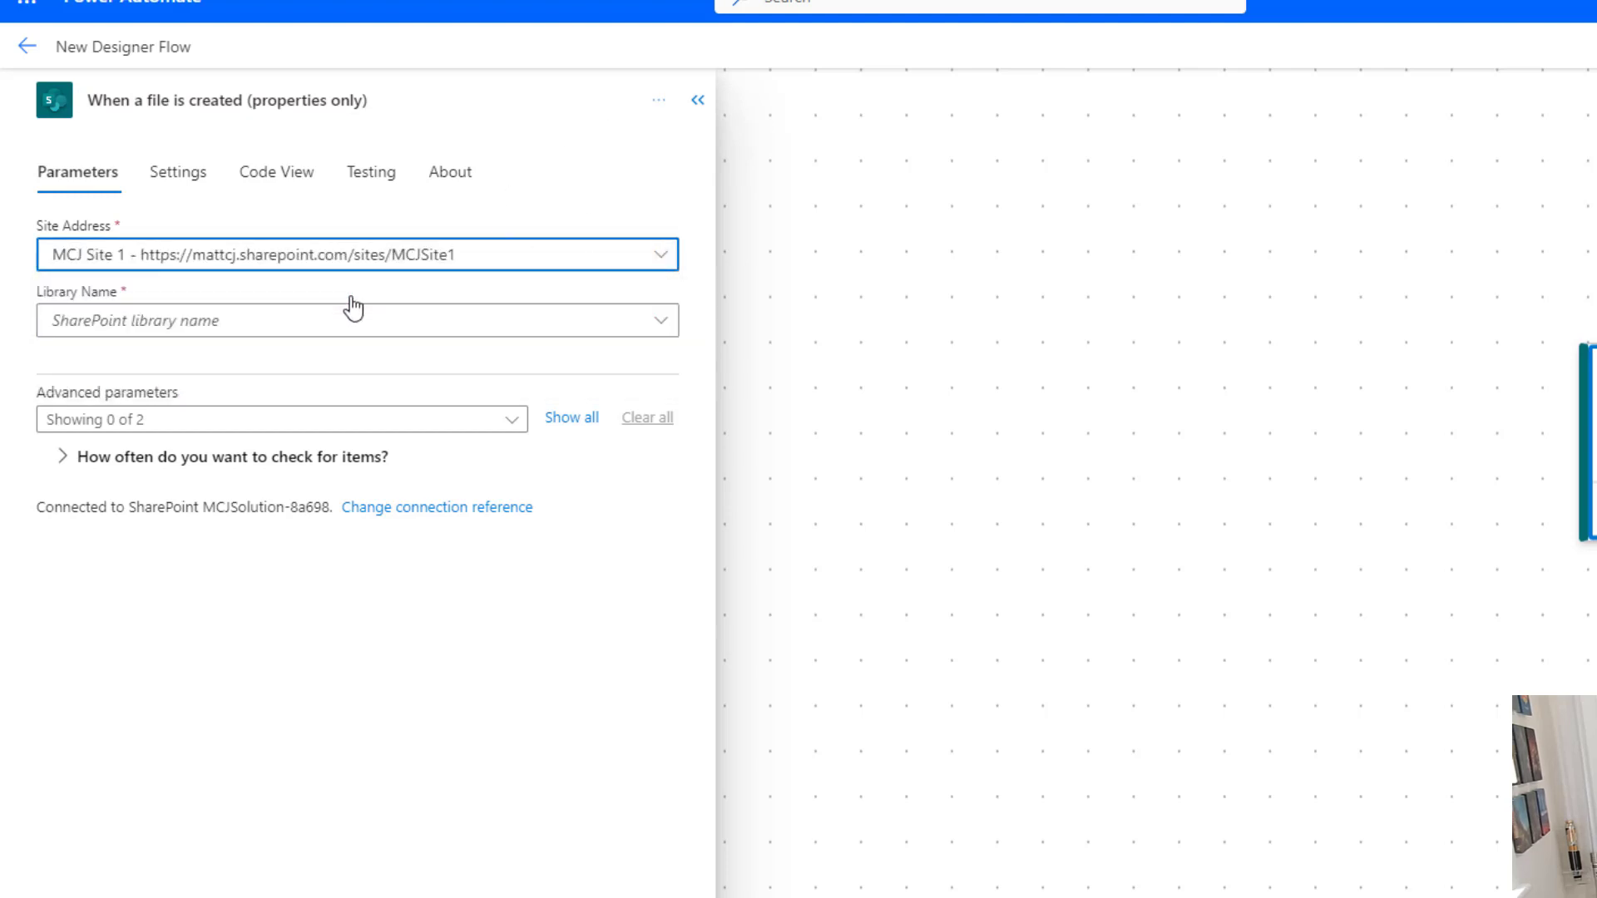
click(357, 255)
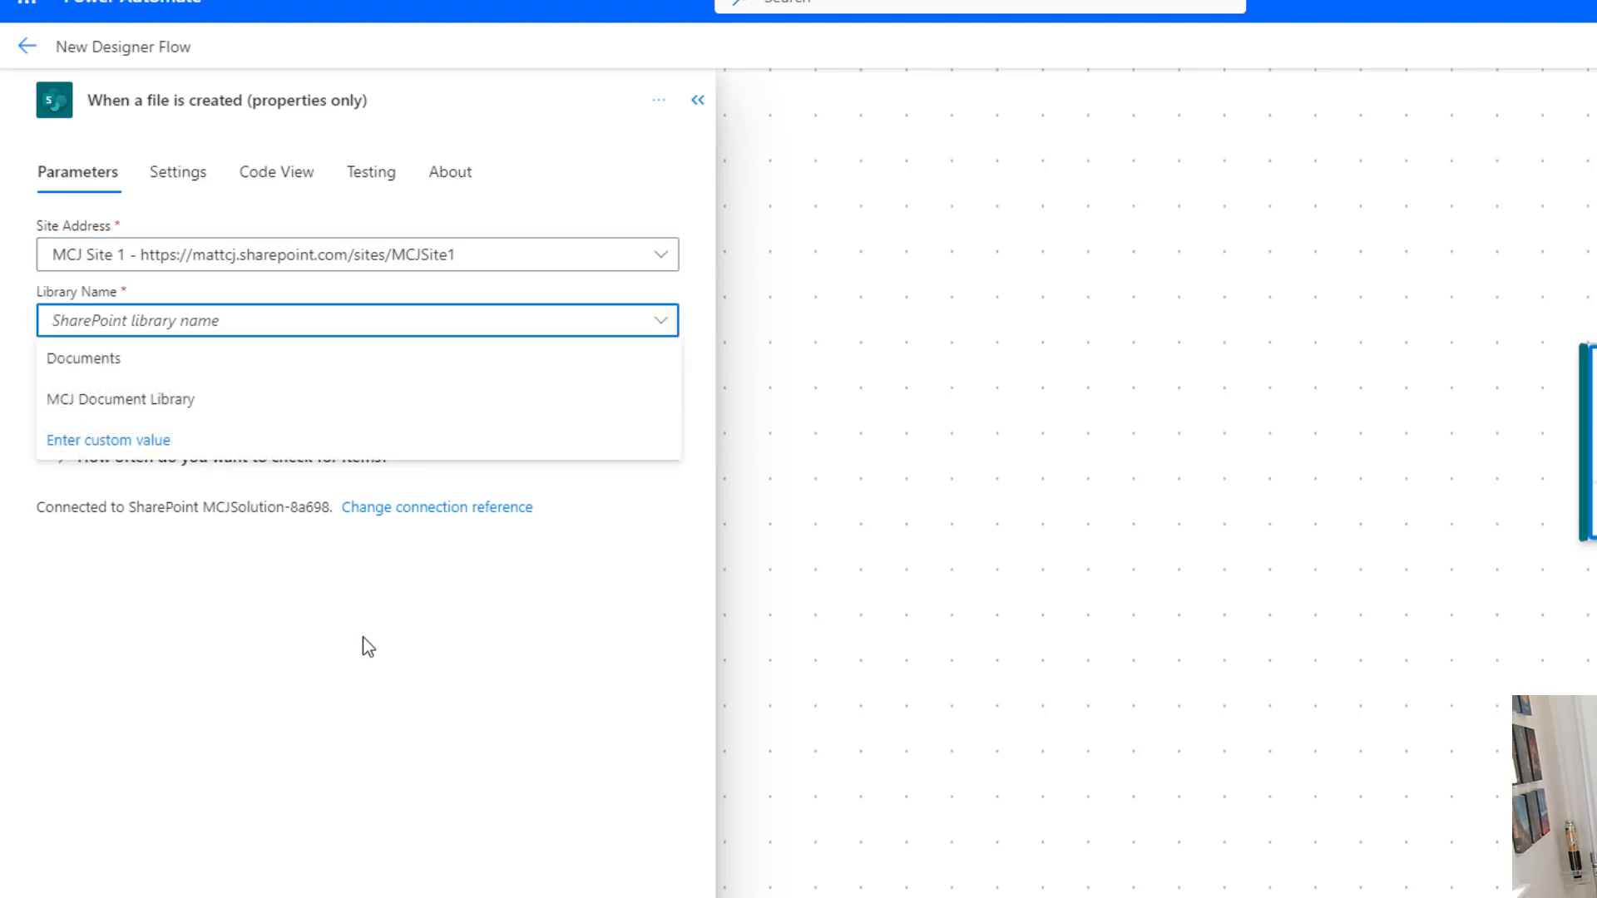
mouse_move(377, 368)
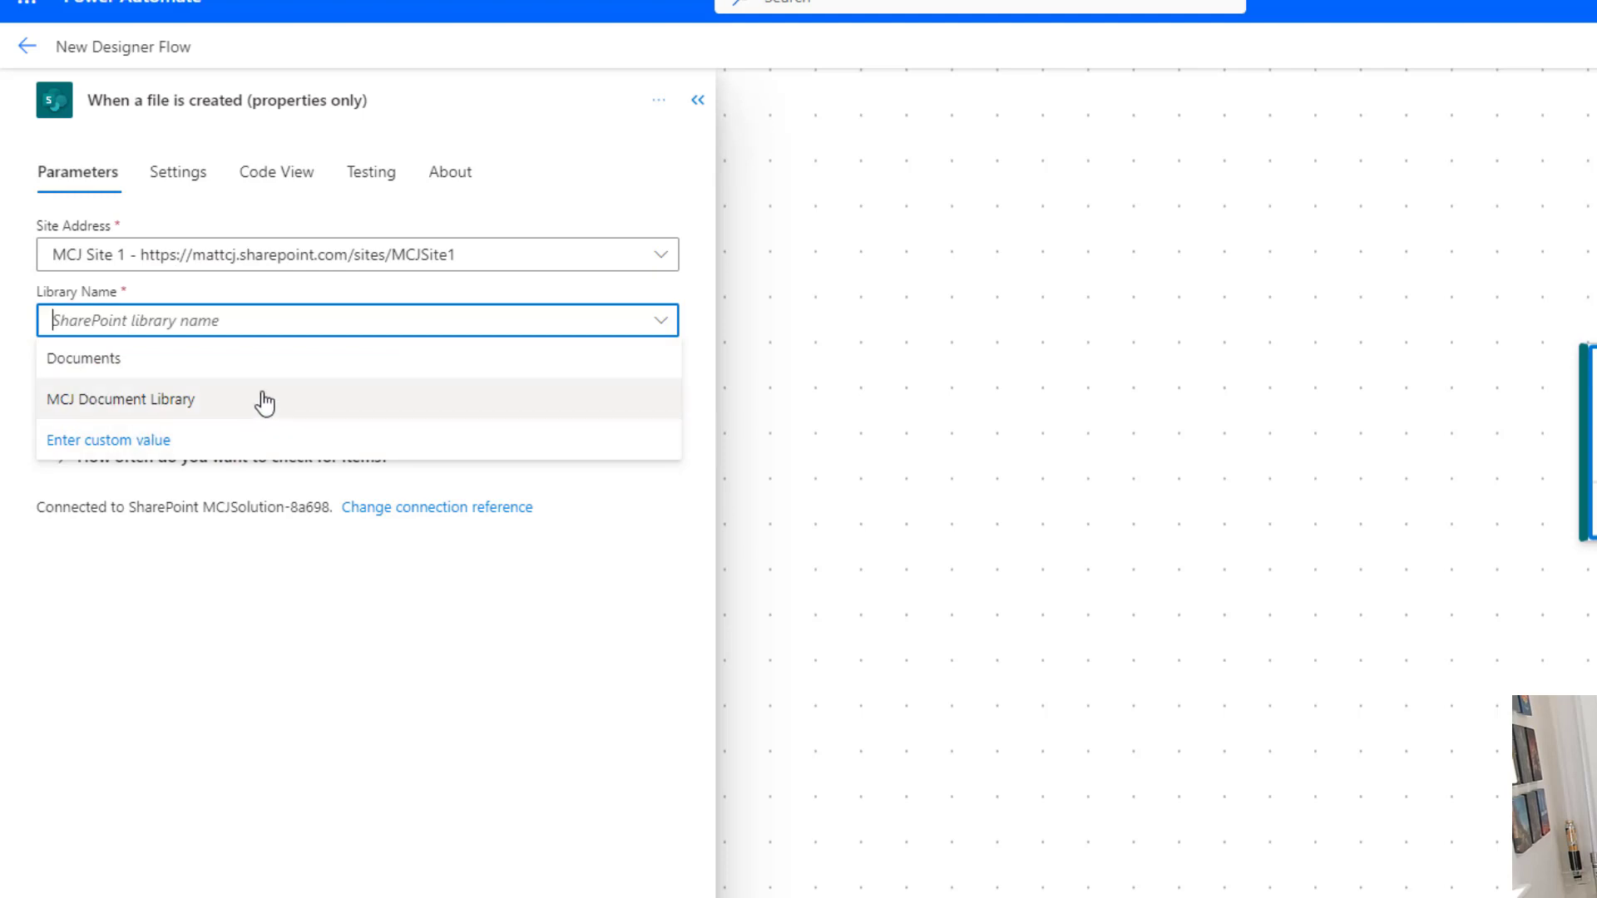
click(120, 400)
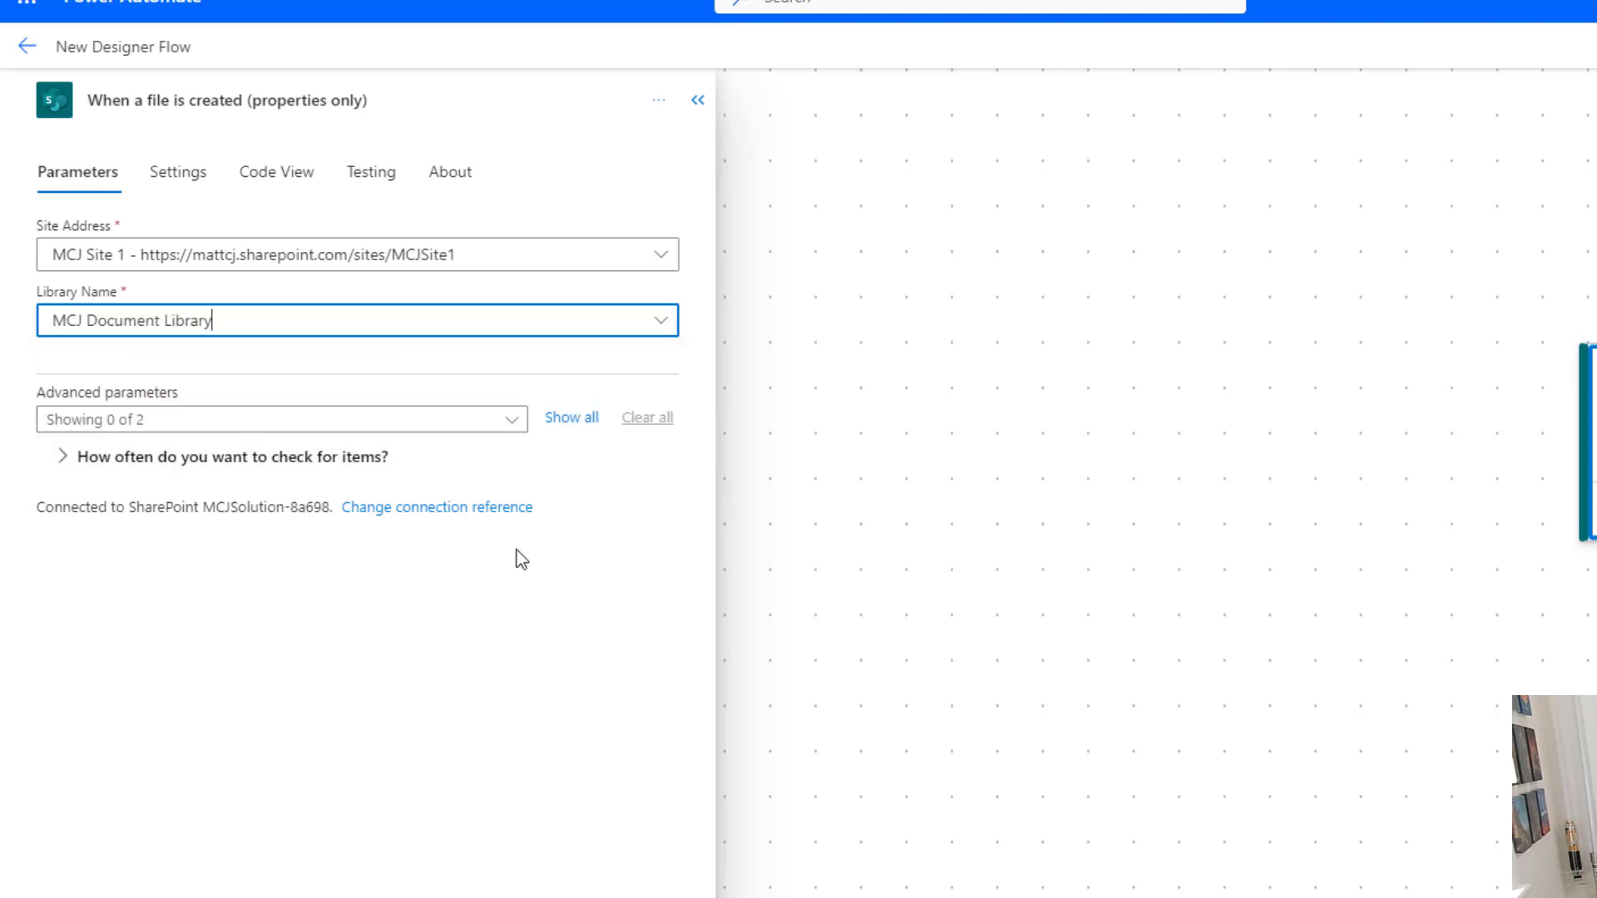
mouse_move(571, 417)
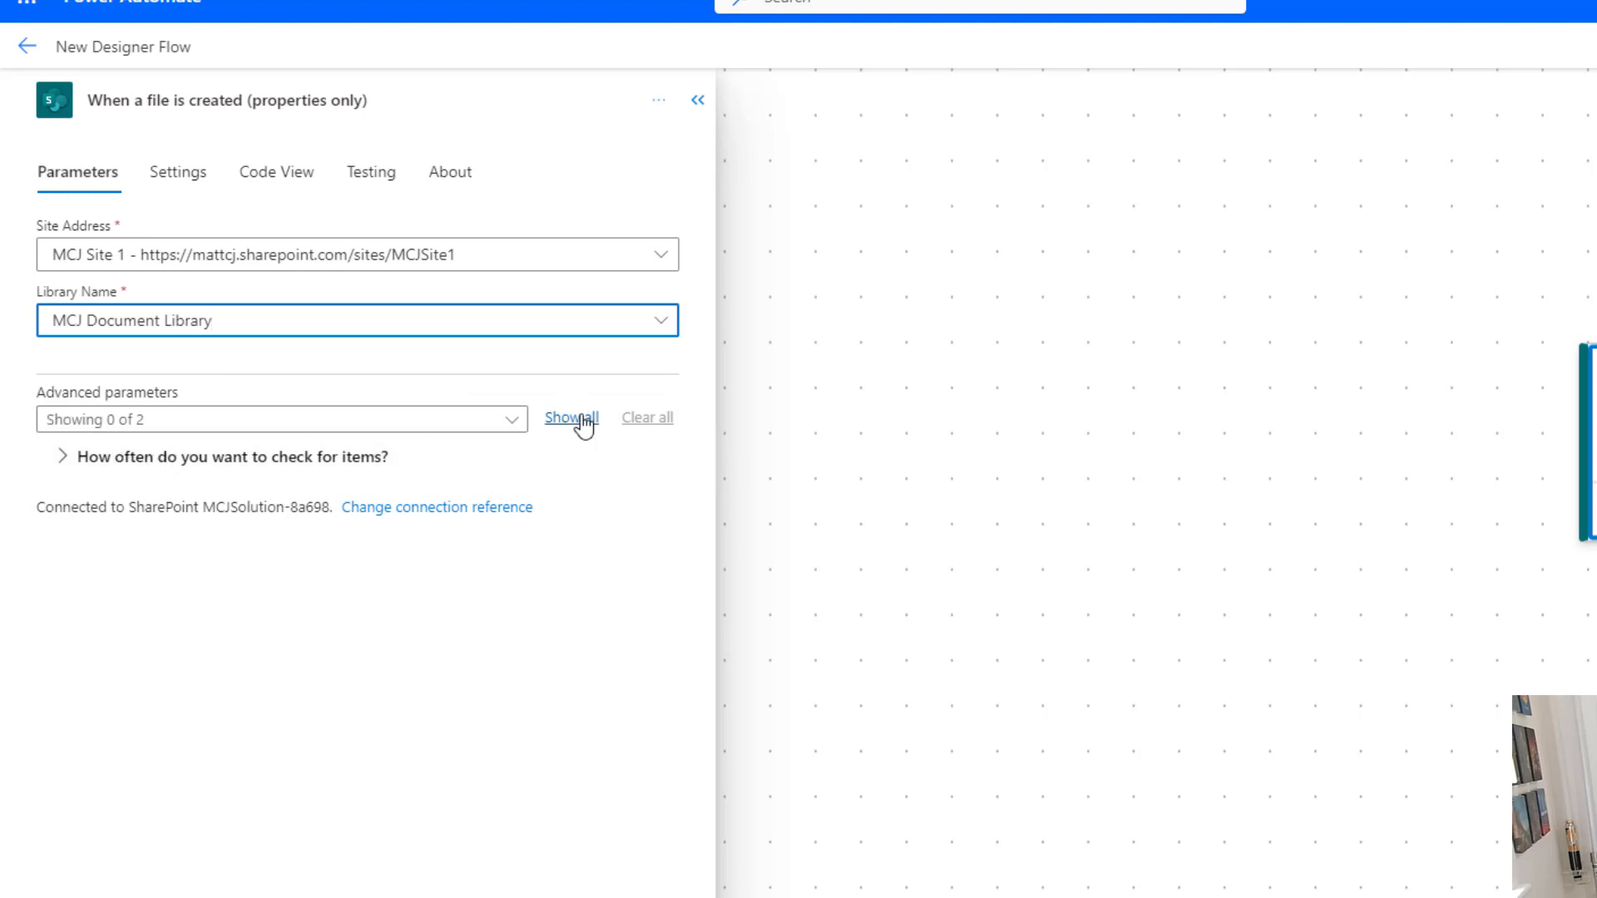
Show all advanced parameters, leaving the library as MCJ Document Library
click(570, 417)
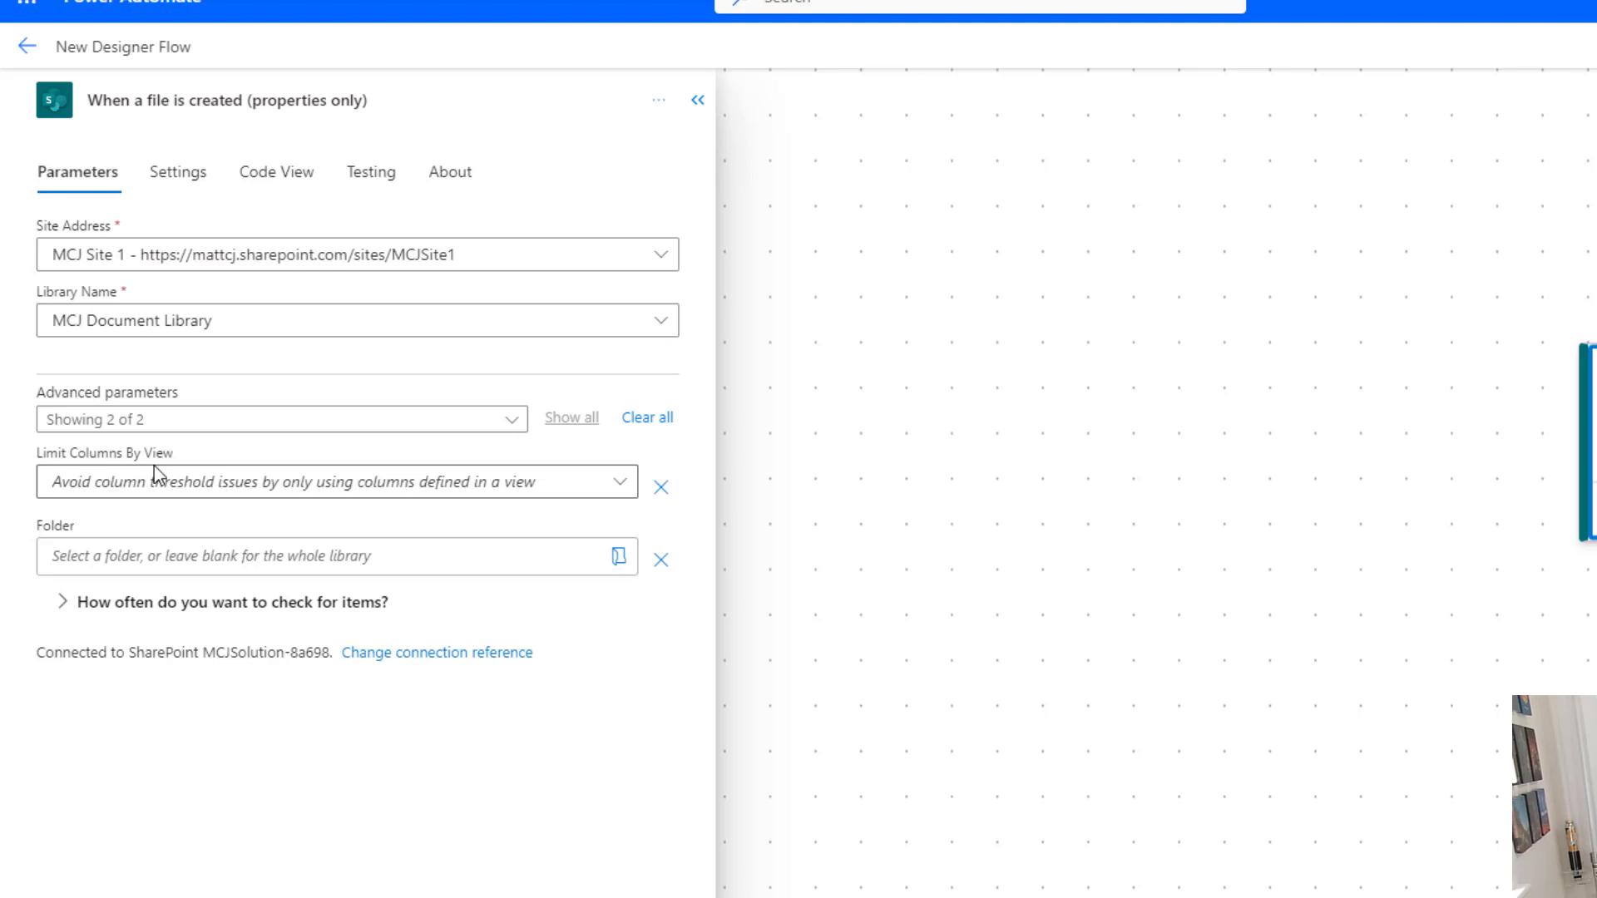
mouse_move(572, 475)
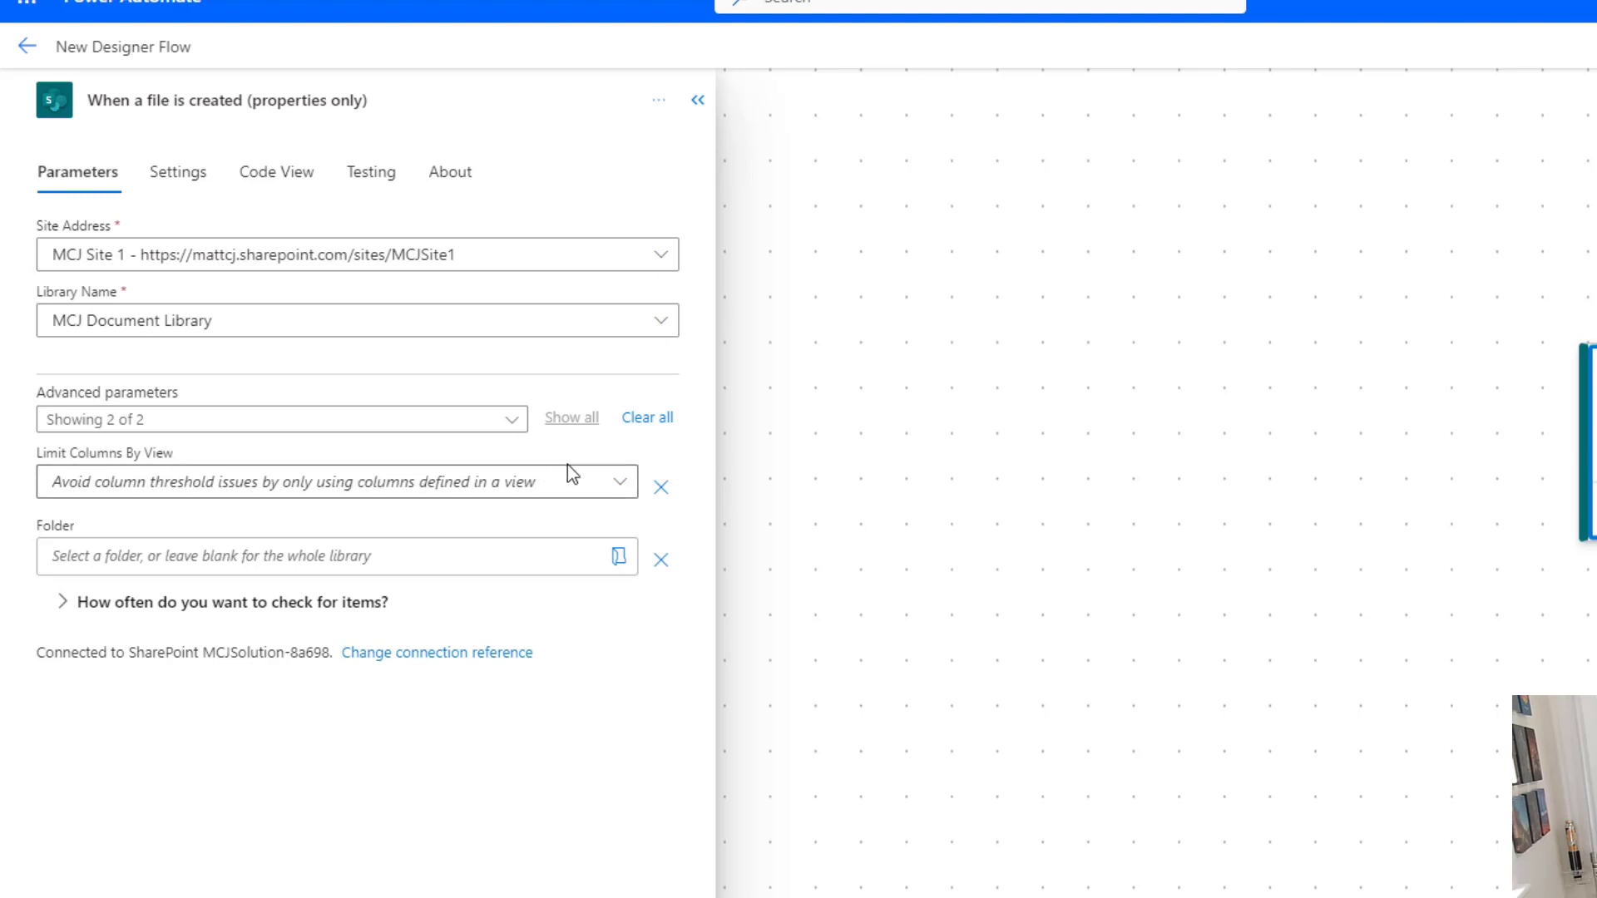
mouse_move(599, 484)
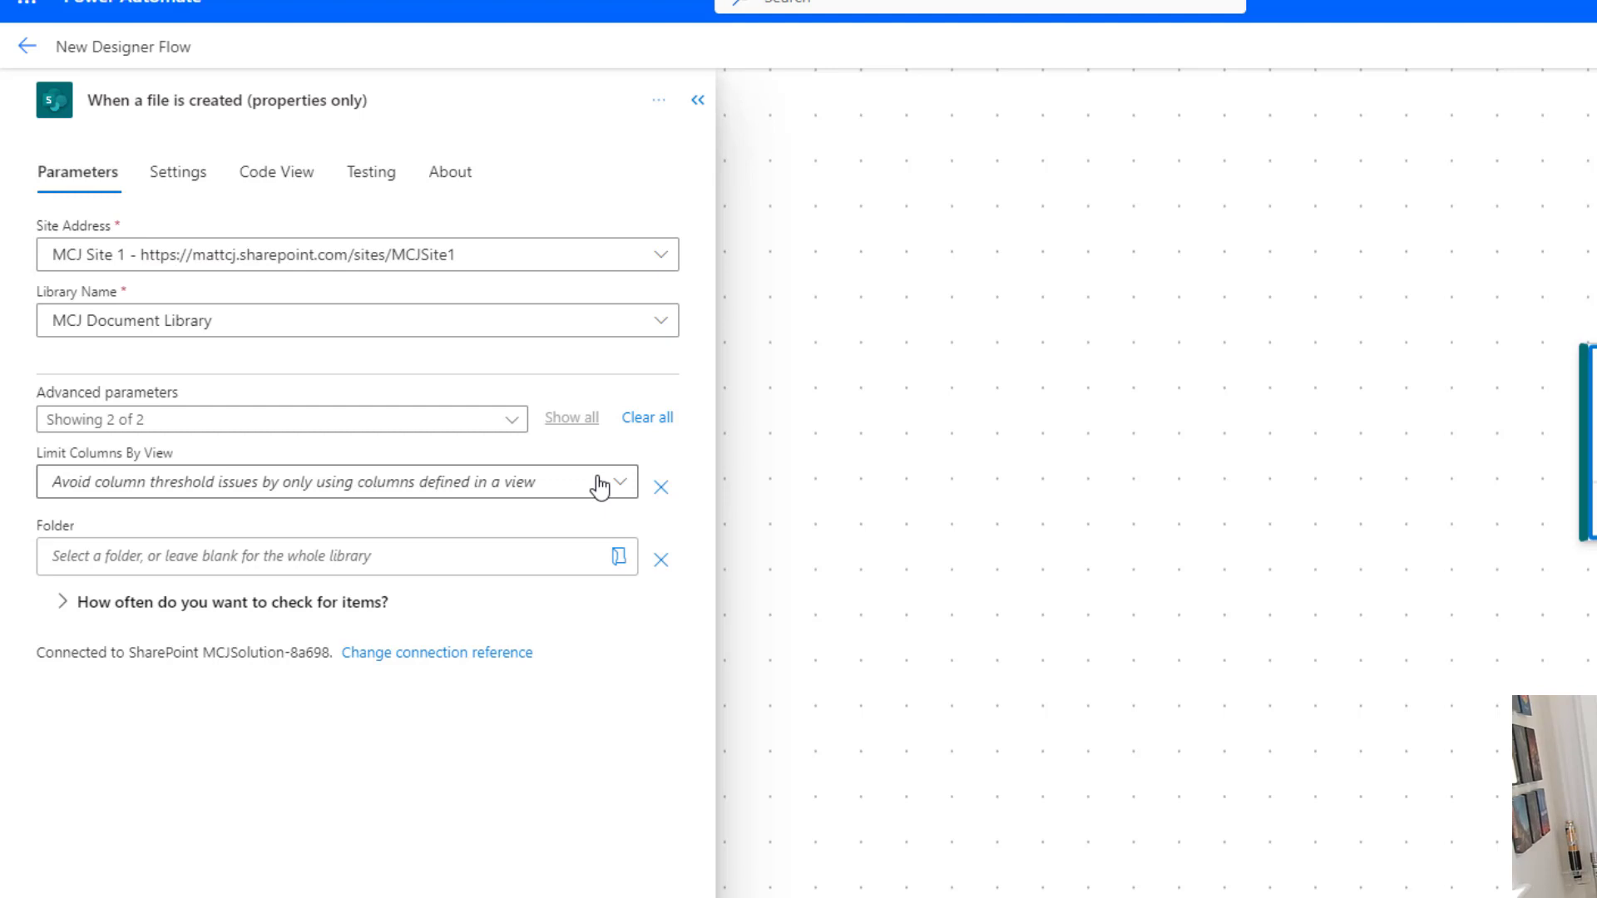
mouse_move(702, 263)
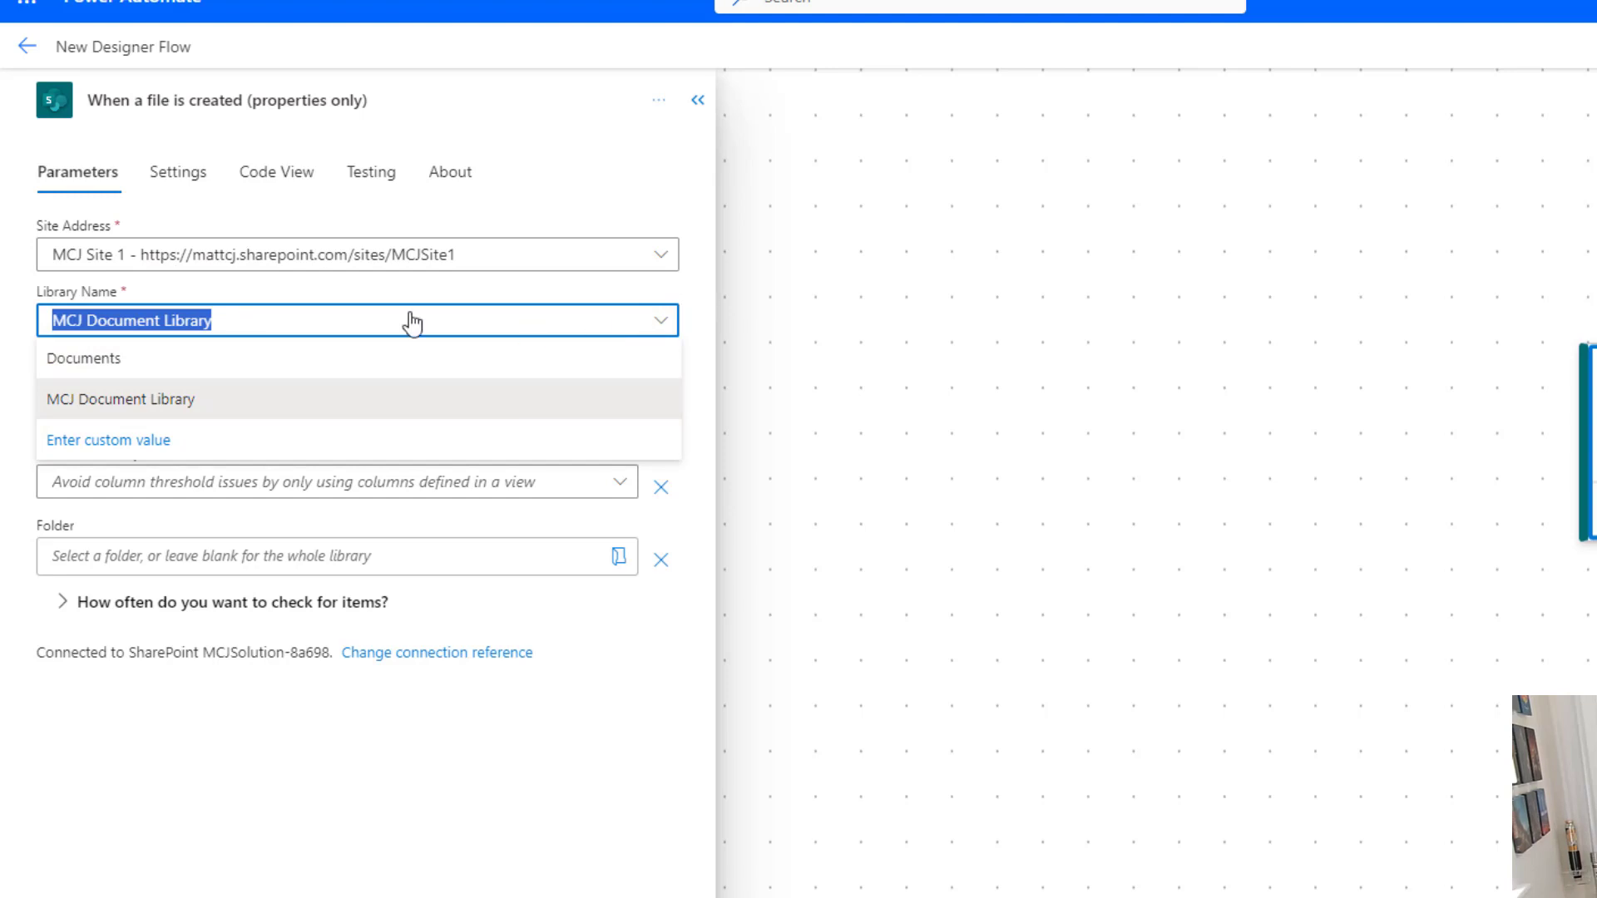
mouse_move(663, 296)
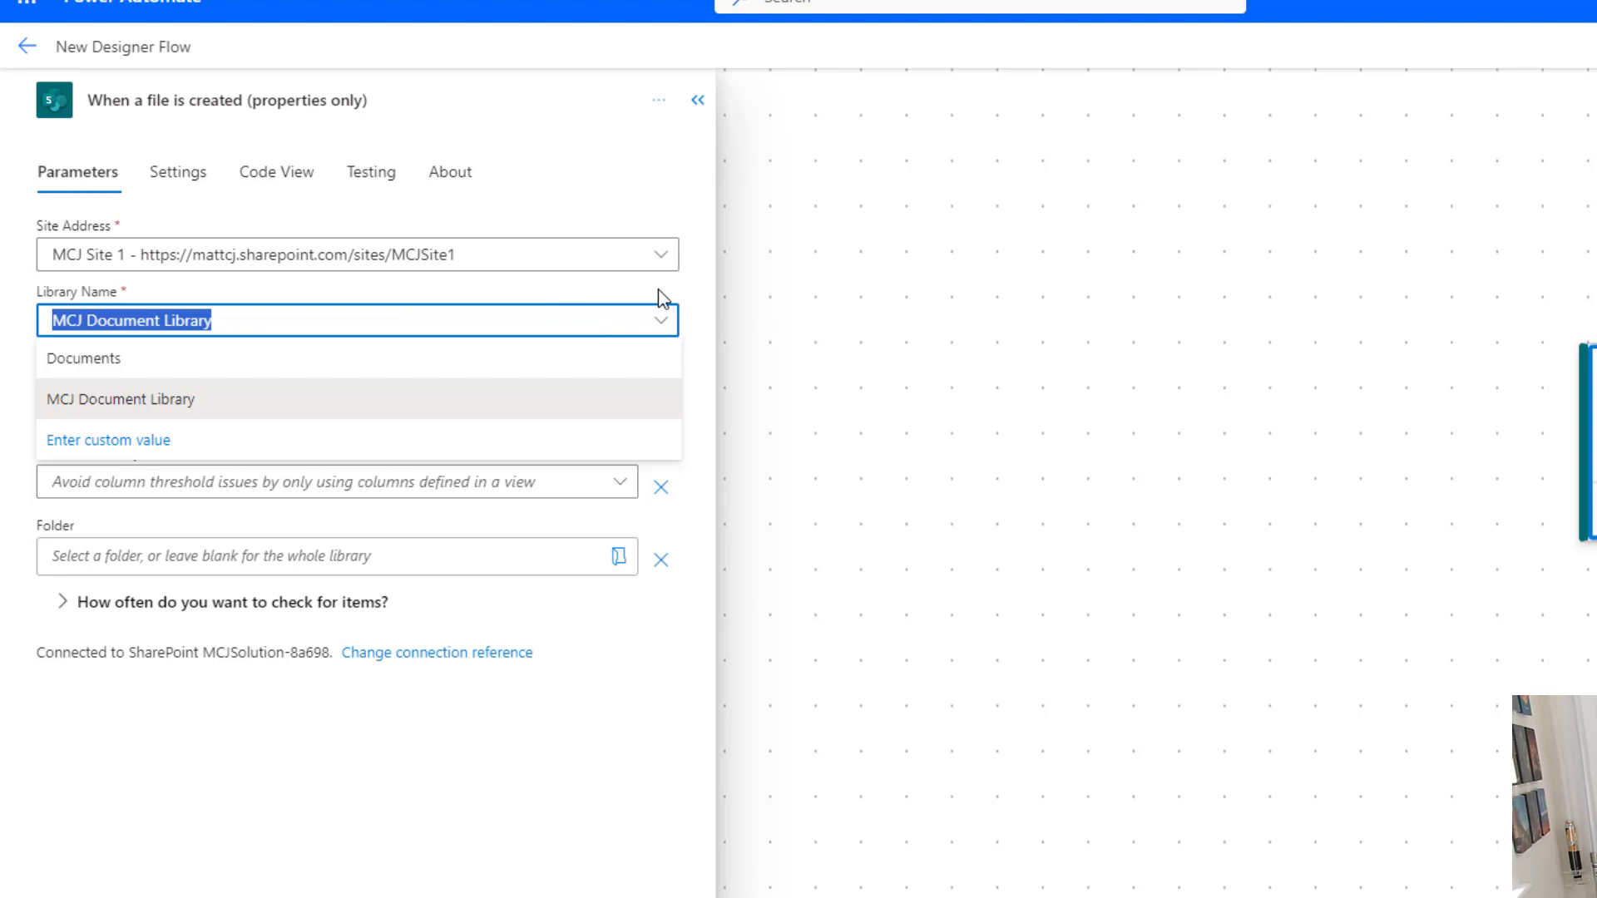
click(119, 399)
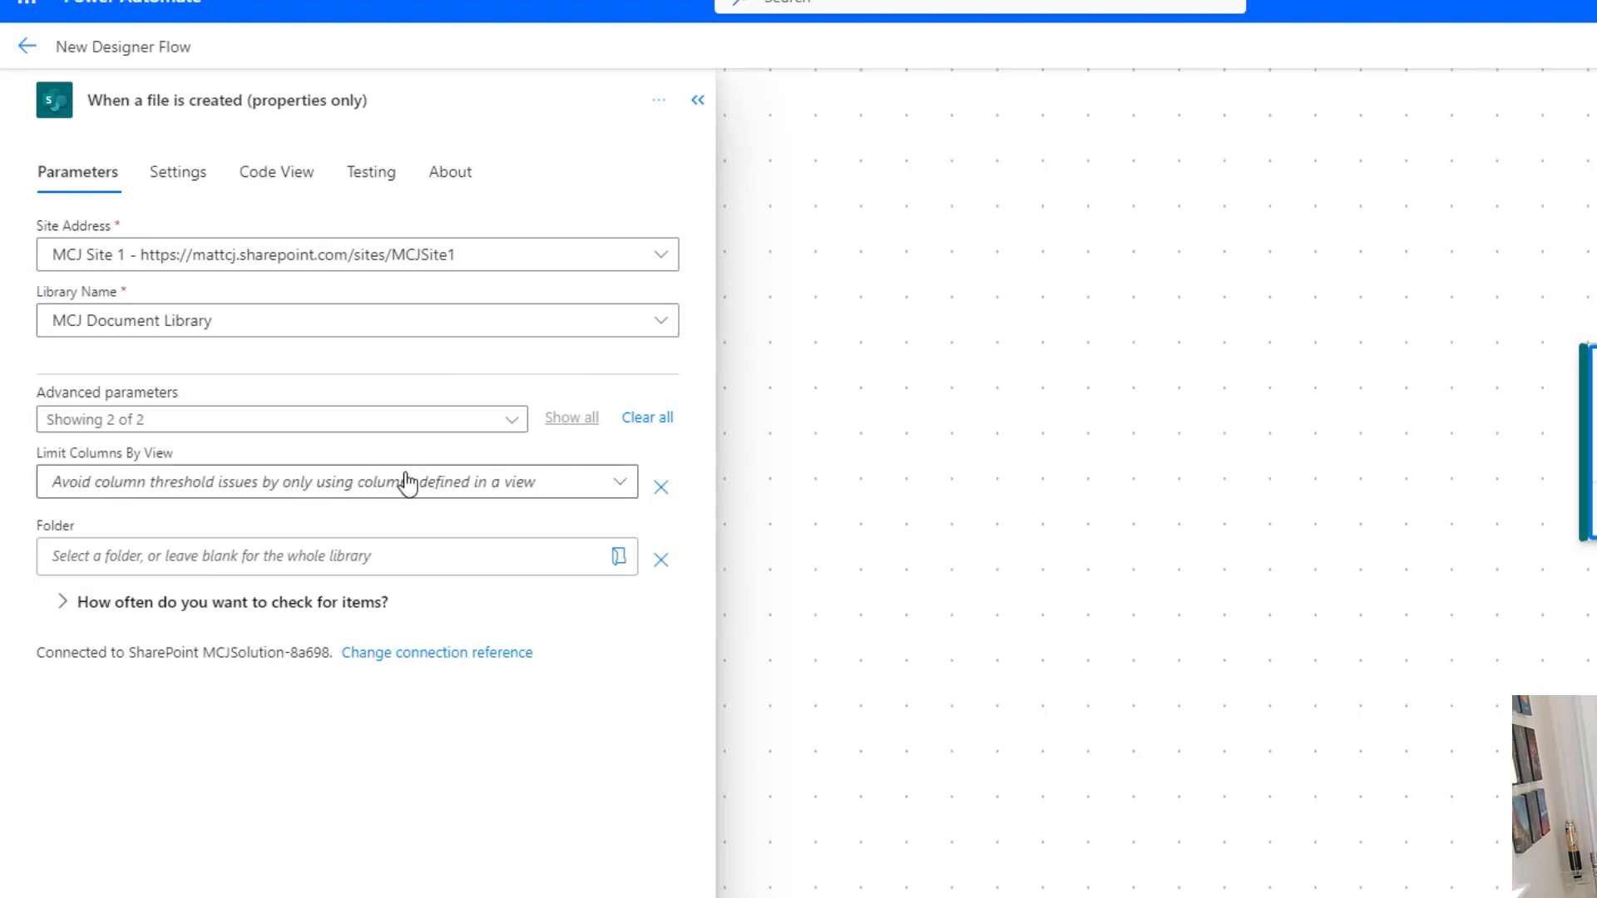
mouse_move(560, 489)
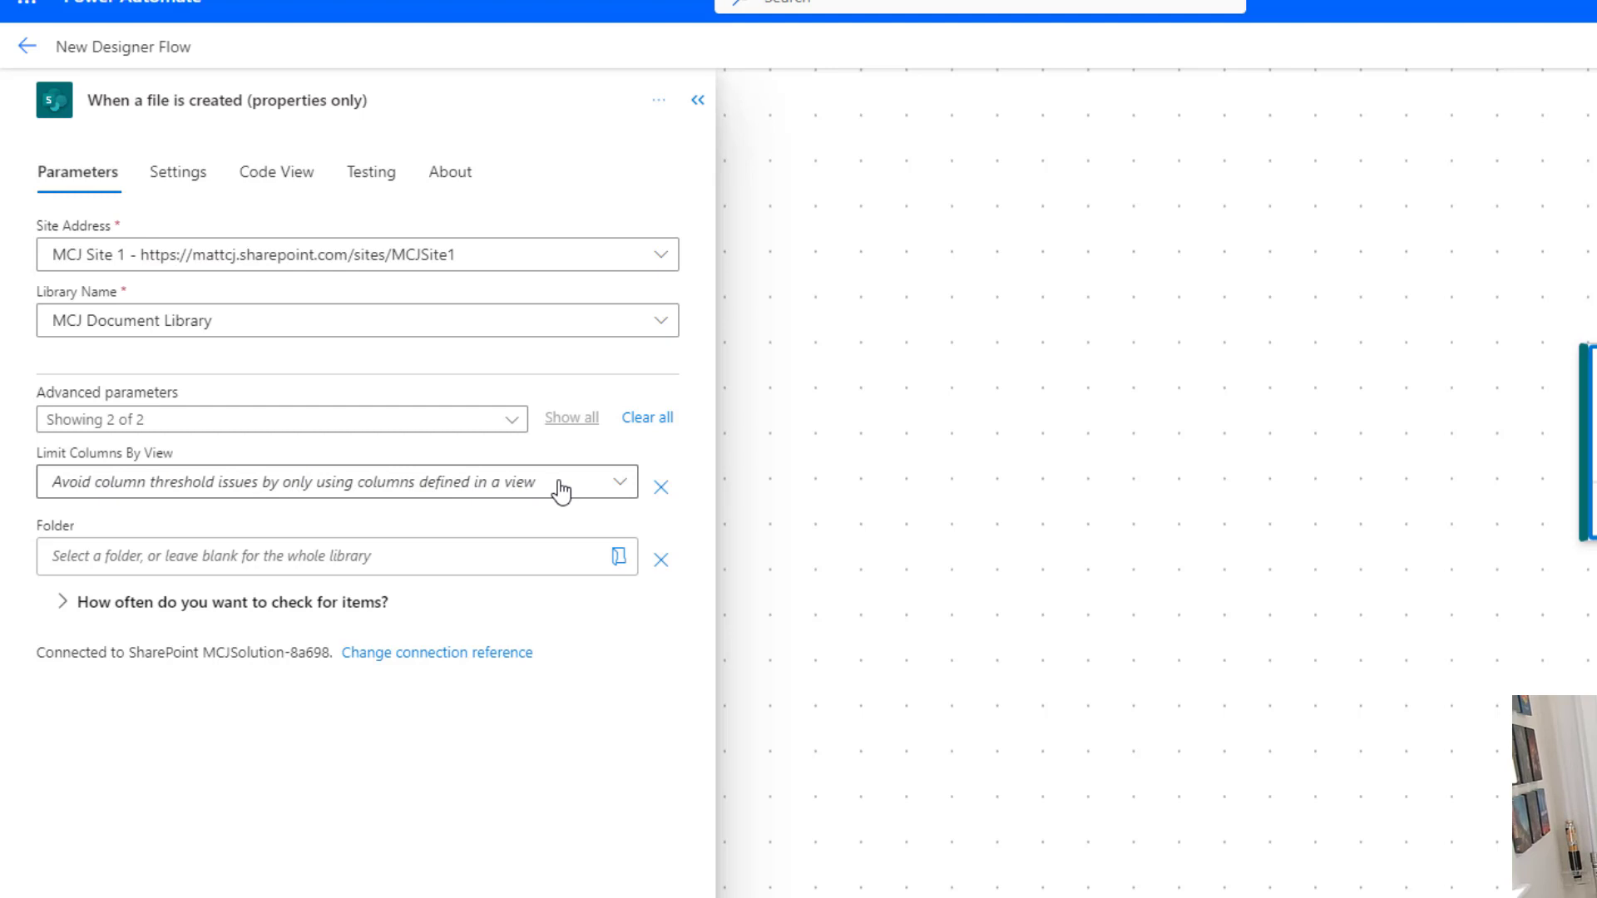
mouse_move(495, 491)
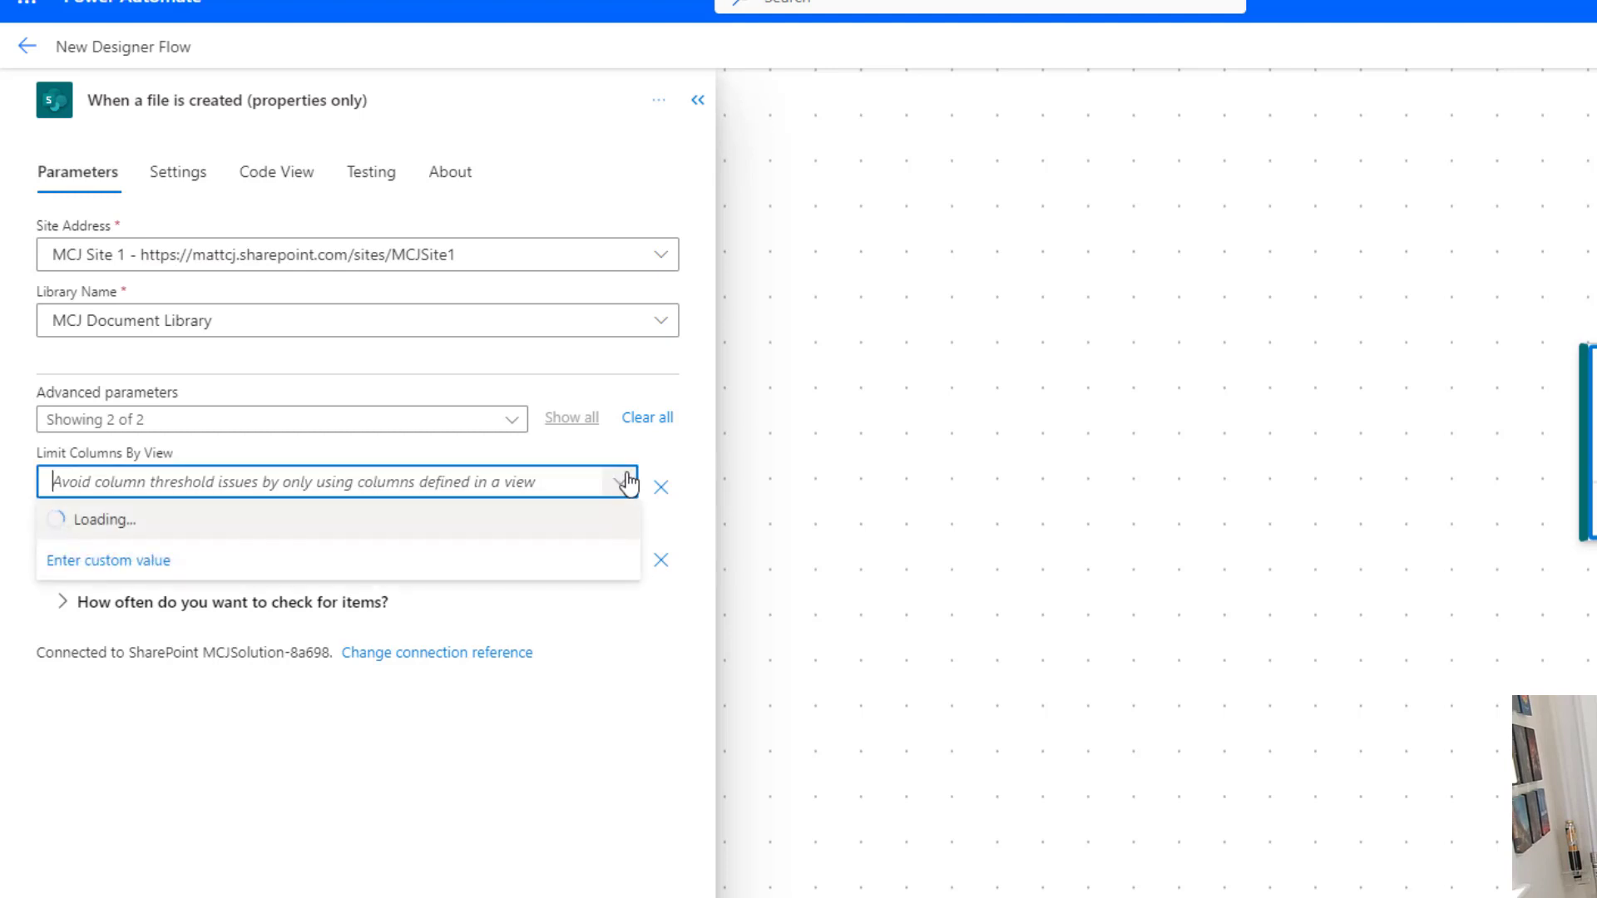
click(625, 482)
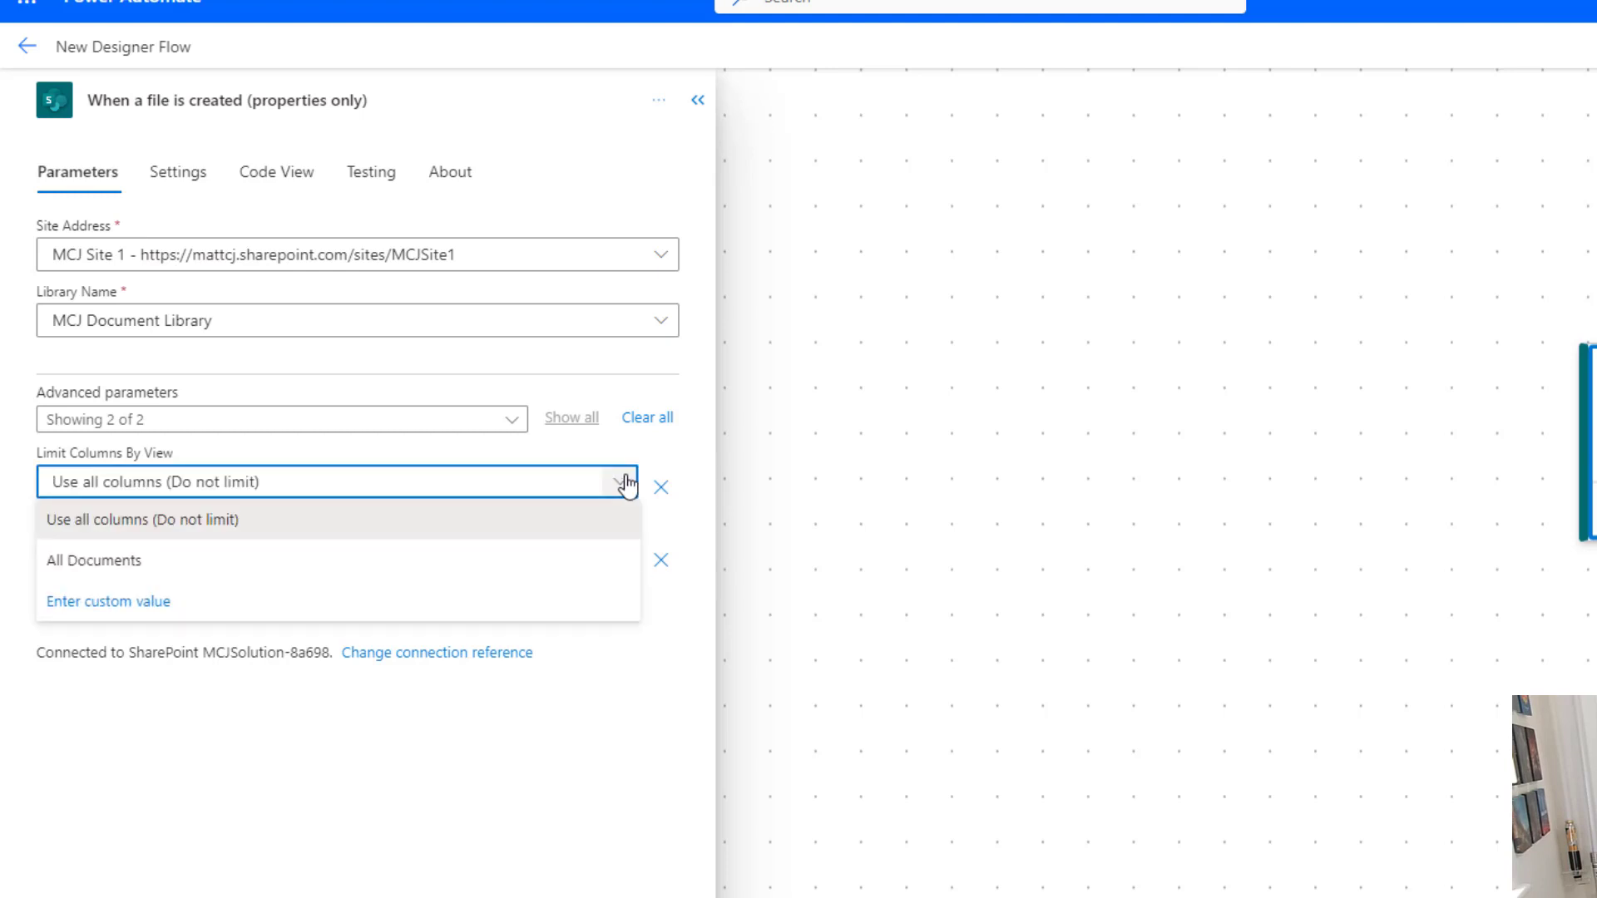
click(141, 519)
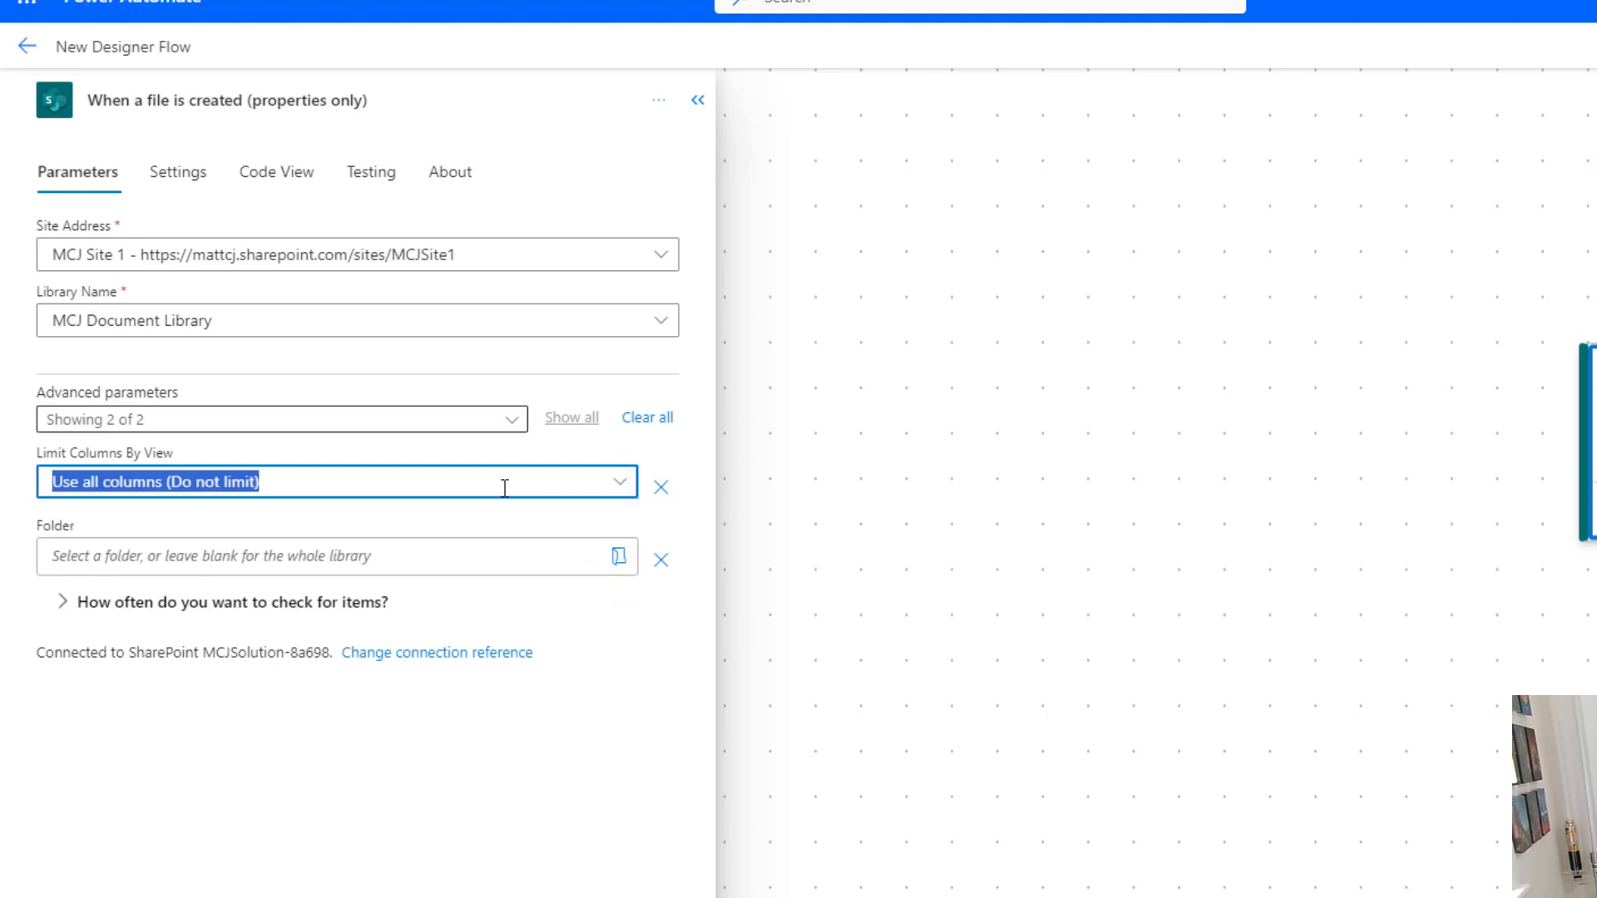
click(305, 556)
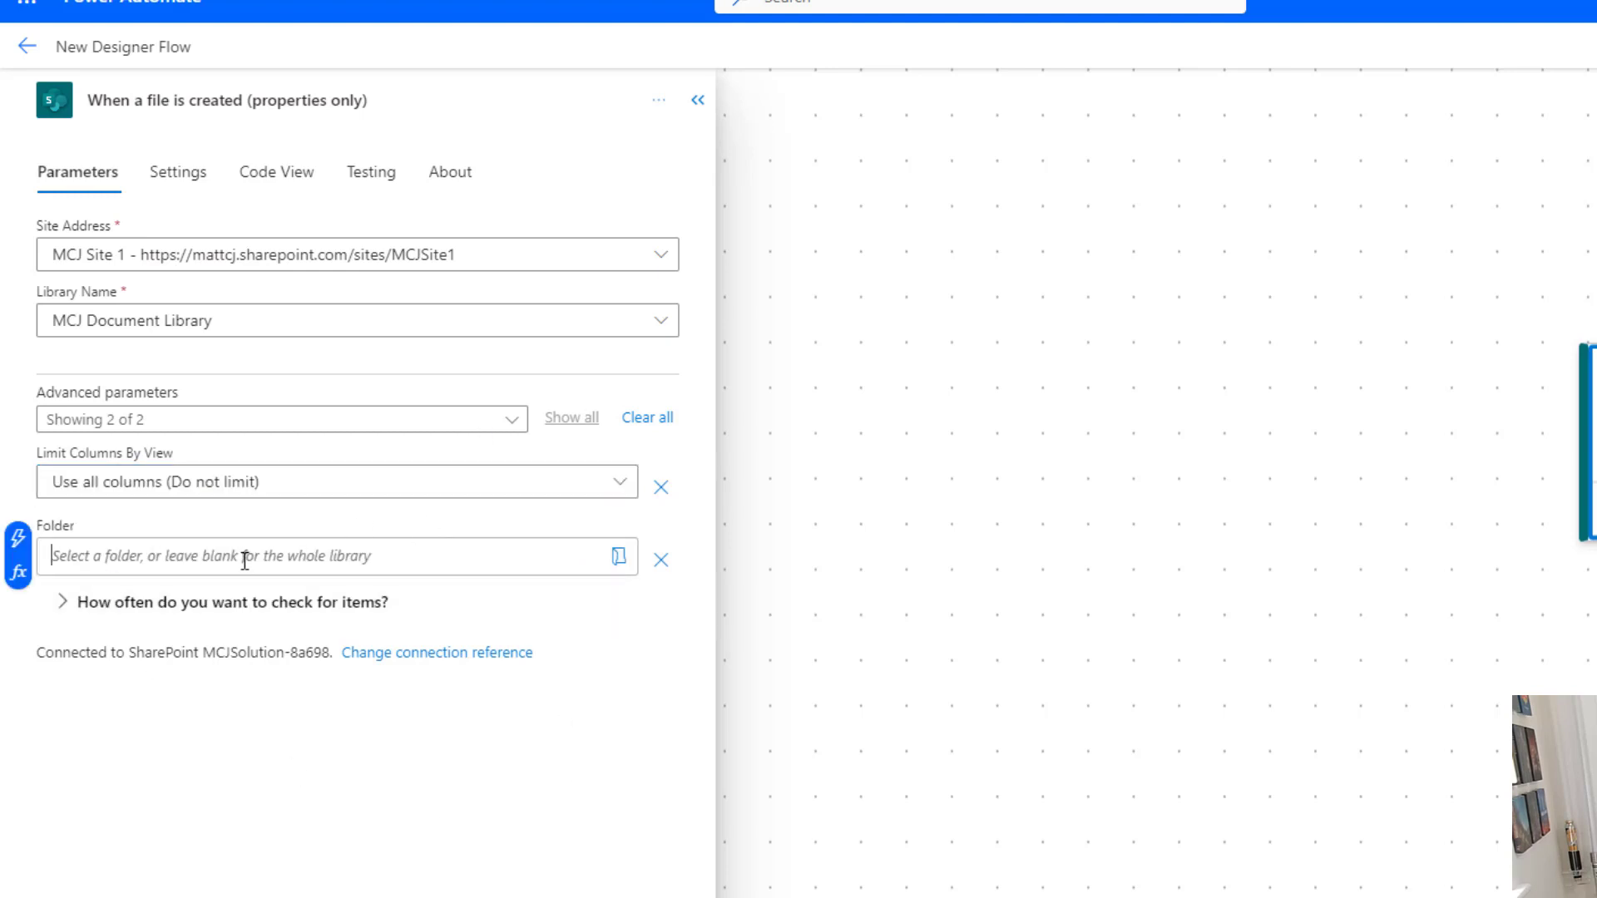
mouse_move(311, 649)
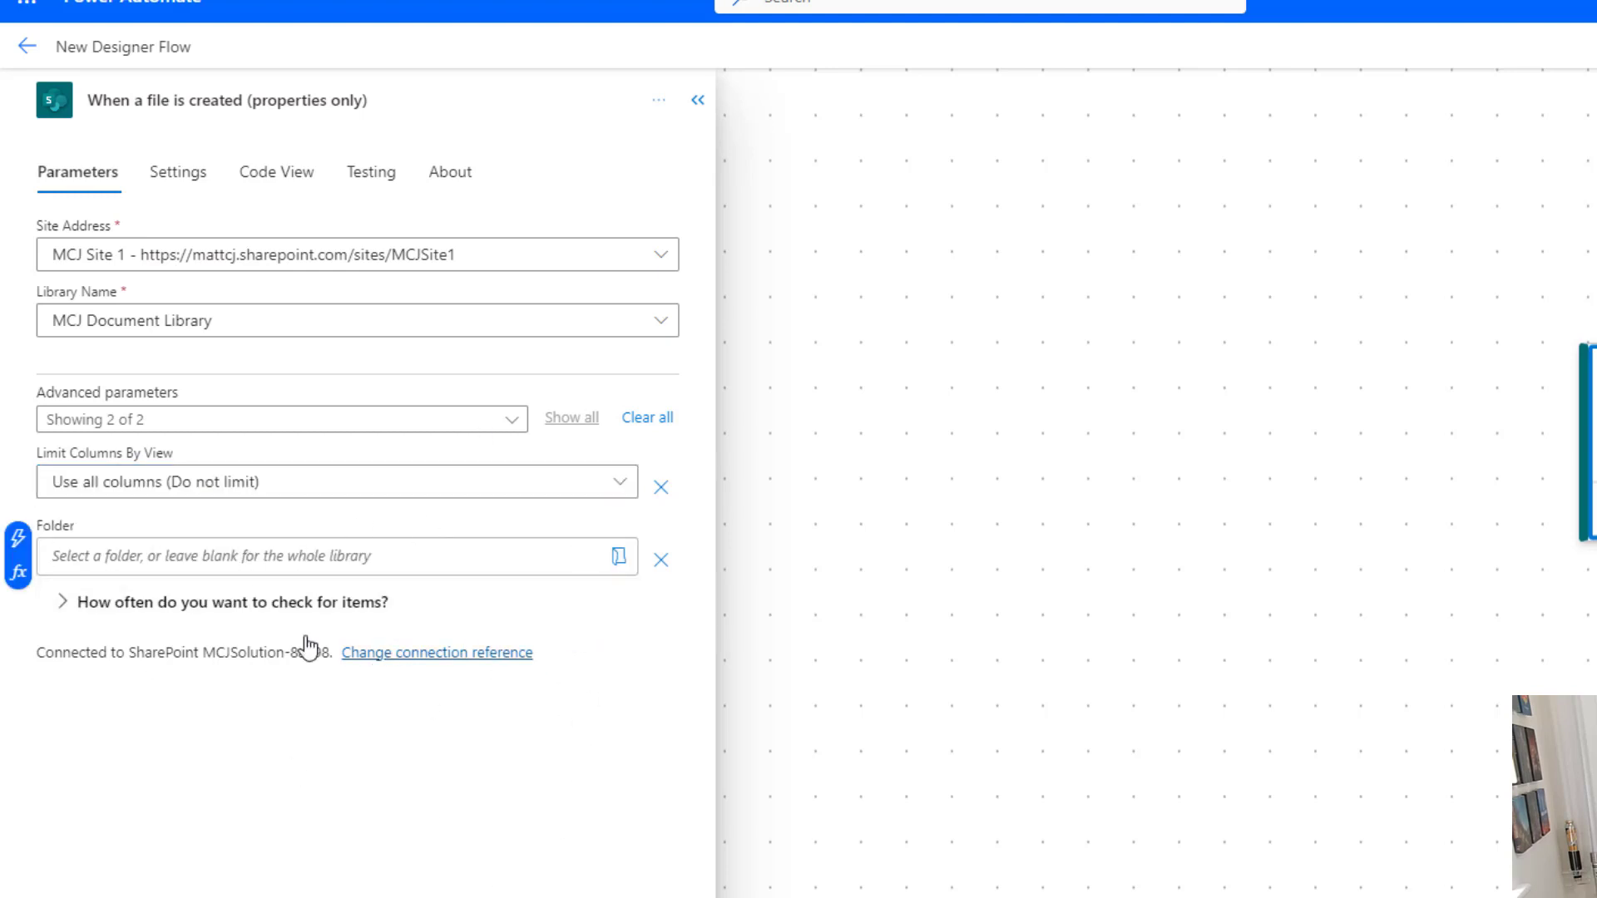
mouse_move(538, 788)
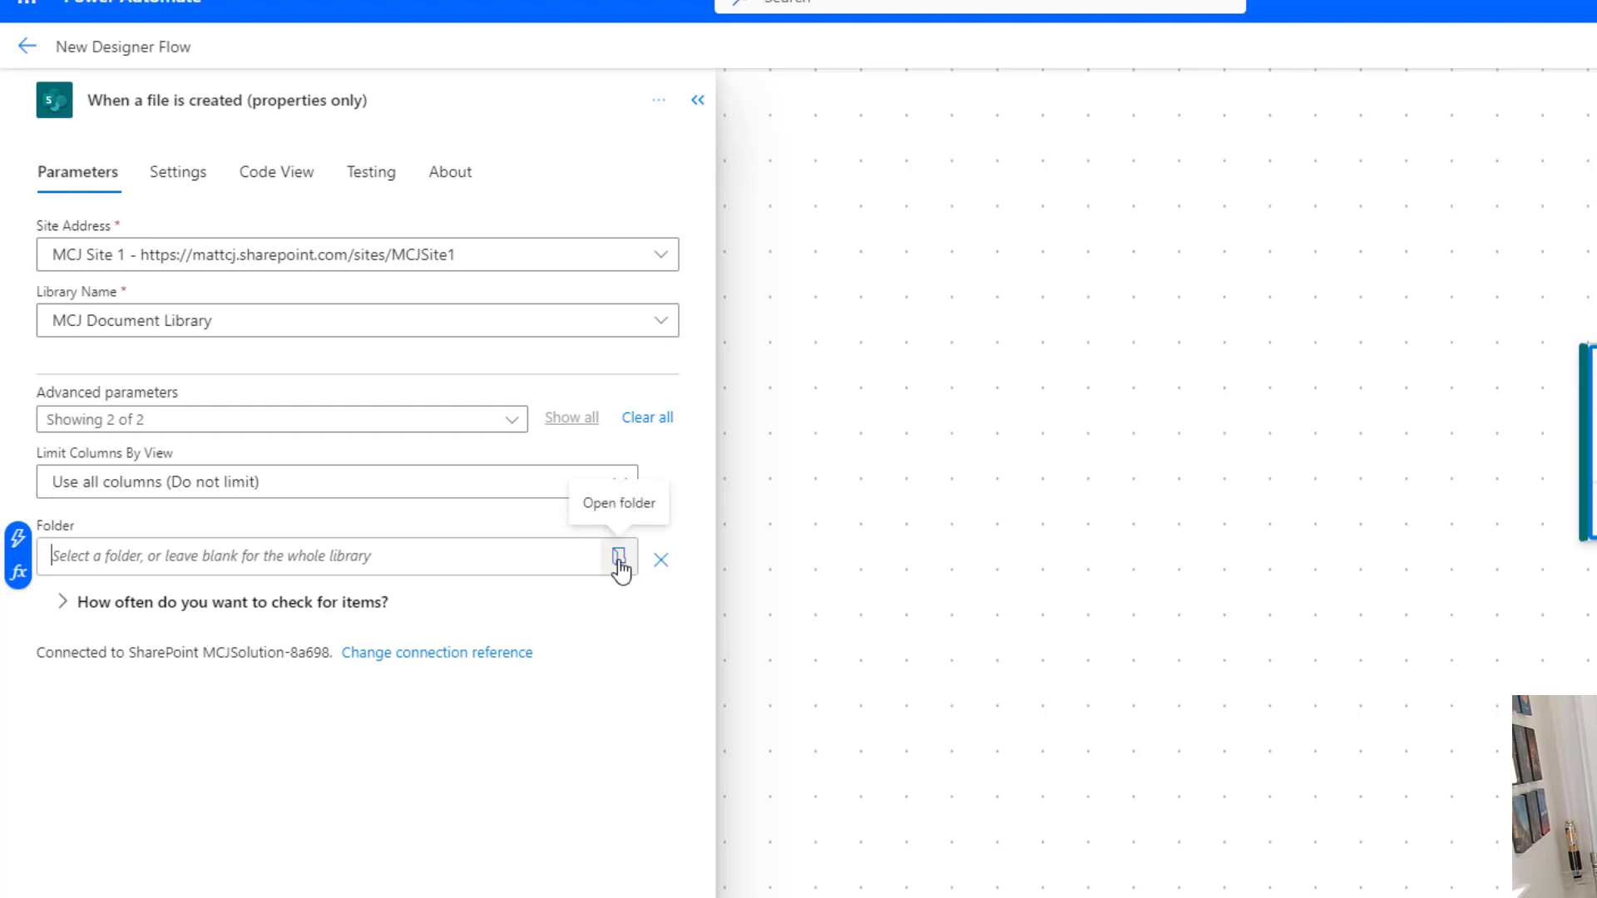
Browse folders without picking one, then expand the 3-minute polling schedule
click(620, 557)
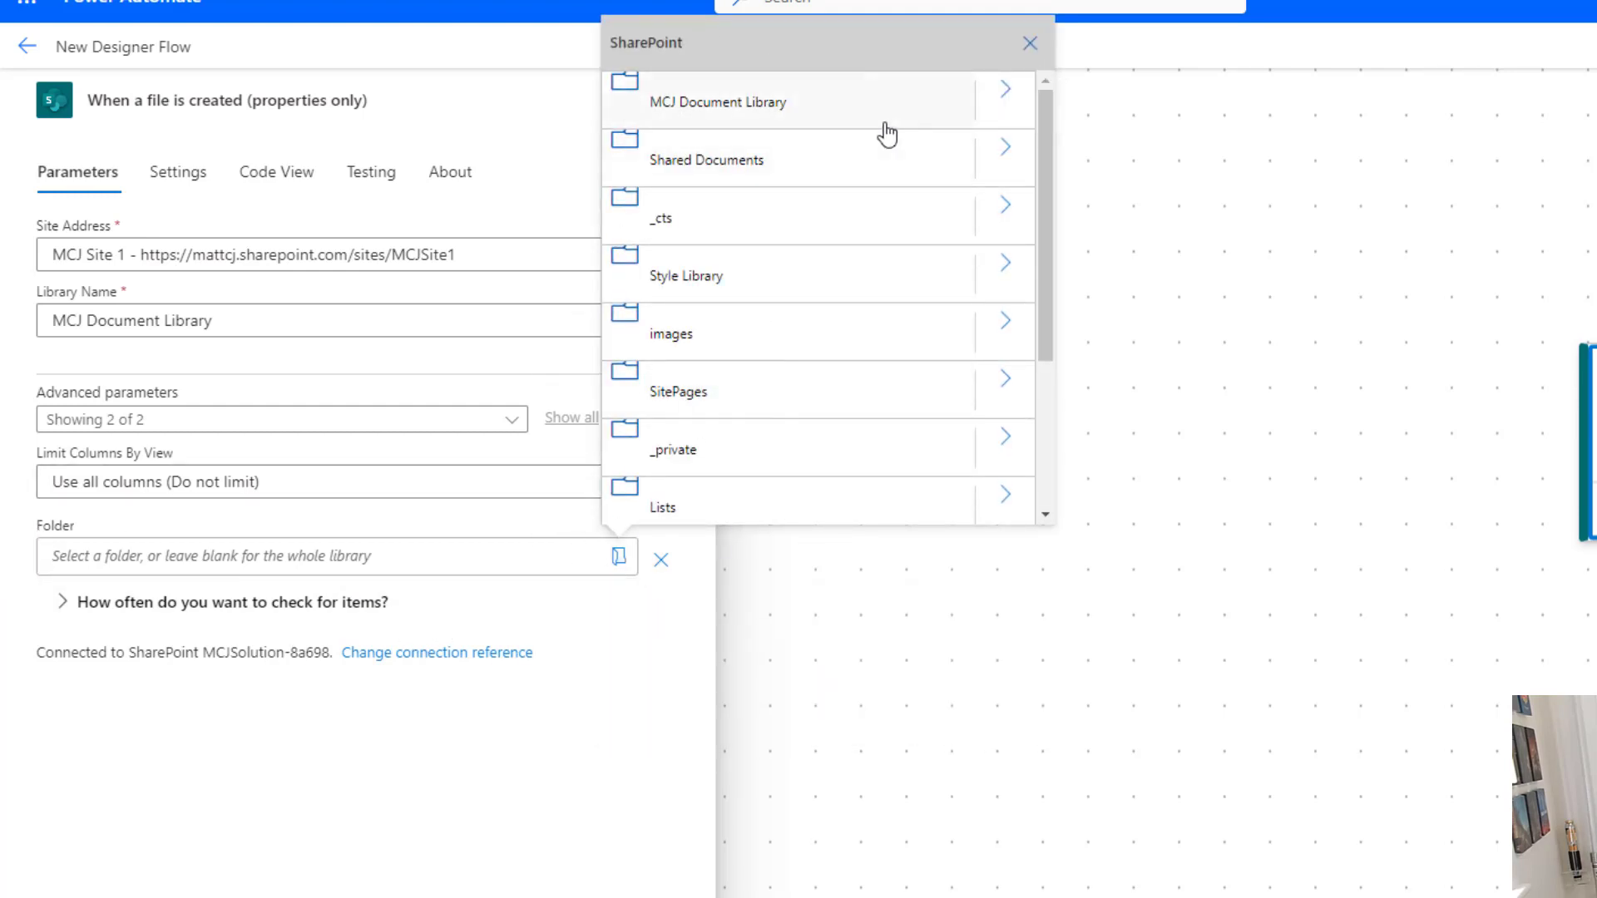
mouse_move(662, 507)
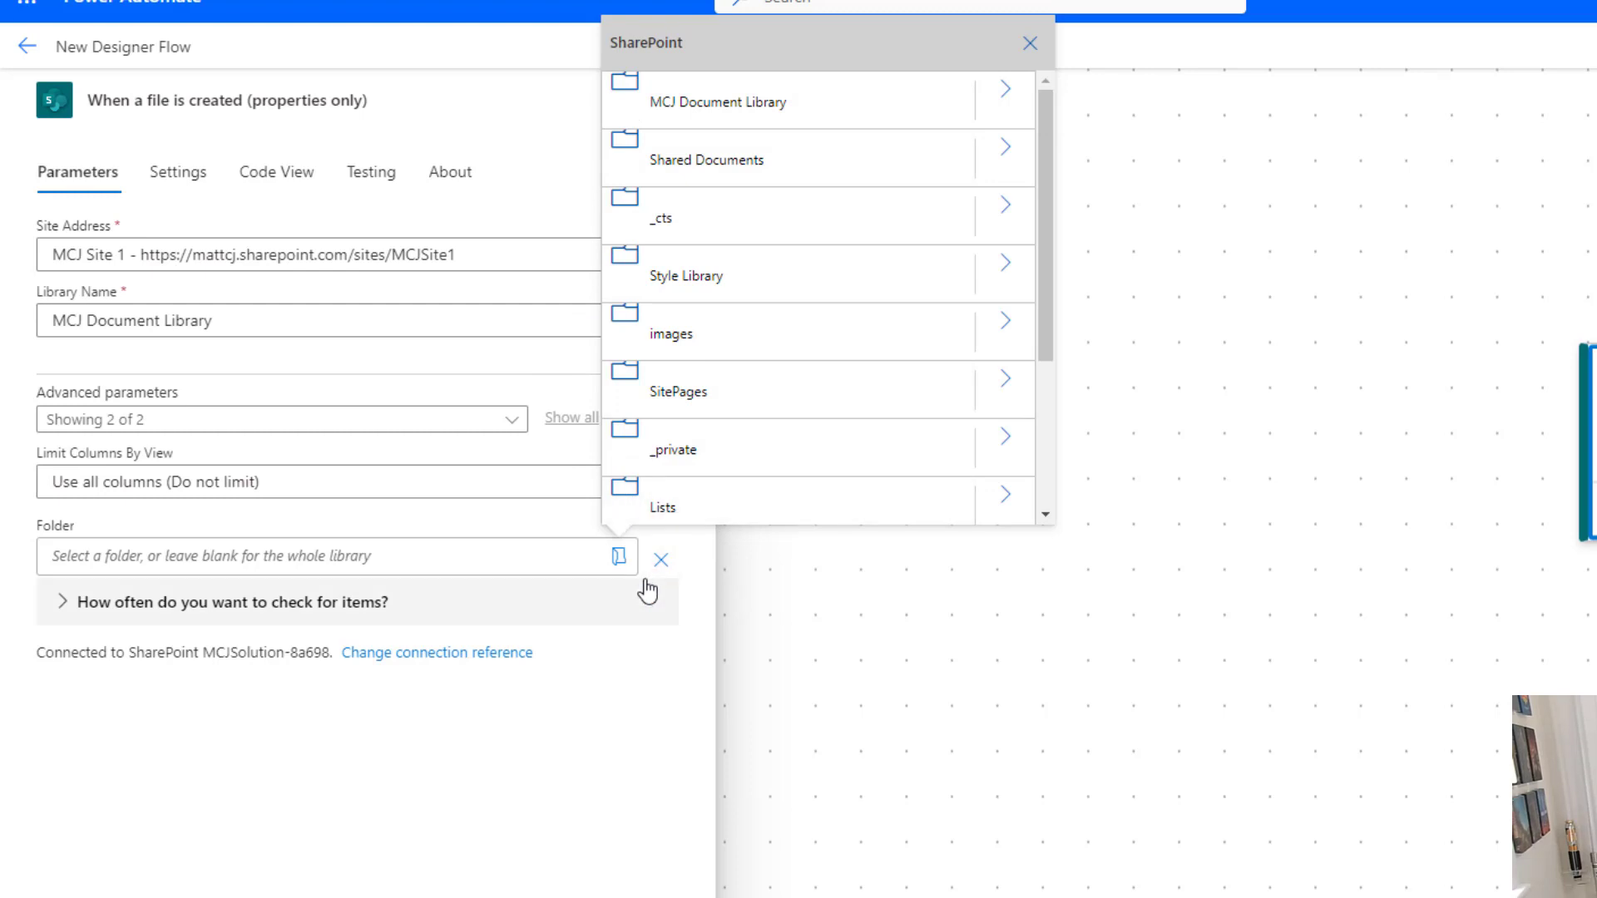
click(1029, 42)
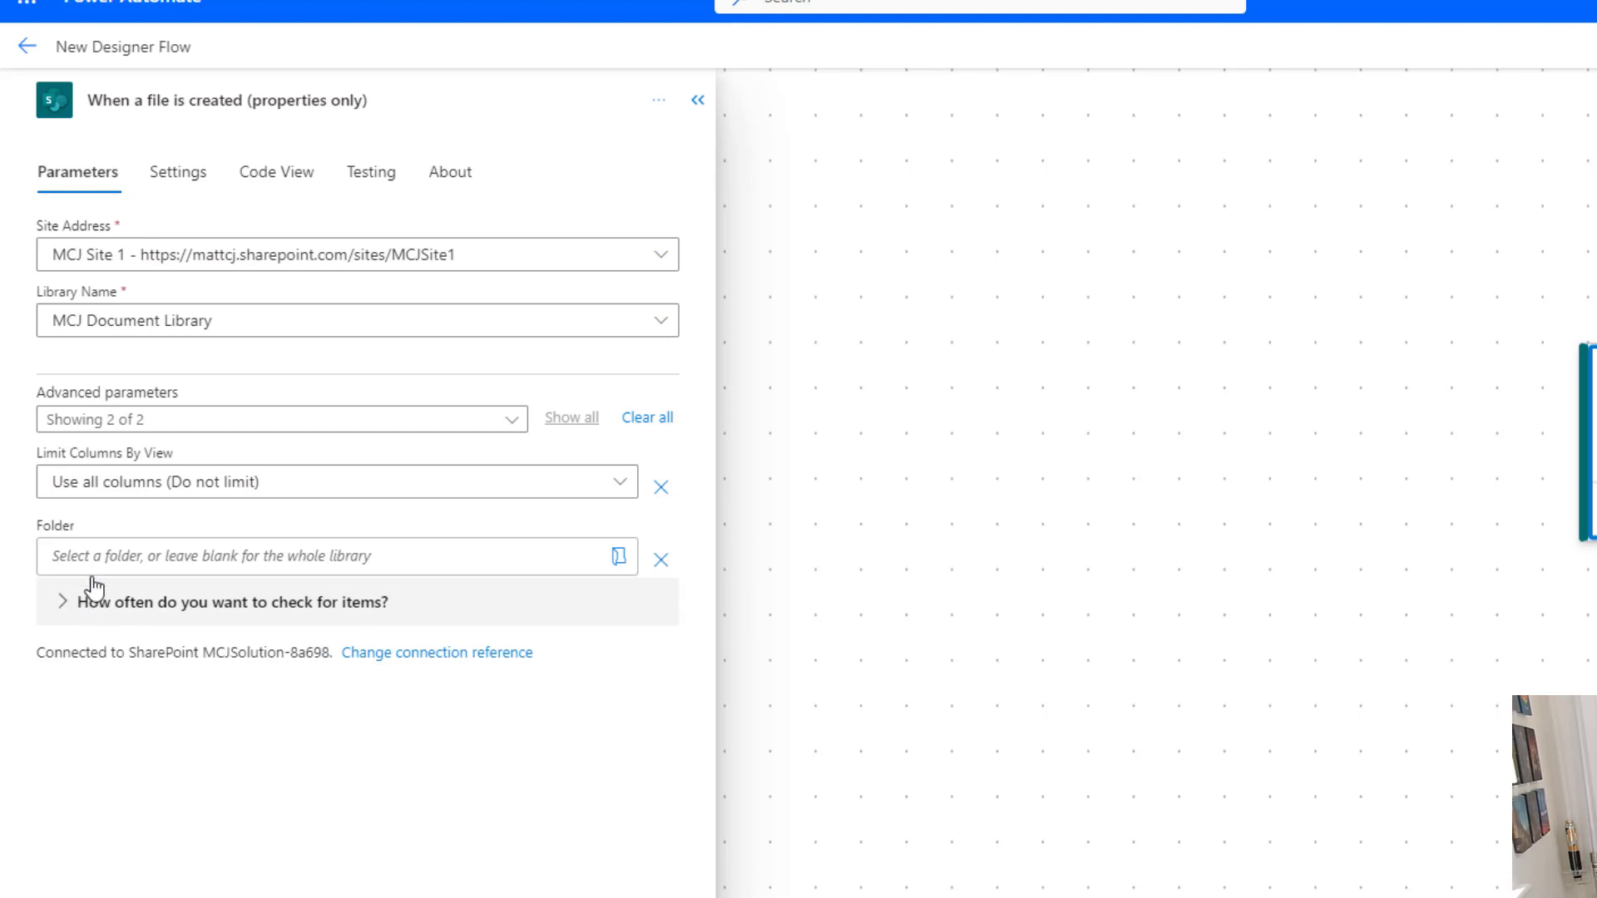
click(60, 601)
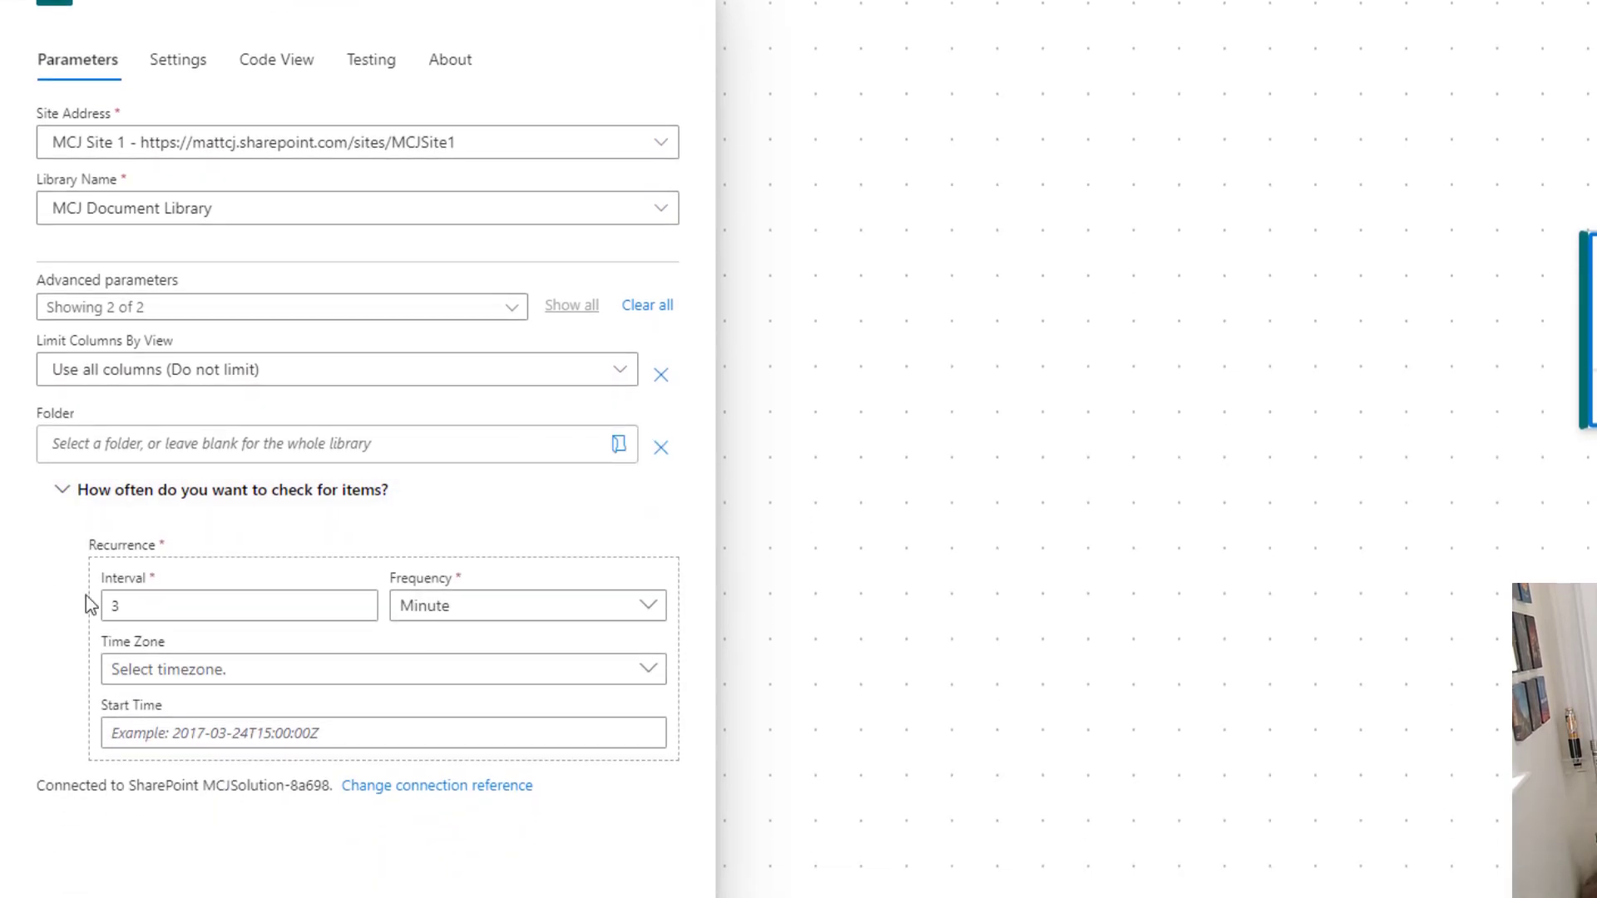
Change the trigger Interval from 3 to 1, keeping Minute as frequency
click(239, 604)
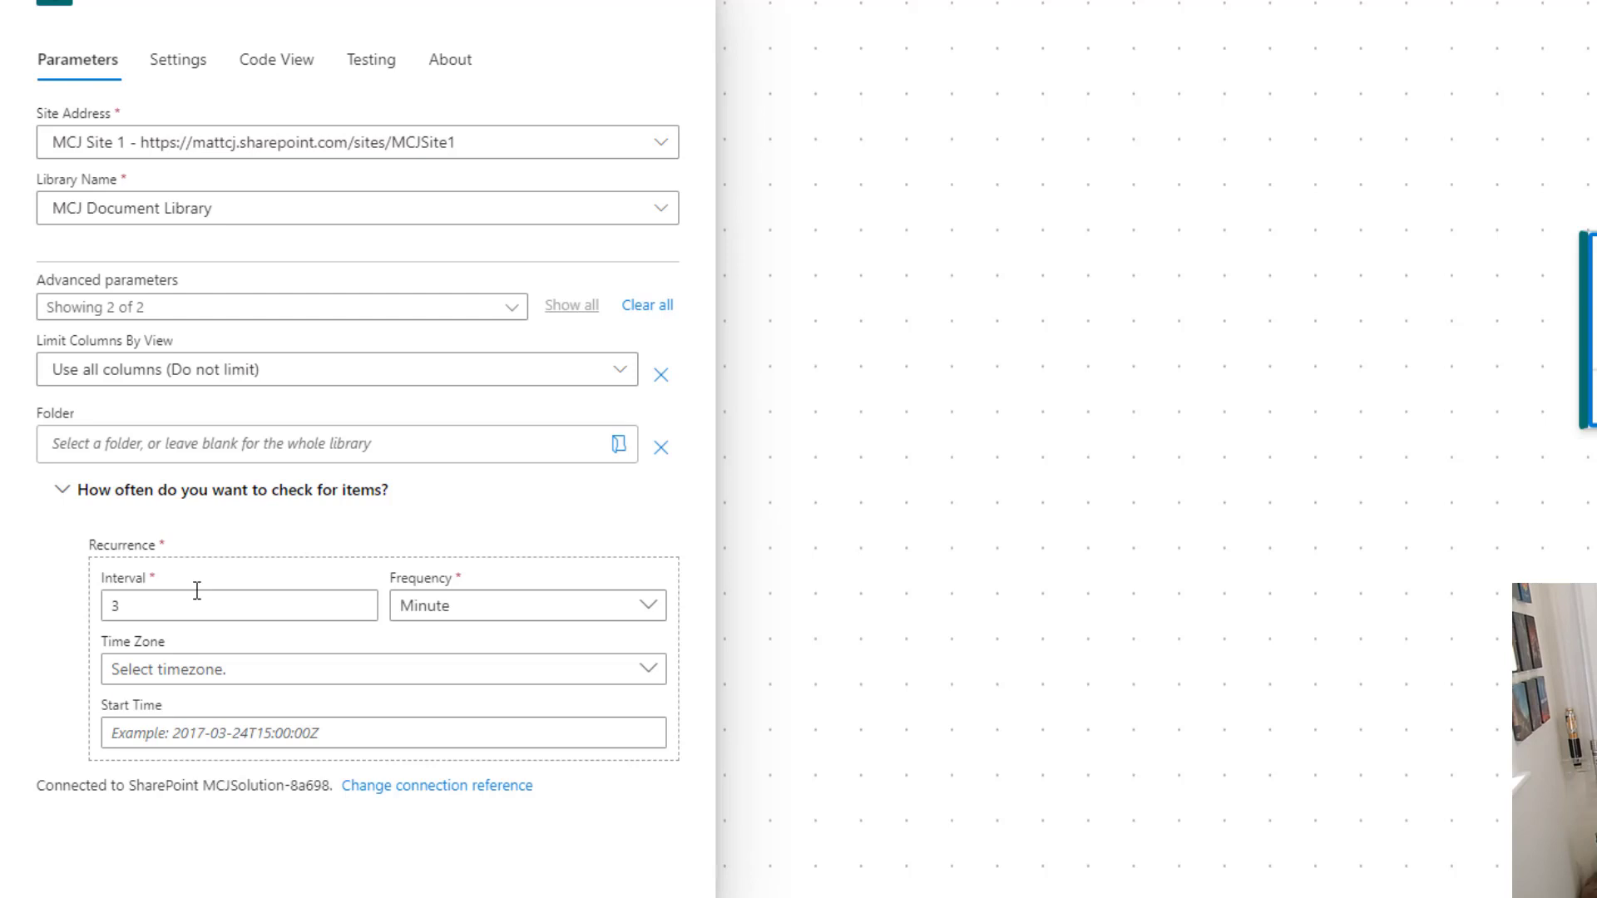
click(526, 605)
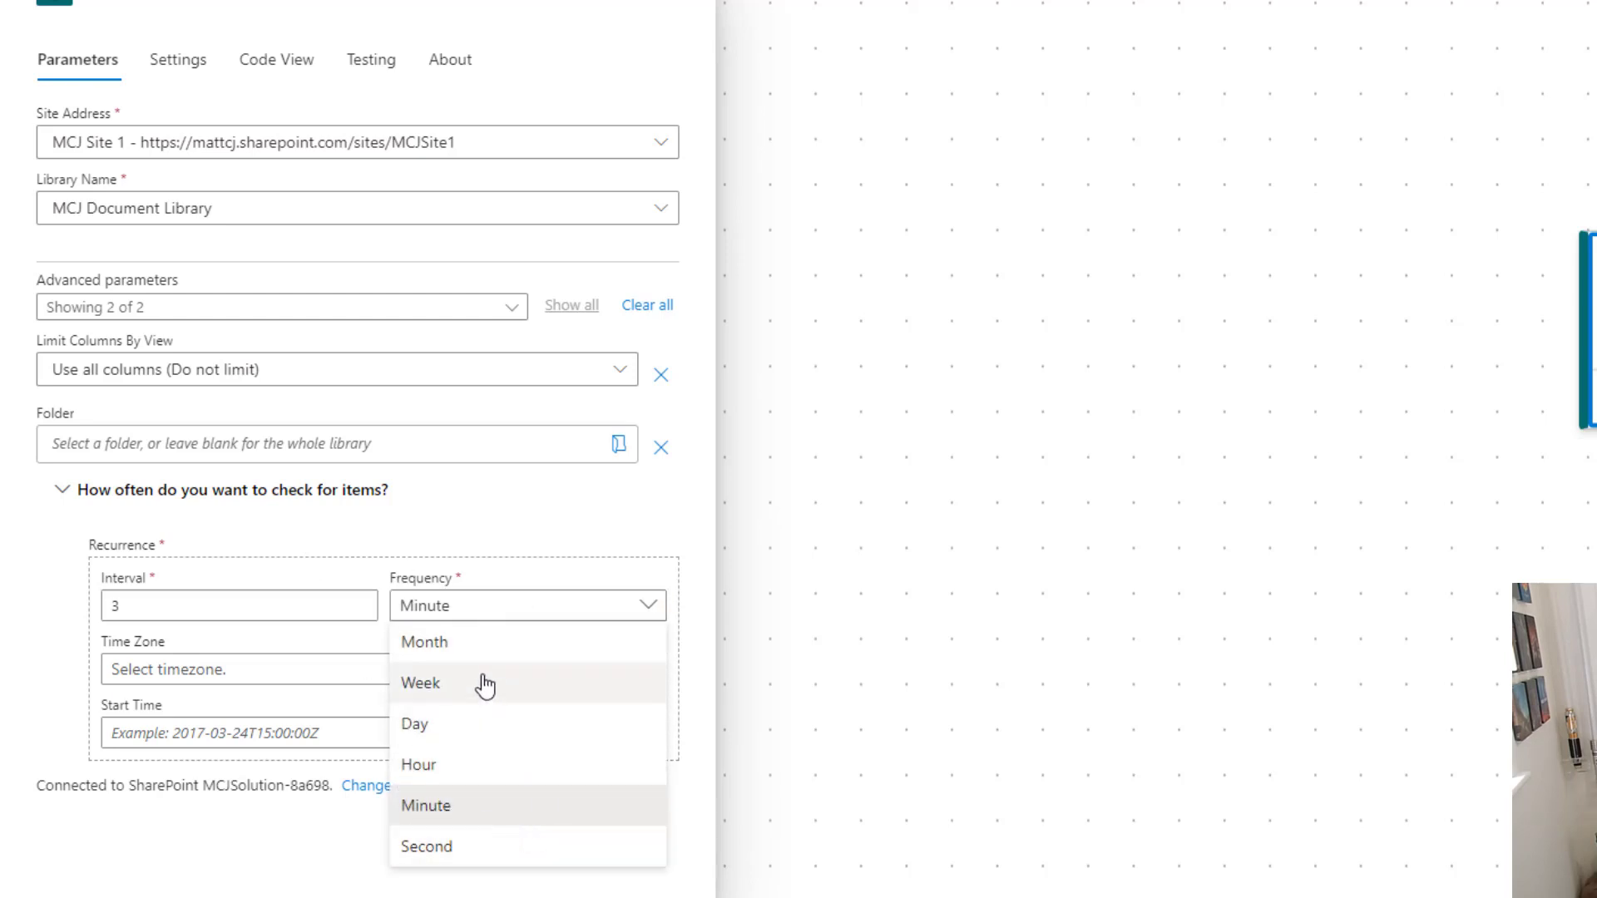
mouse_move(473, 652)
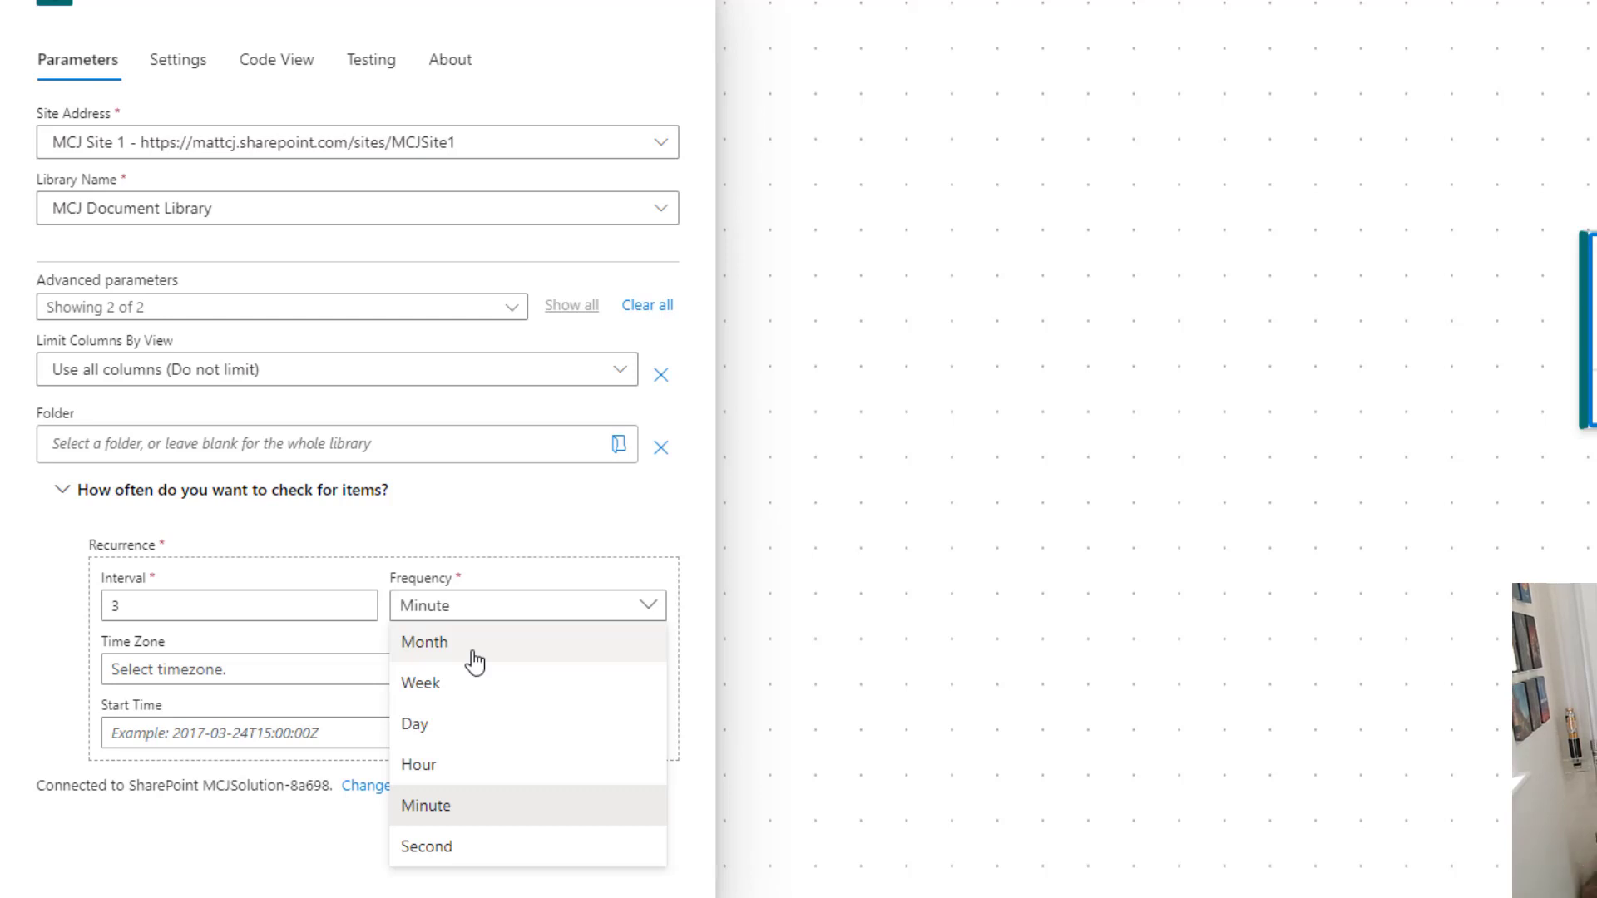
mouse_move(555, 493)
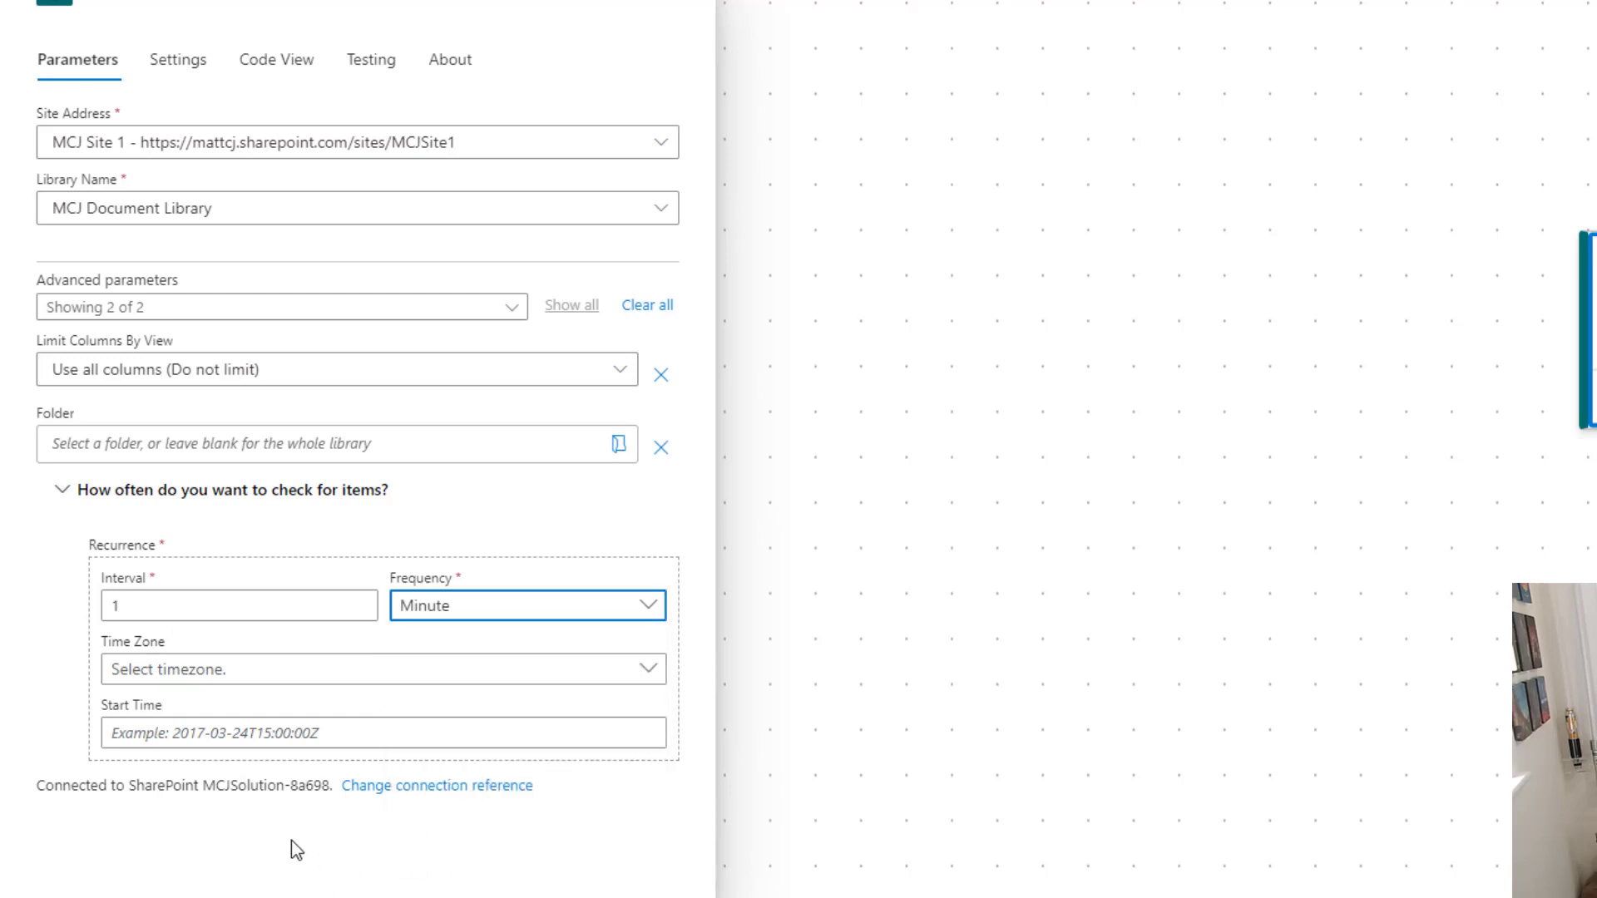
click(382, 732)
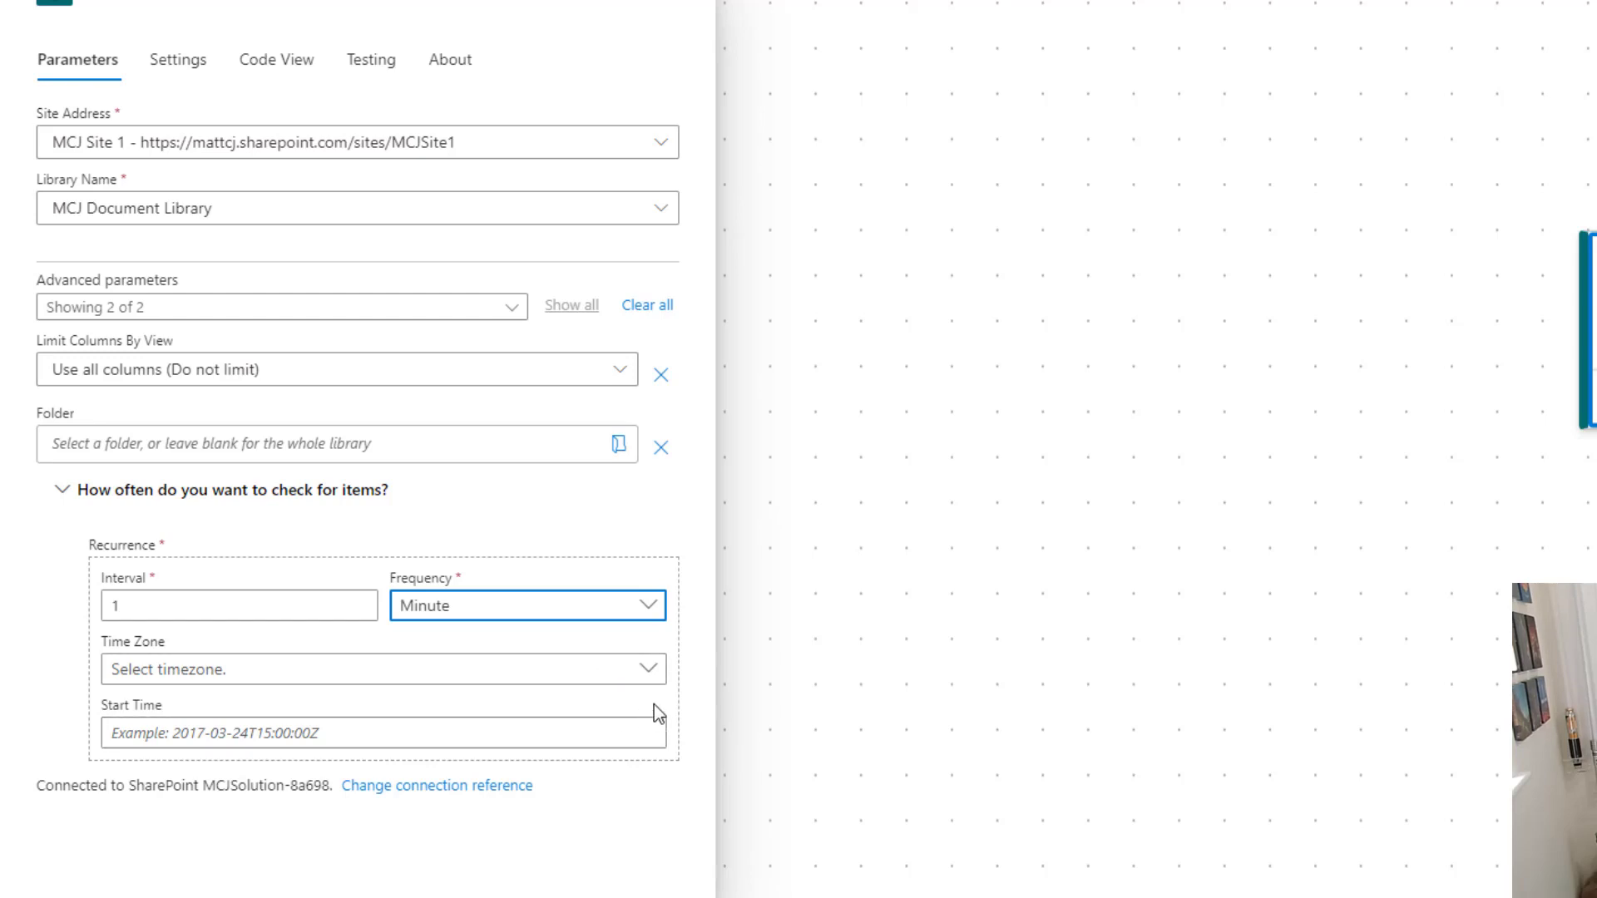
click(382, 734)
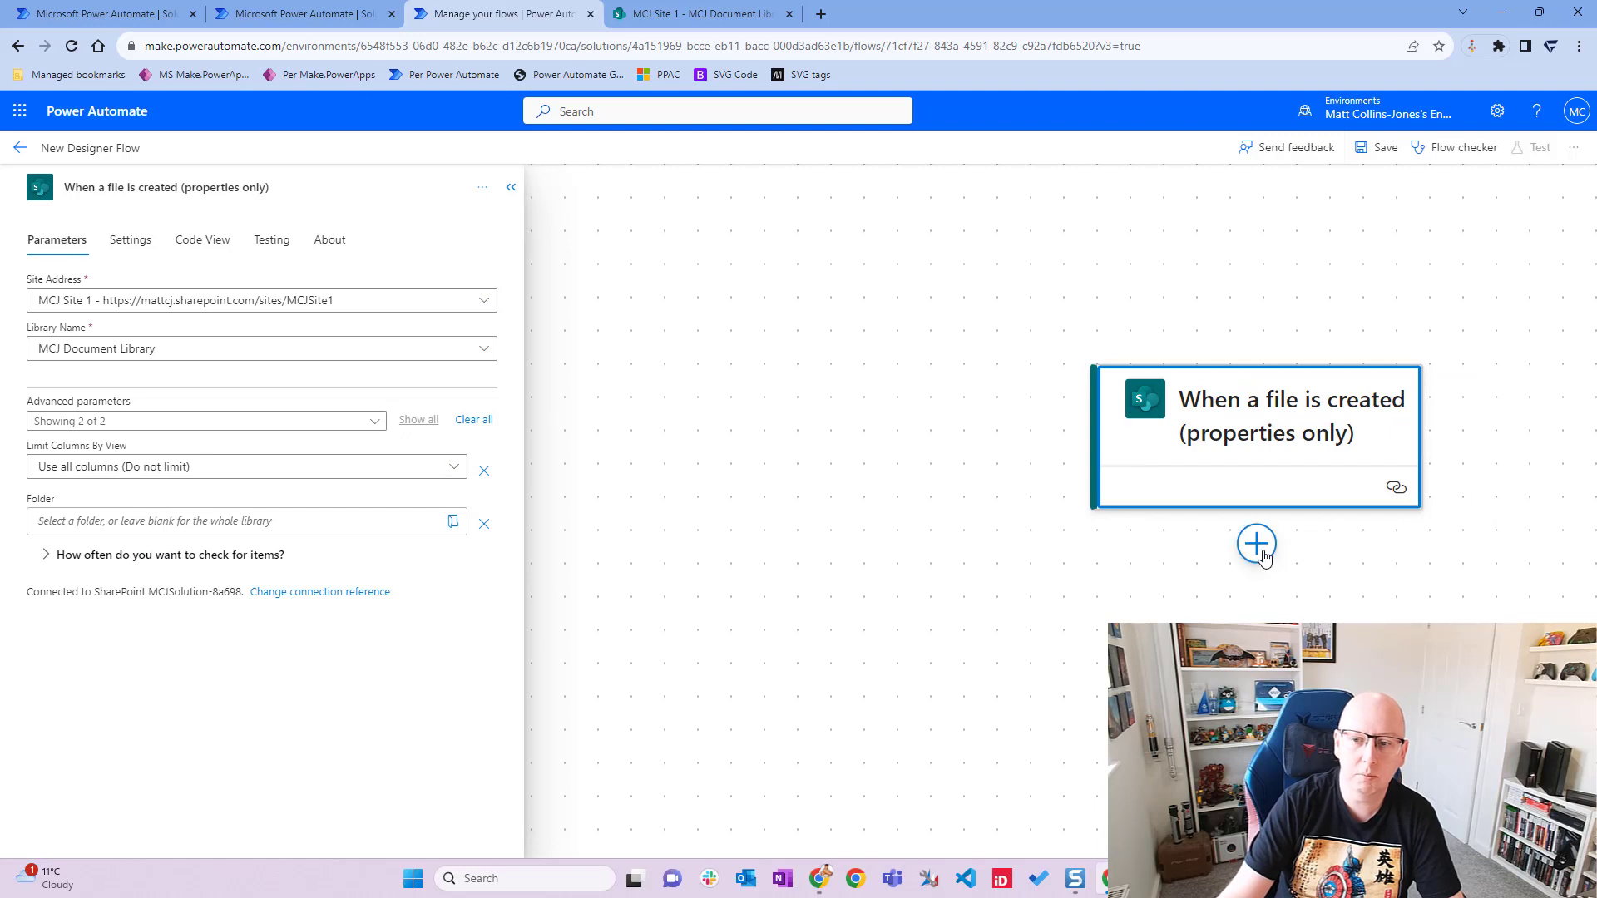
mouse_move(1255, 544)
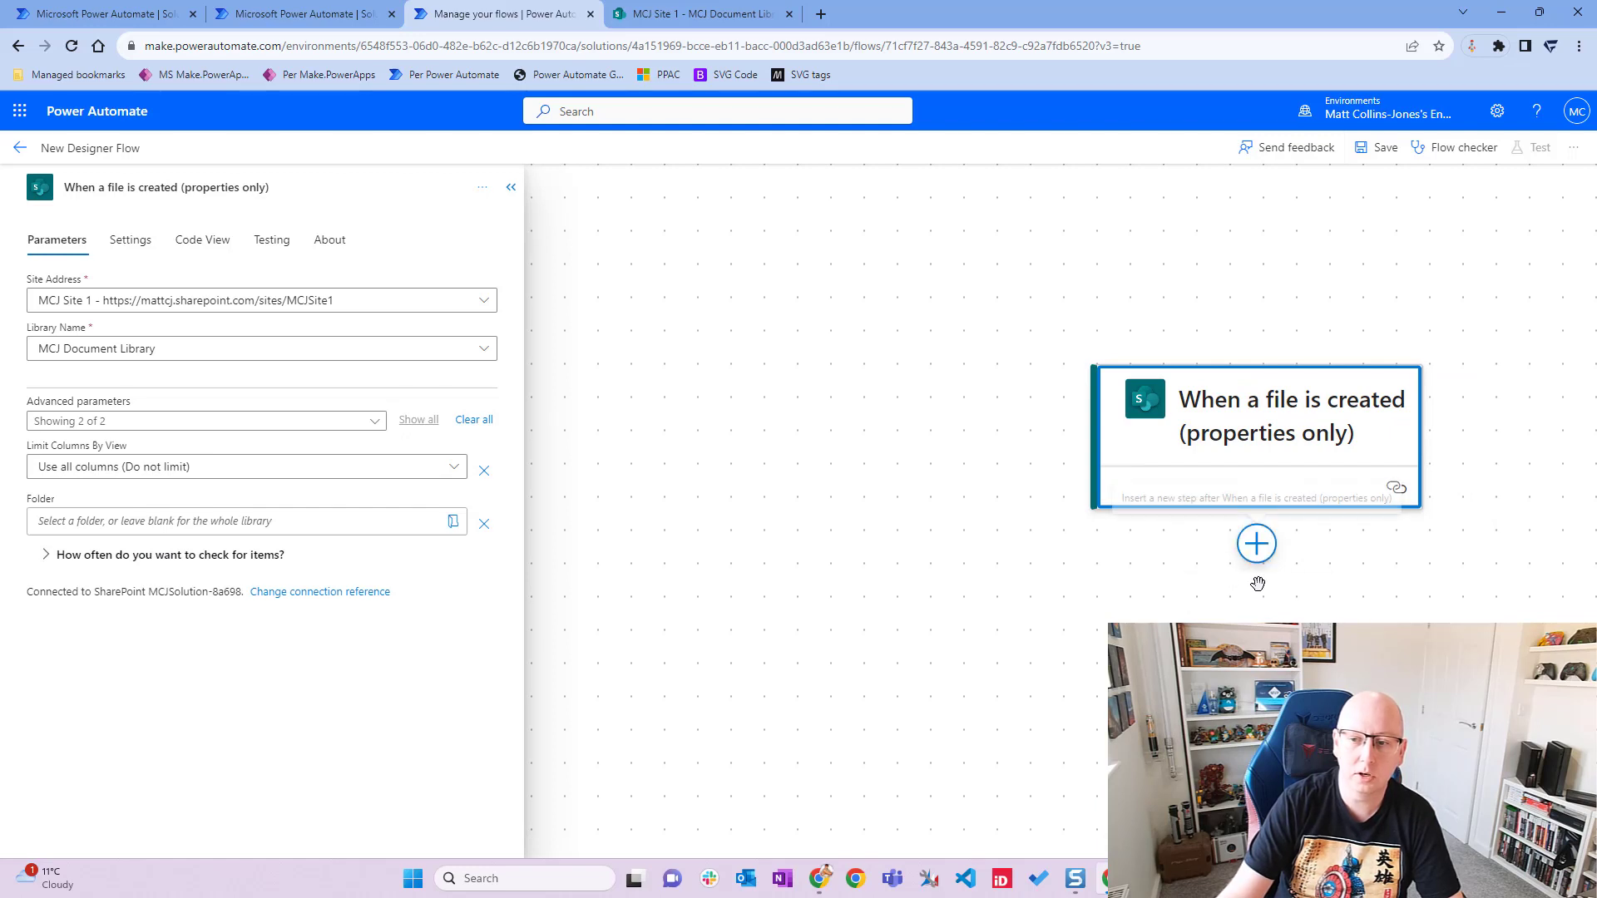
Add a Compose step with the file's Title as input and save the flow
click(1256, 543)
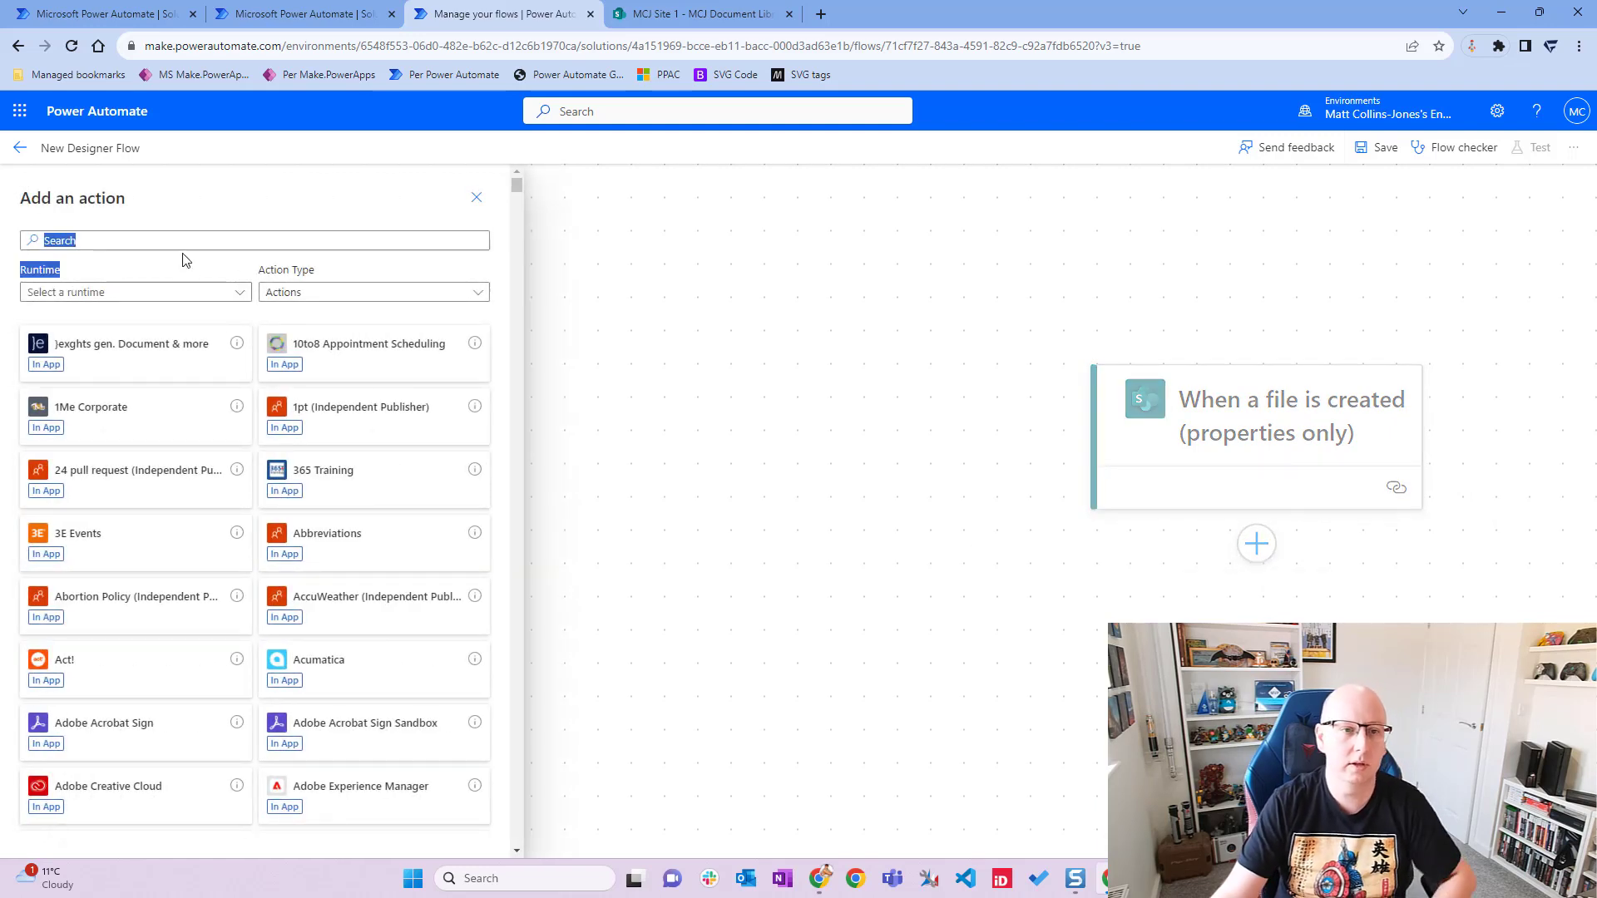
text(Compose)
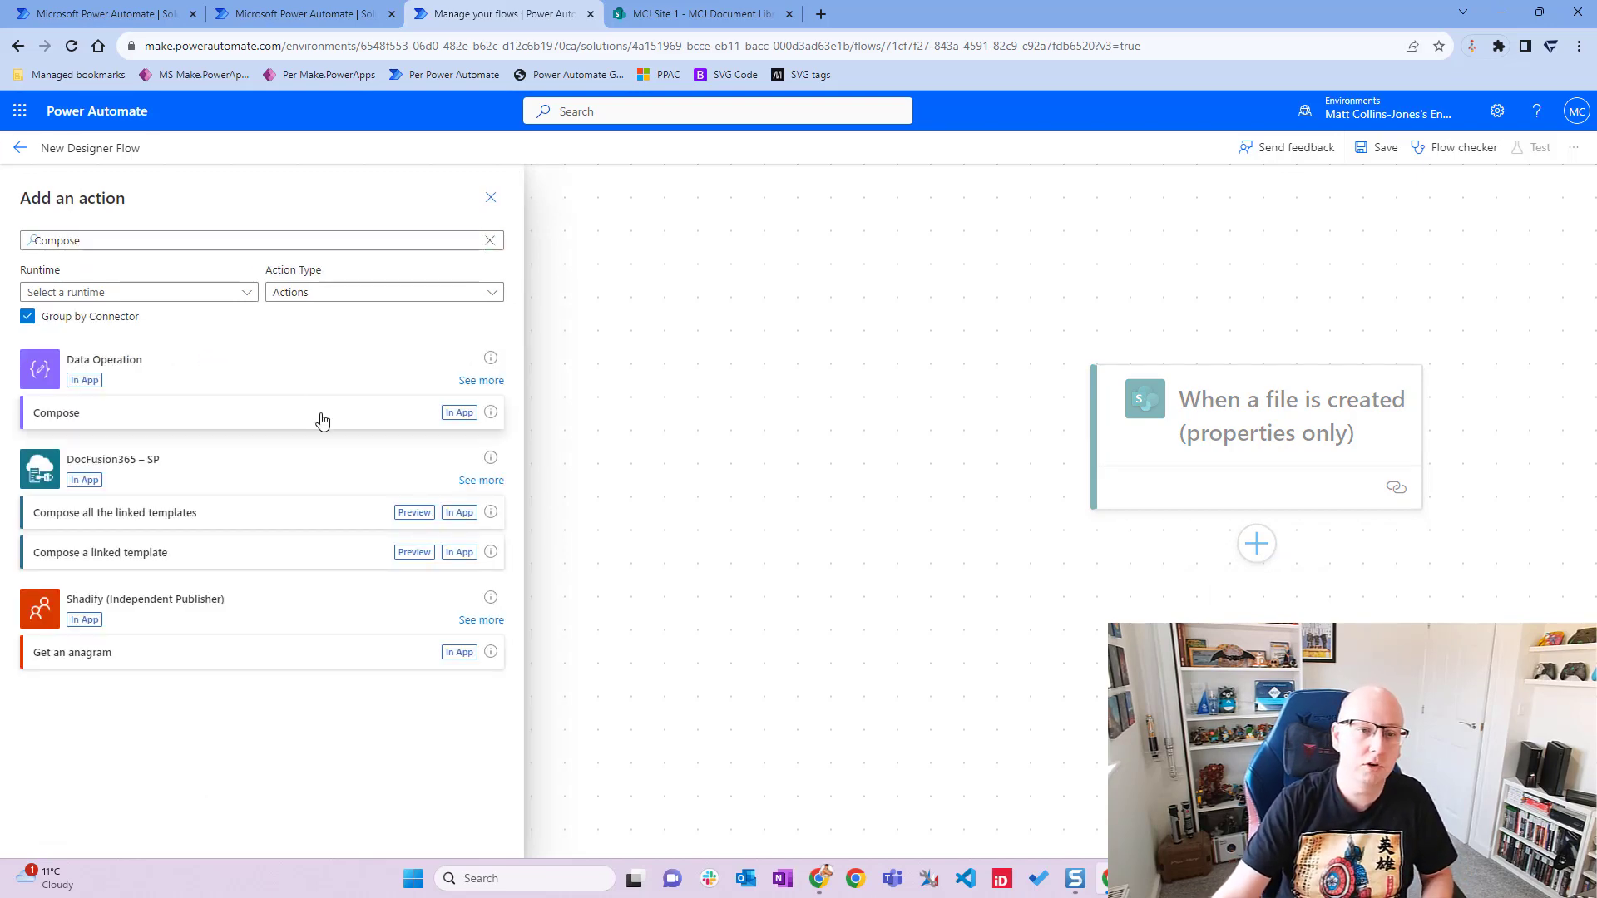
click(56, 412)
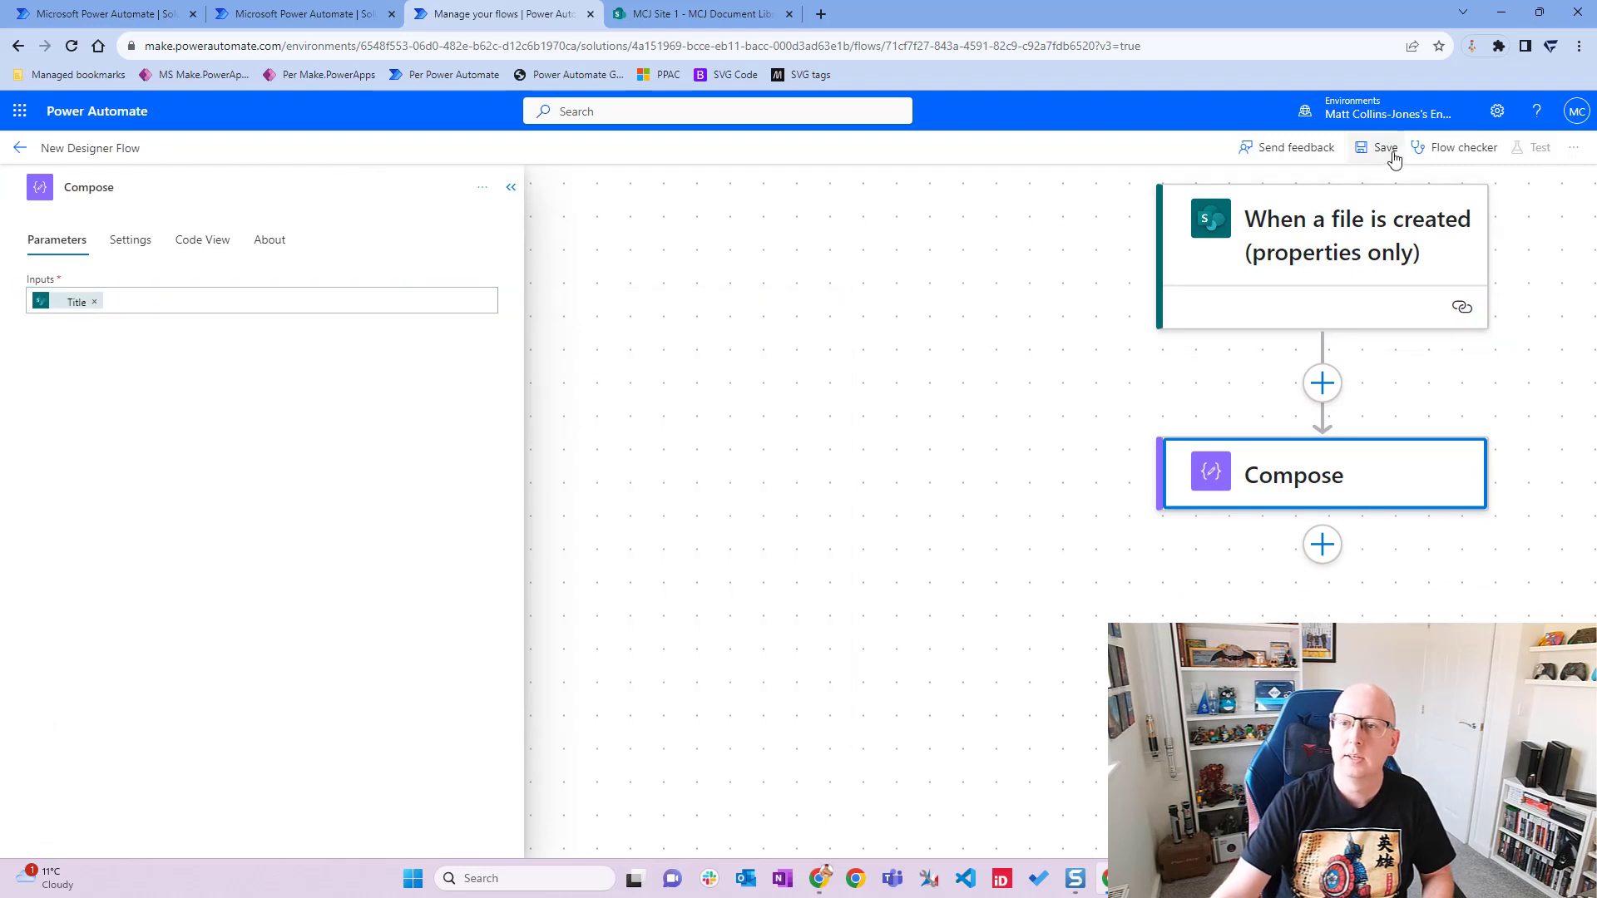
click(1382, 148)
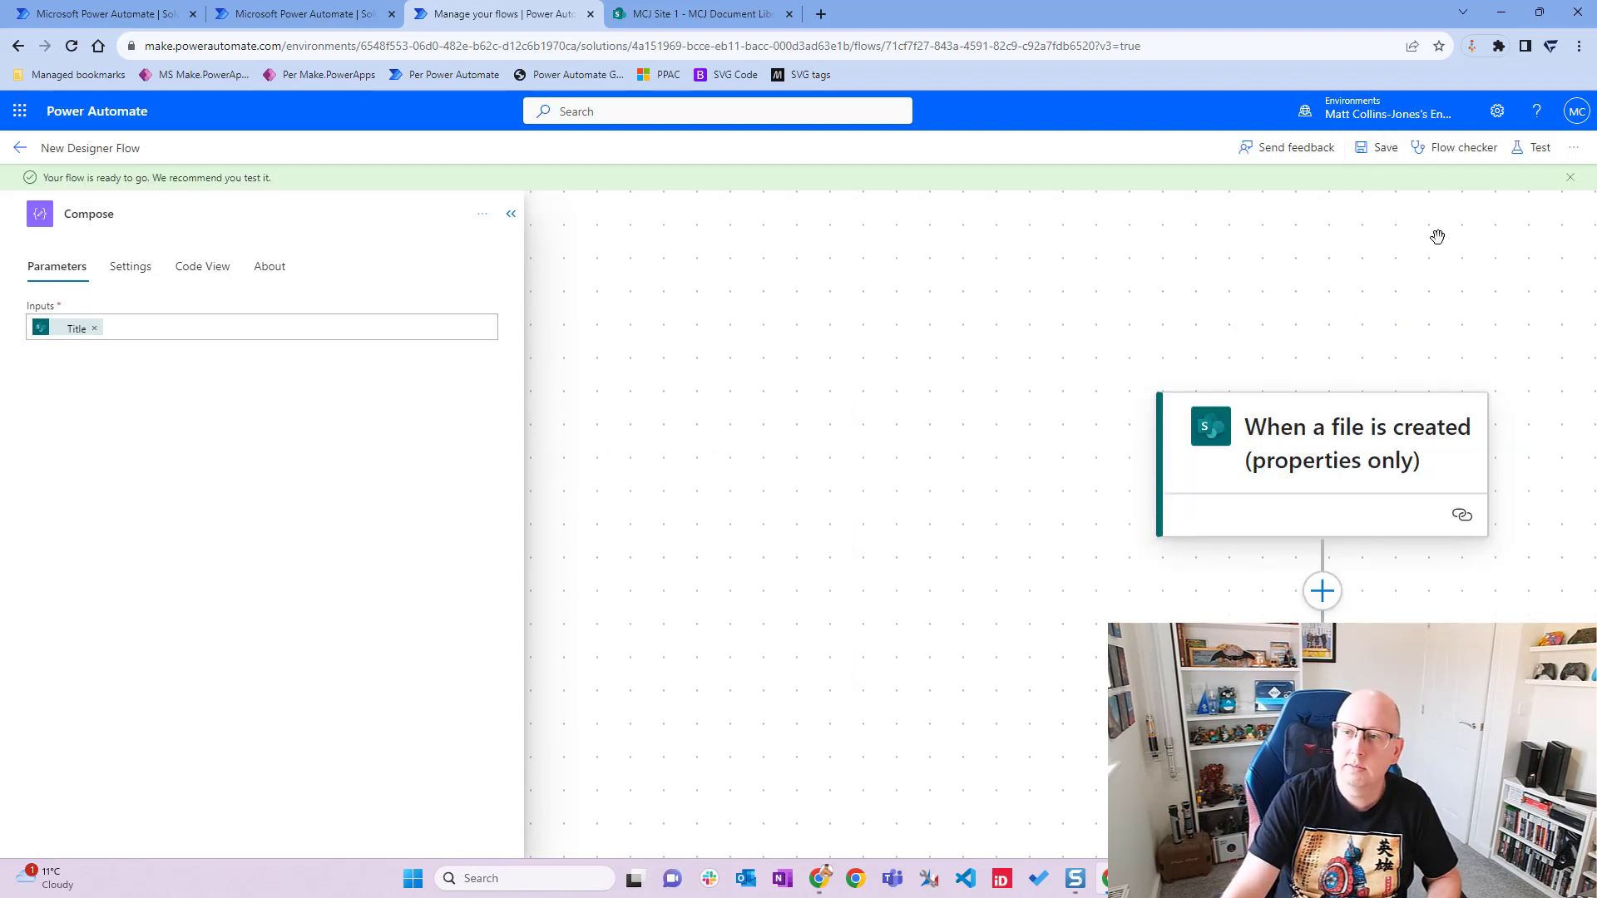
mouse_move(1541, 146)
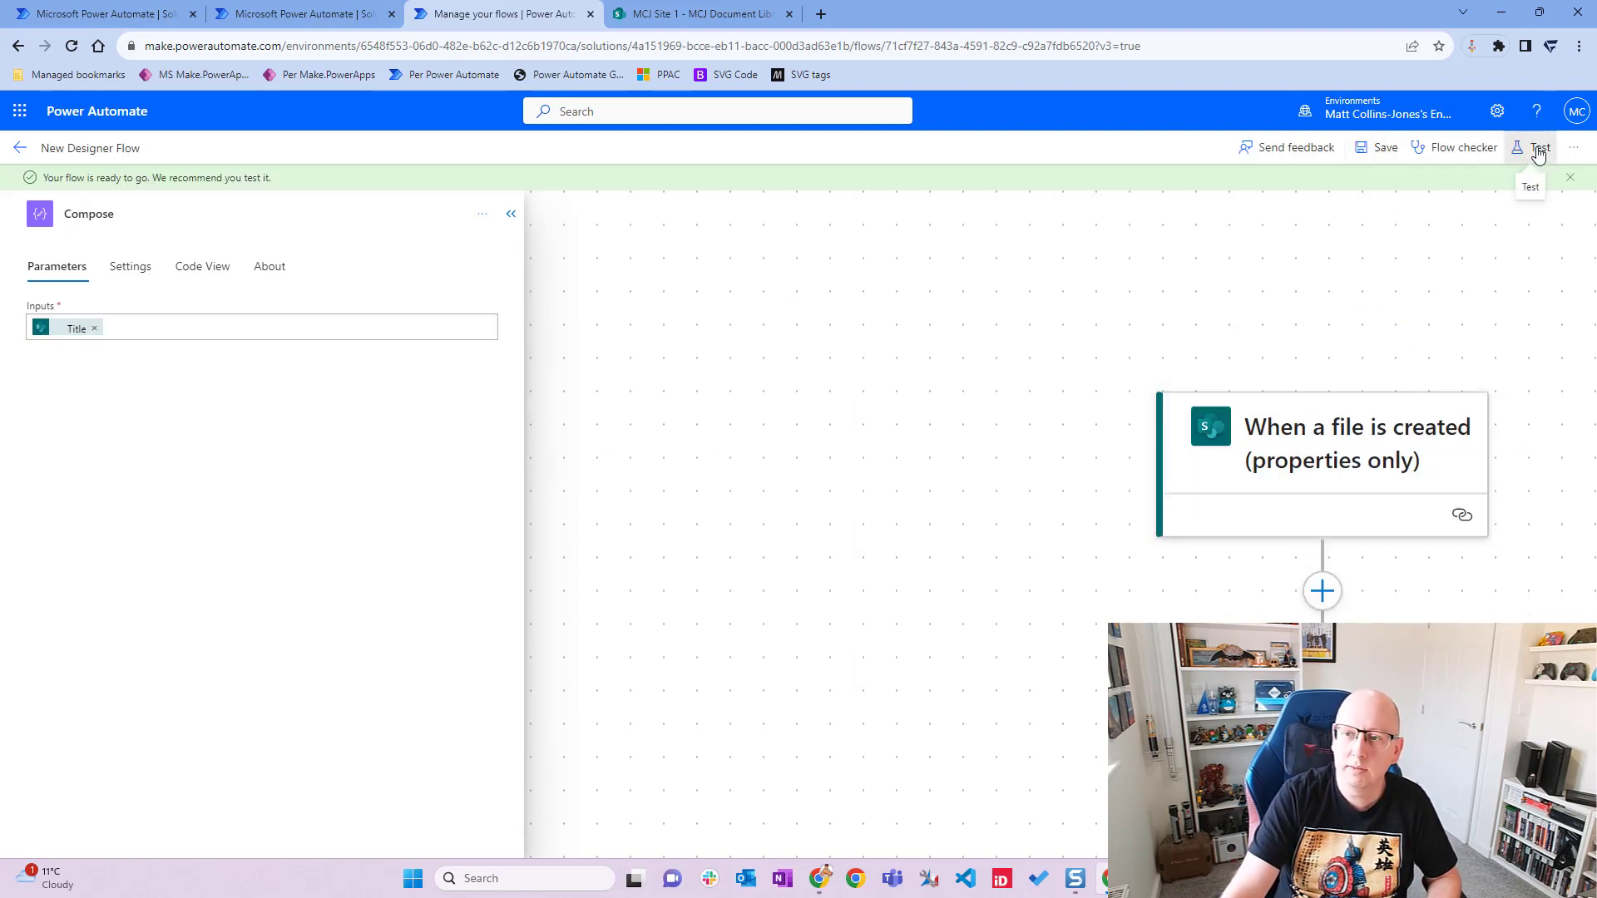
Start a manual test run and move to the MCJ Document Library tab
click(1538, 146)
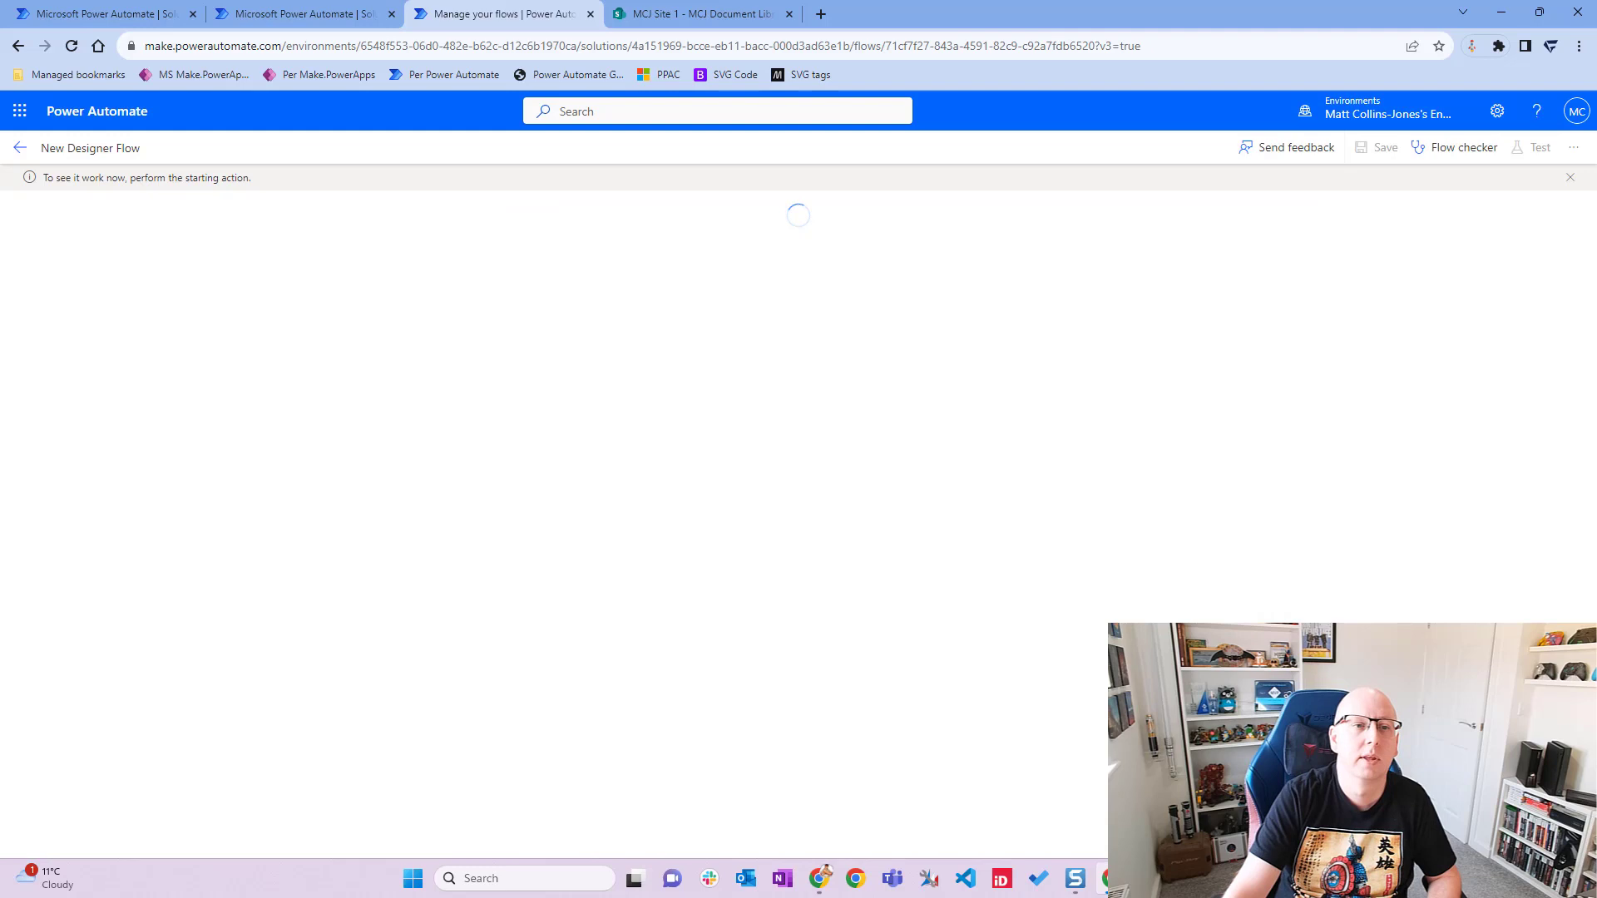
mouse_move(768, 419)
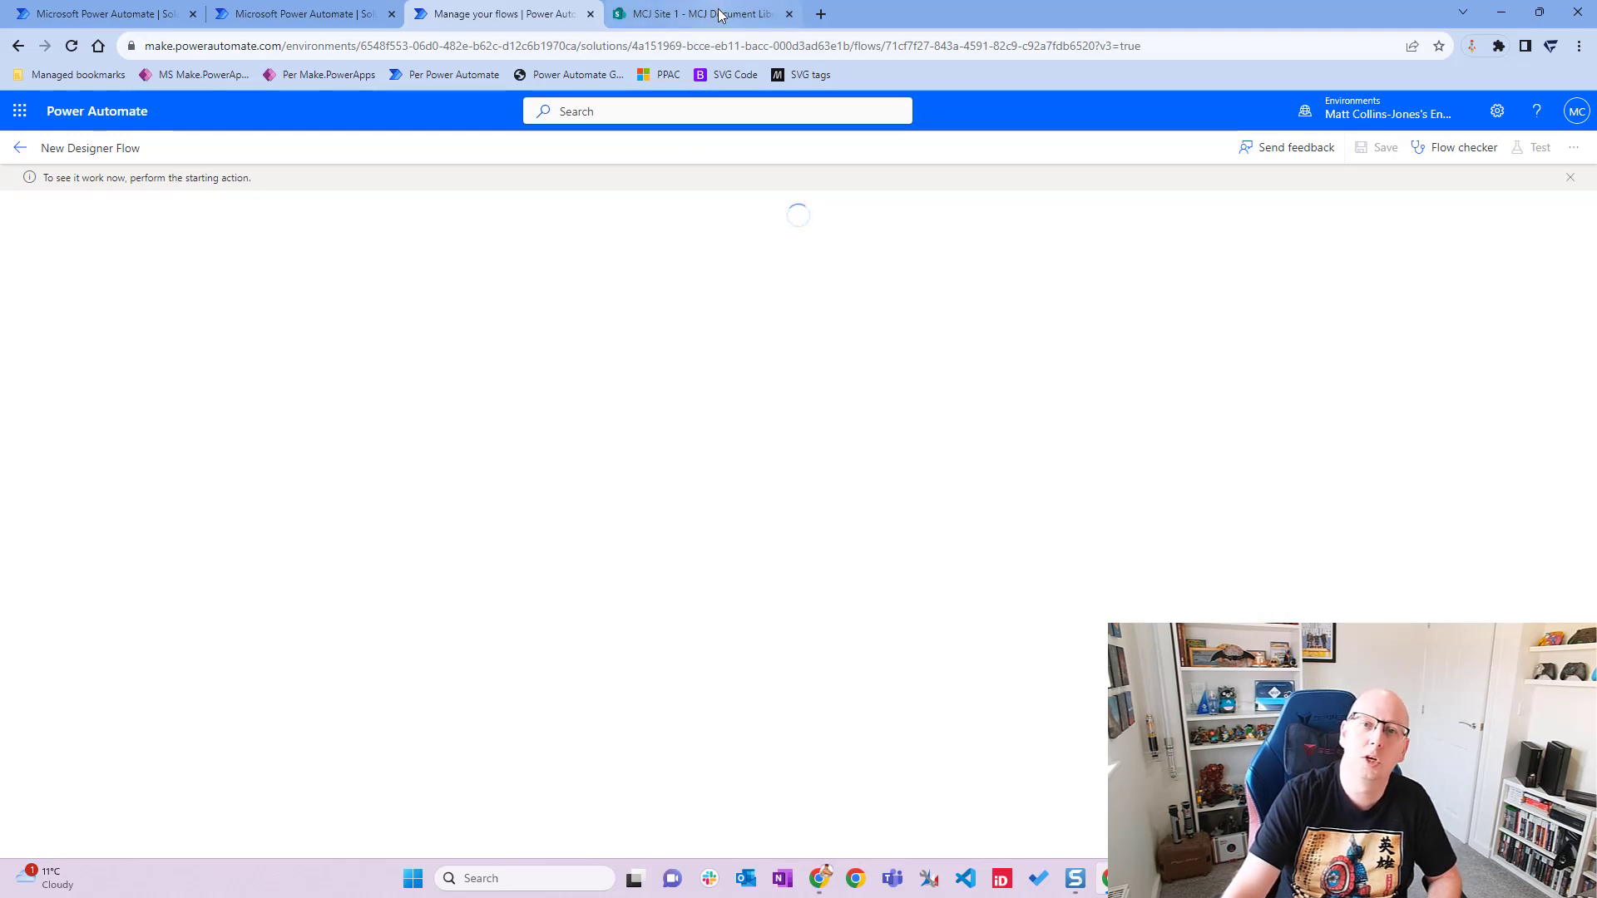
click(703, 13)
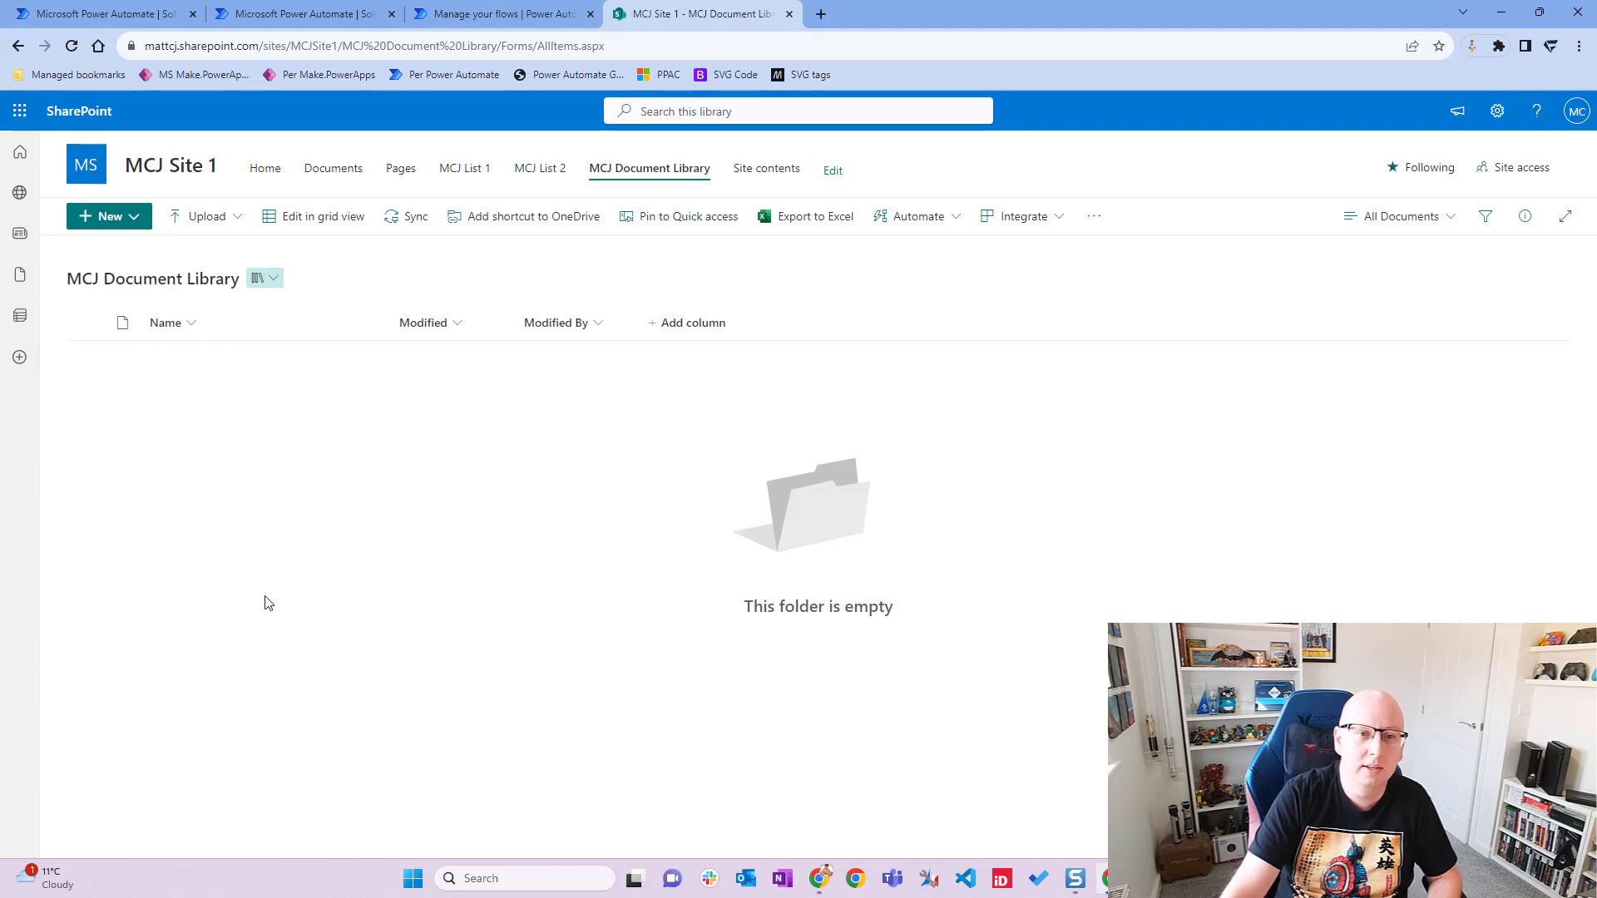
mouse_move(713, 416)
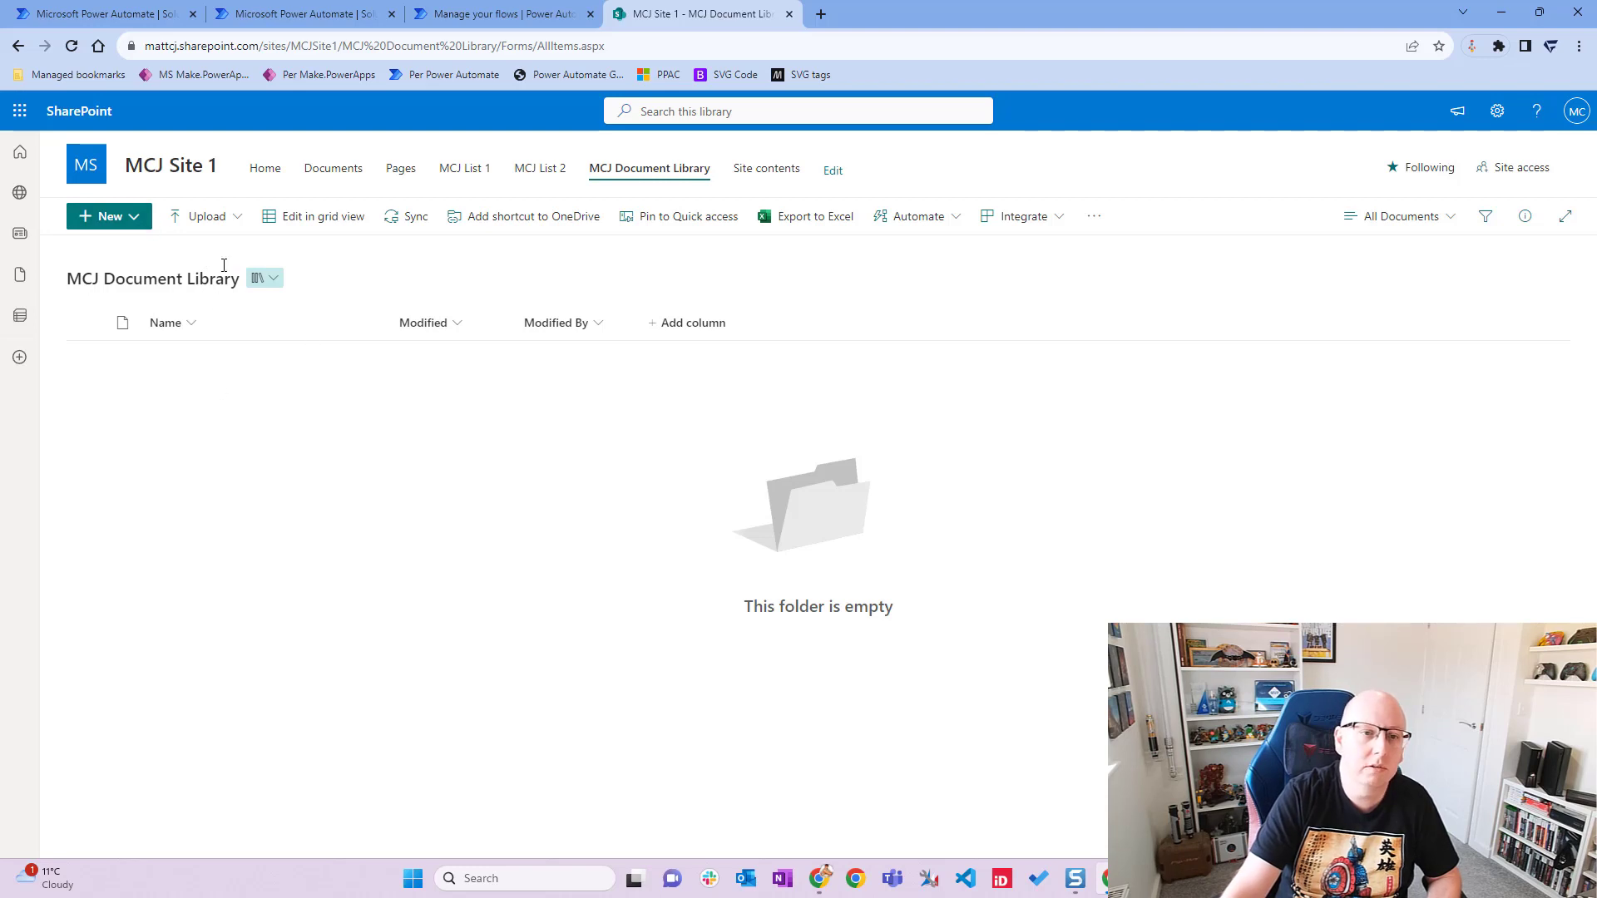
mouse_move(205, 216)
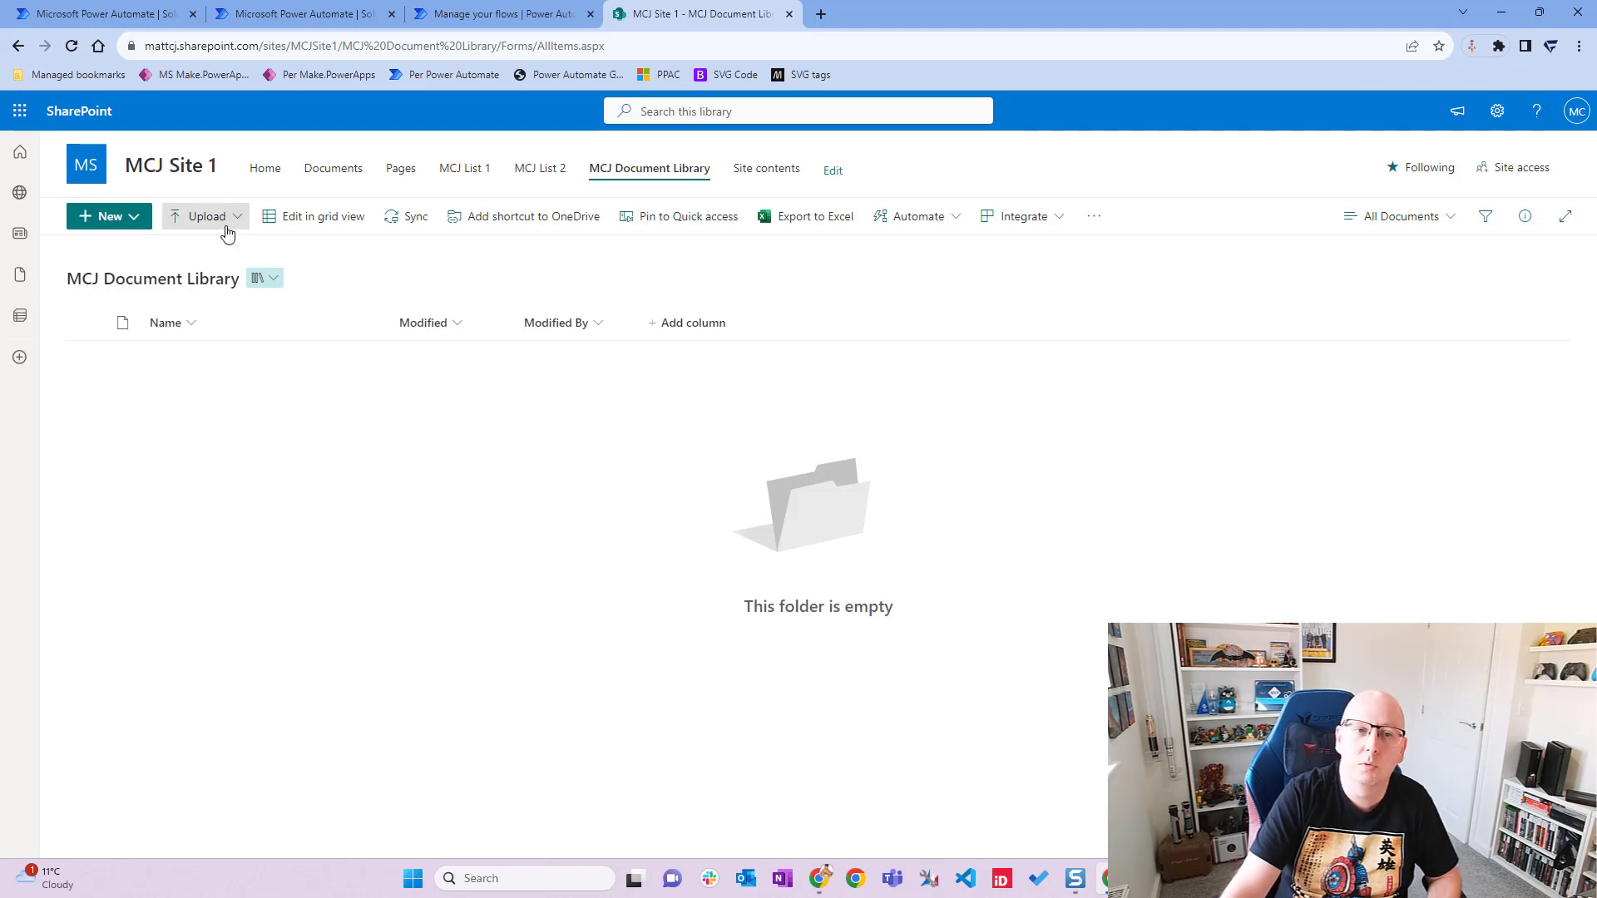
Upload CitizenDev.jpg into MCJ Document Library via Upload > Files
click(204, 216)
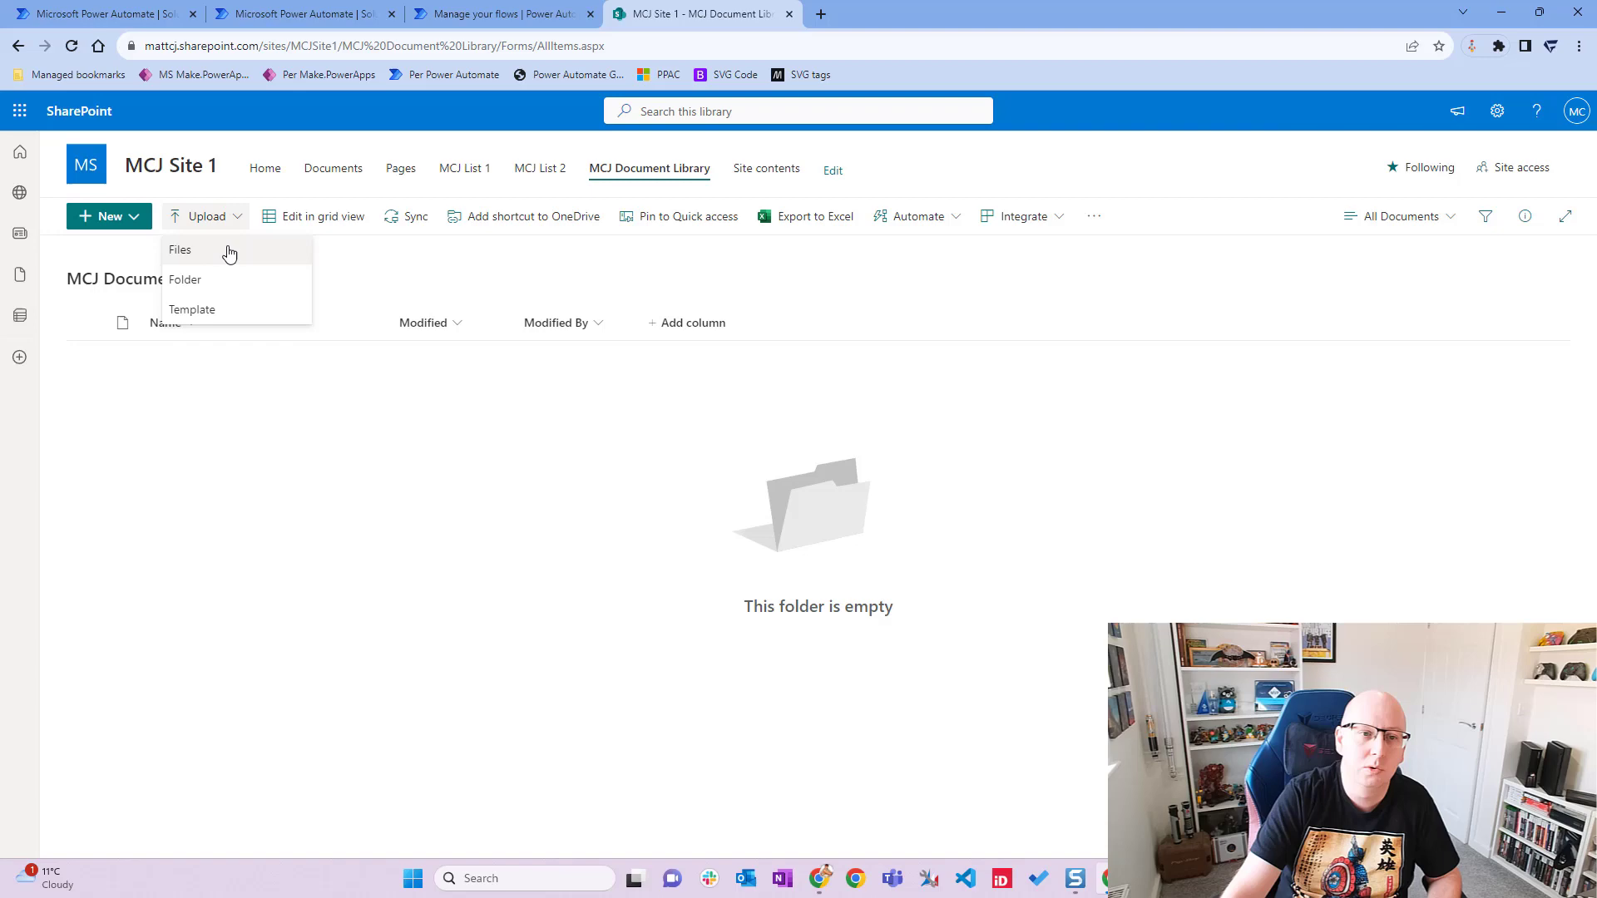
click(180, 250)
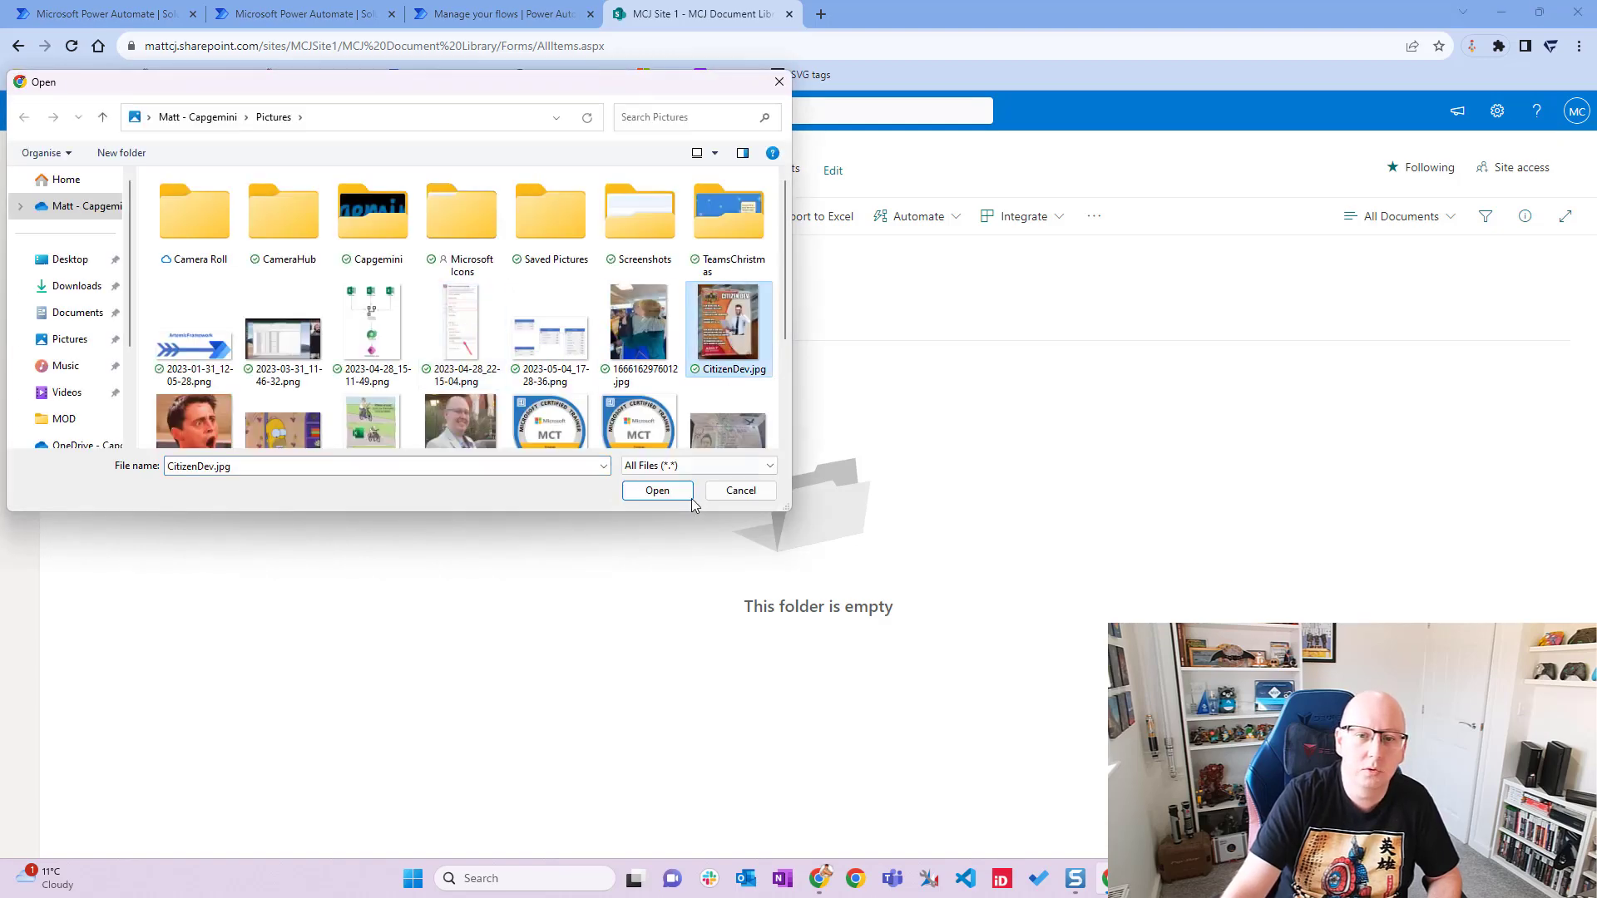
click(740, 490)
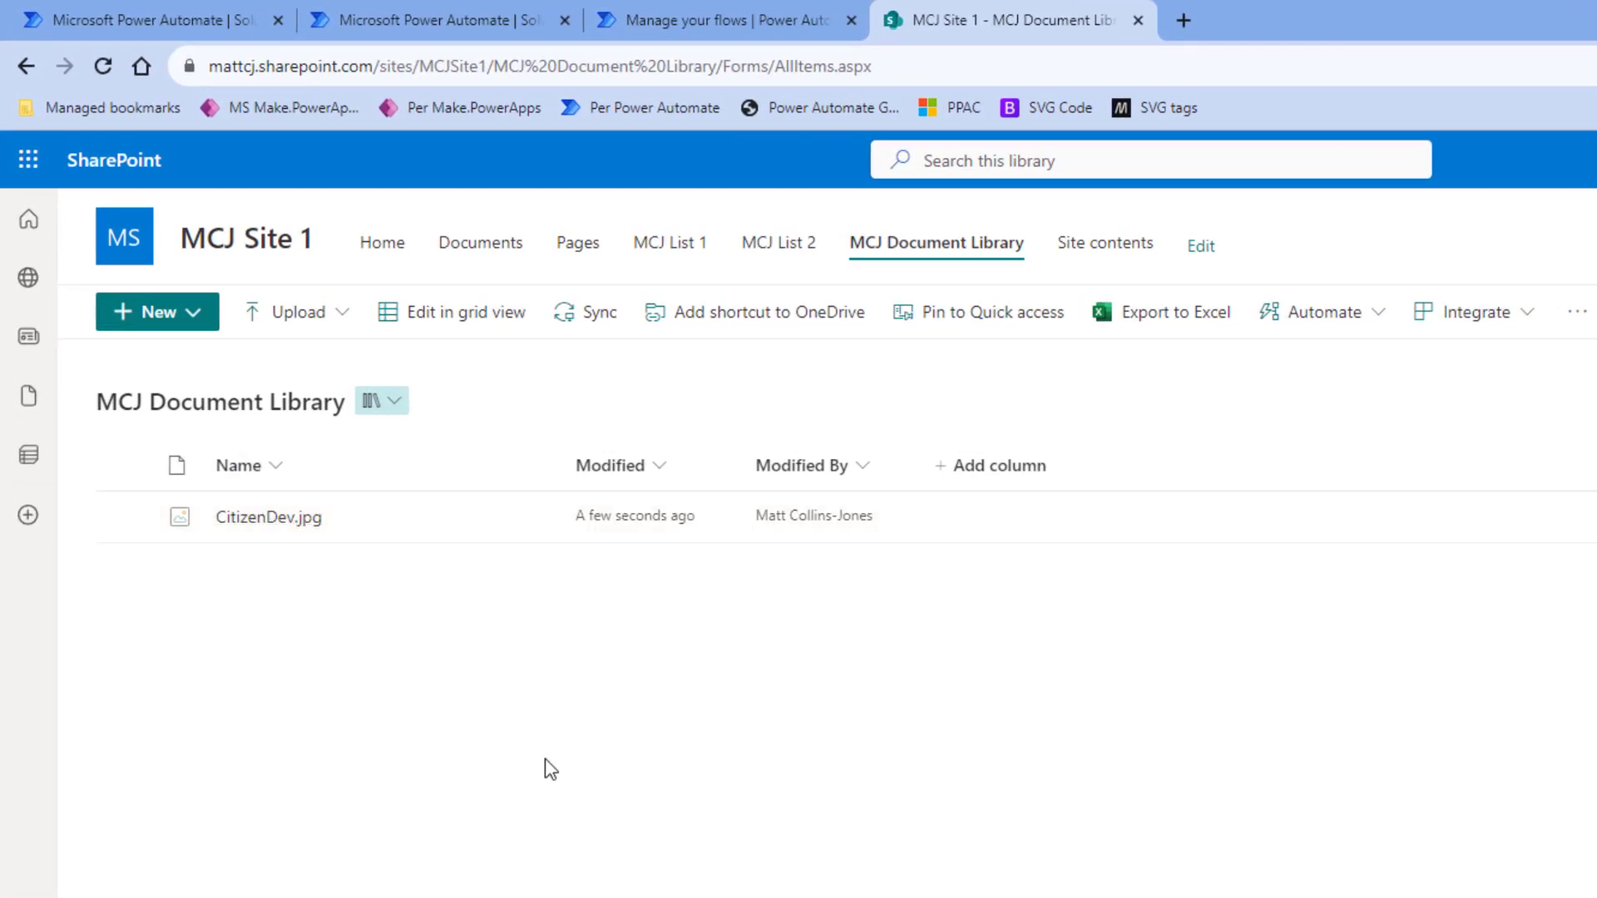
mouse_move(807, 385)
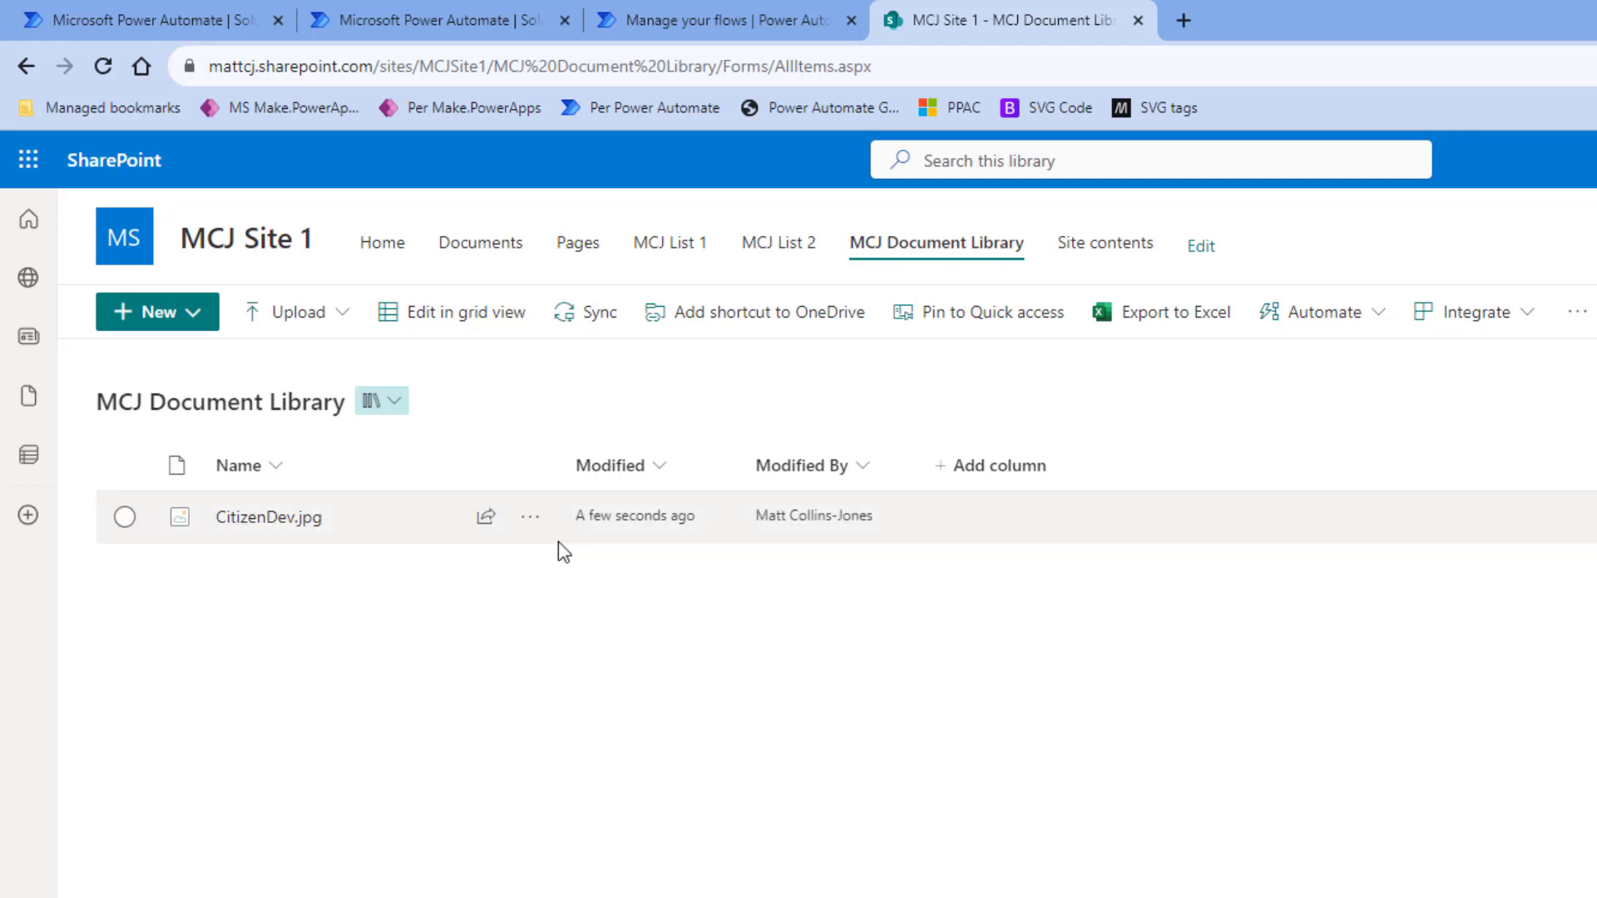
mouse_move(968, 517)
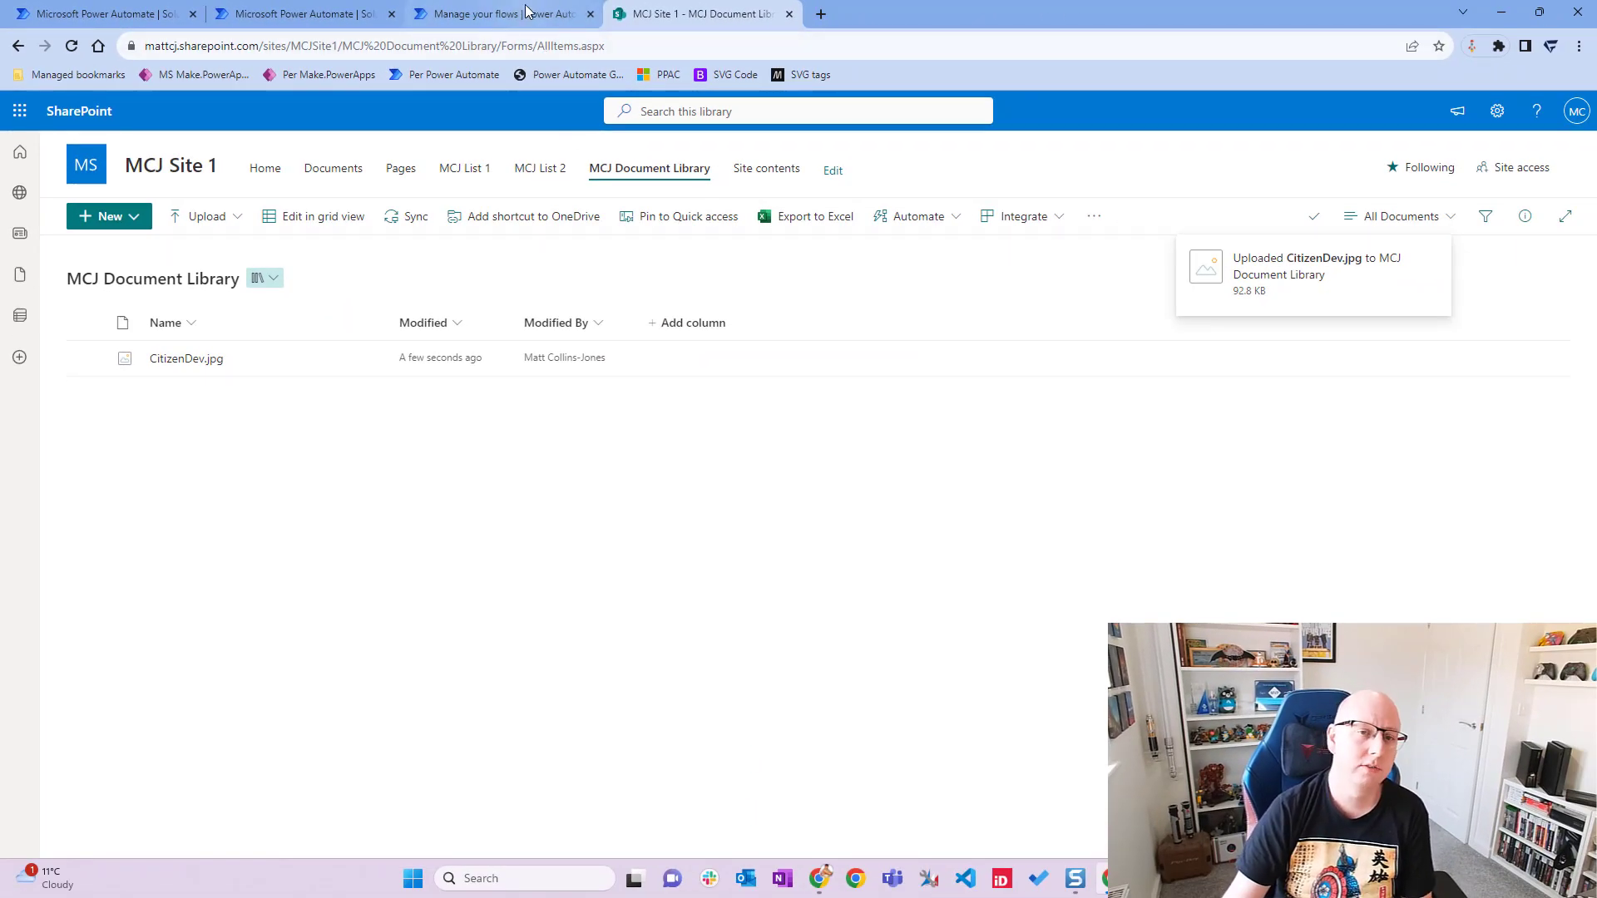
Return to the successful run and open the file-created trigger's inputs and outputs
click(499, 13)
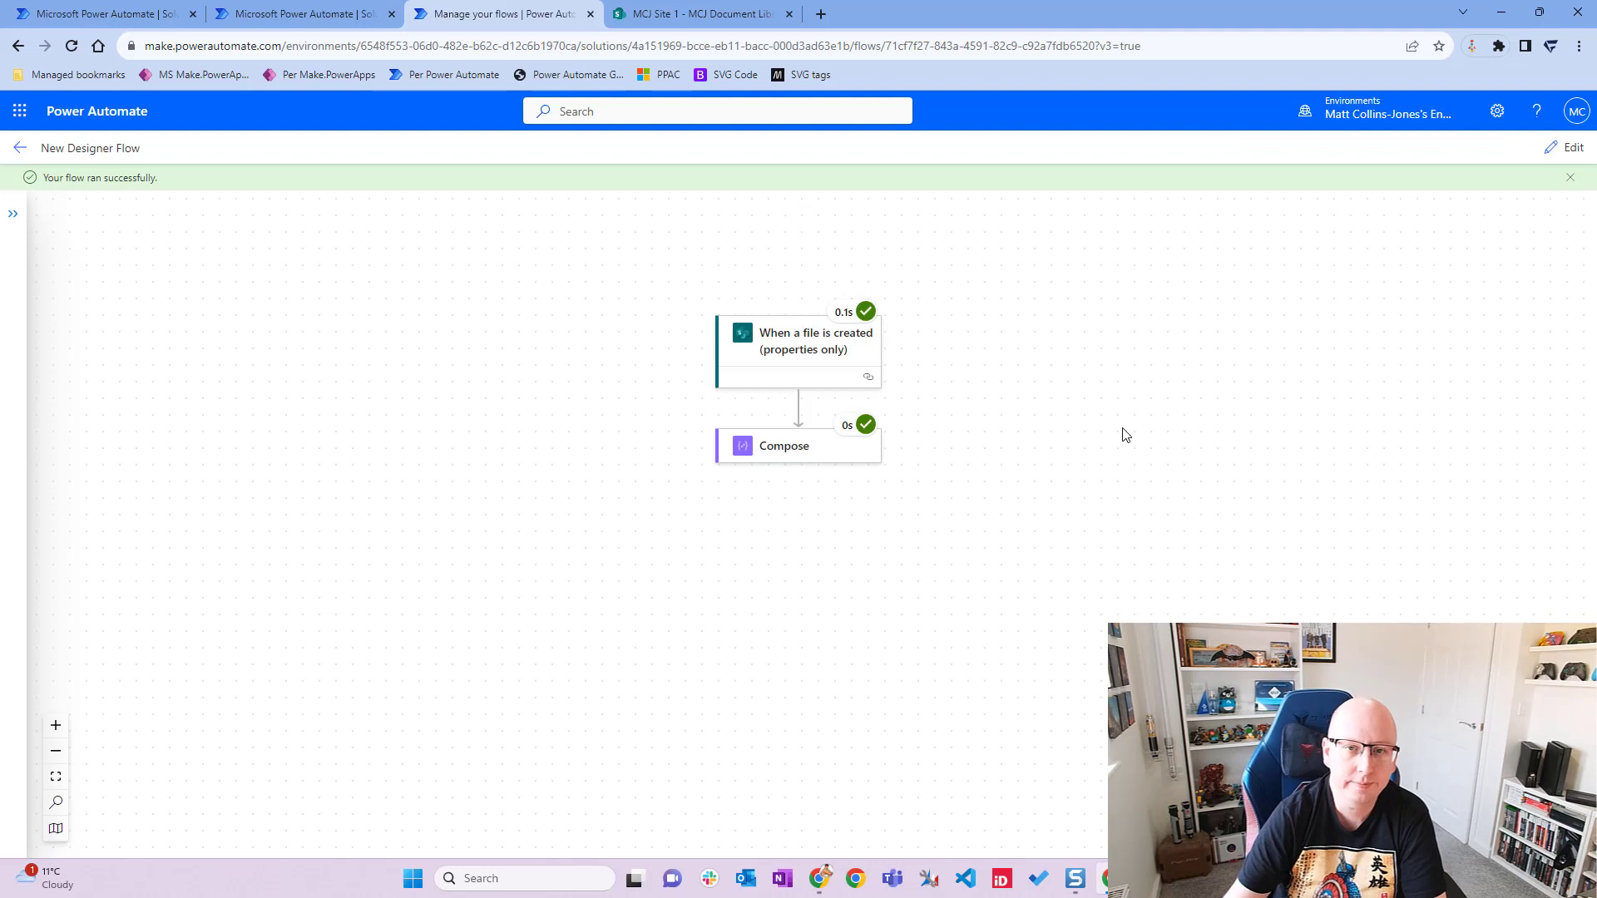
mouse_move(661, 610)
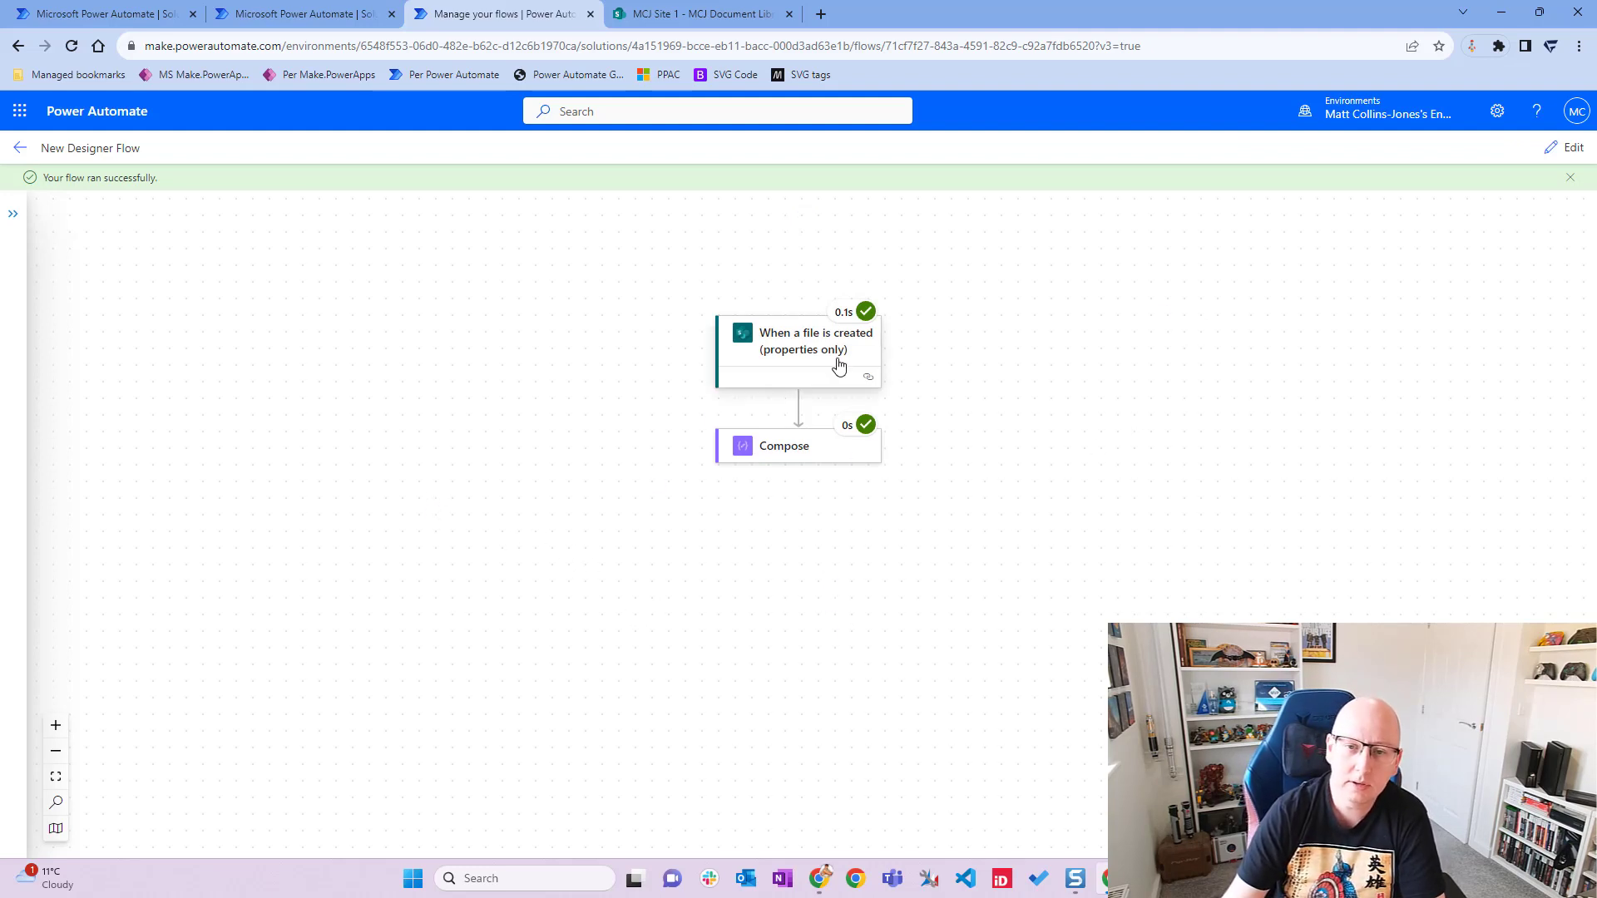
click(799, 341)
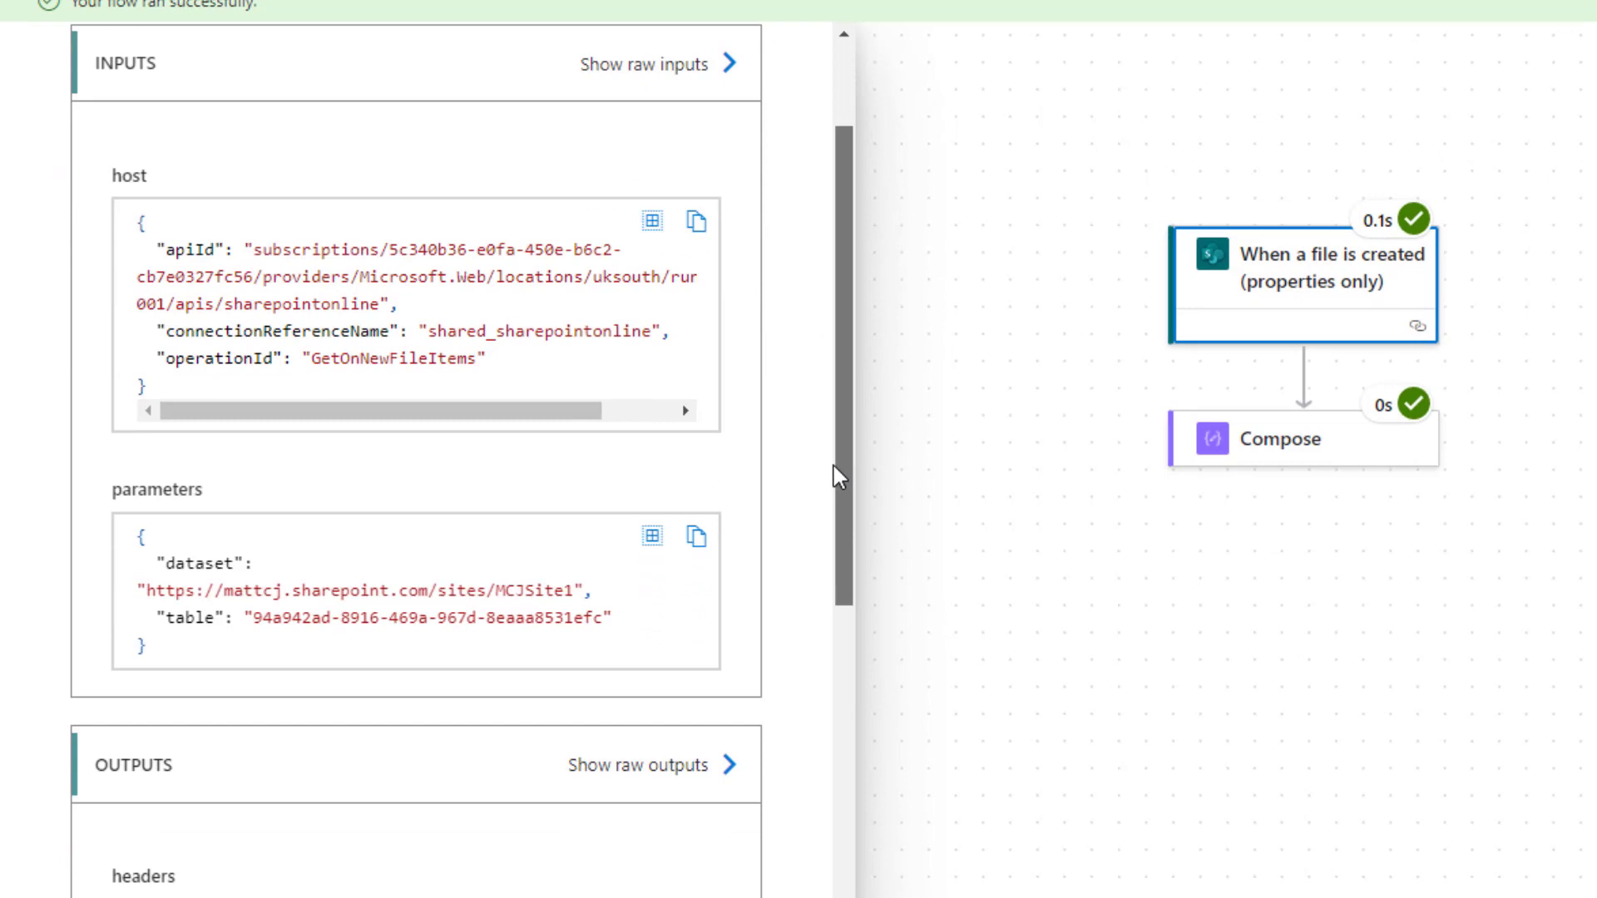
Scroll the trigger OUTPUTS body for CitizenDev.jpg to view Name, FilenameWithExtension, Path and FullPath
scroll(down, 3)
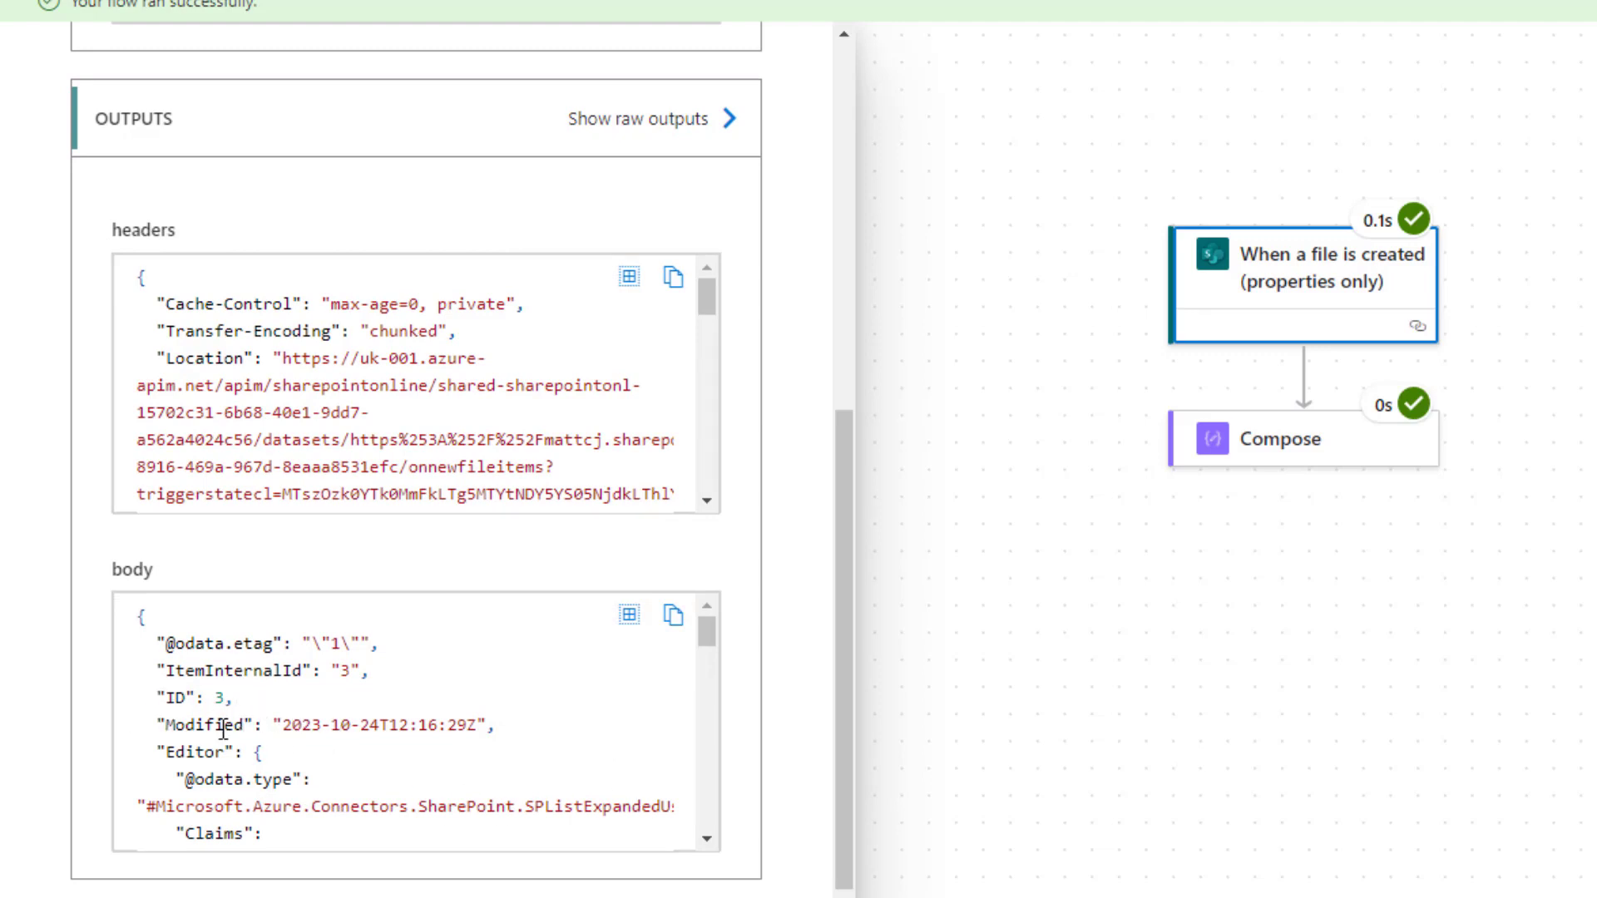
mouse_move(595, 616)
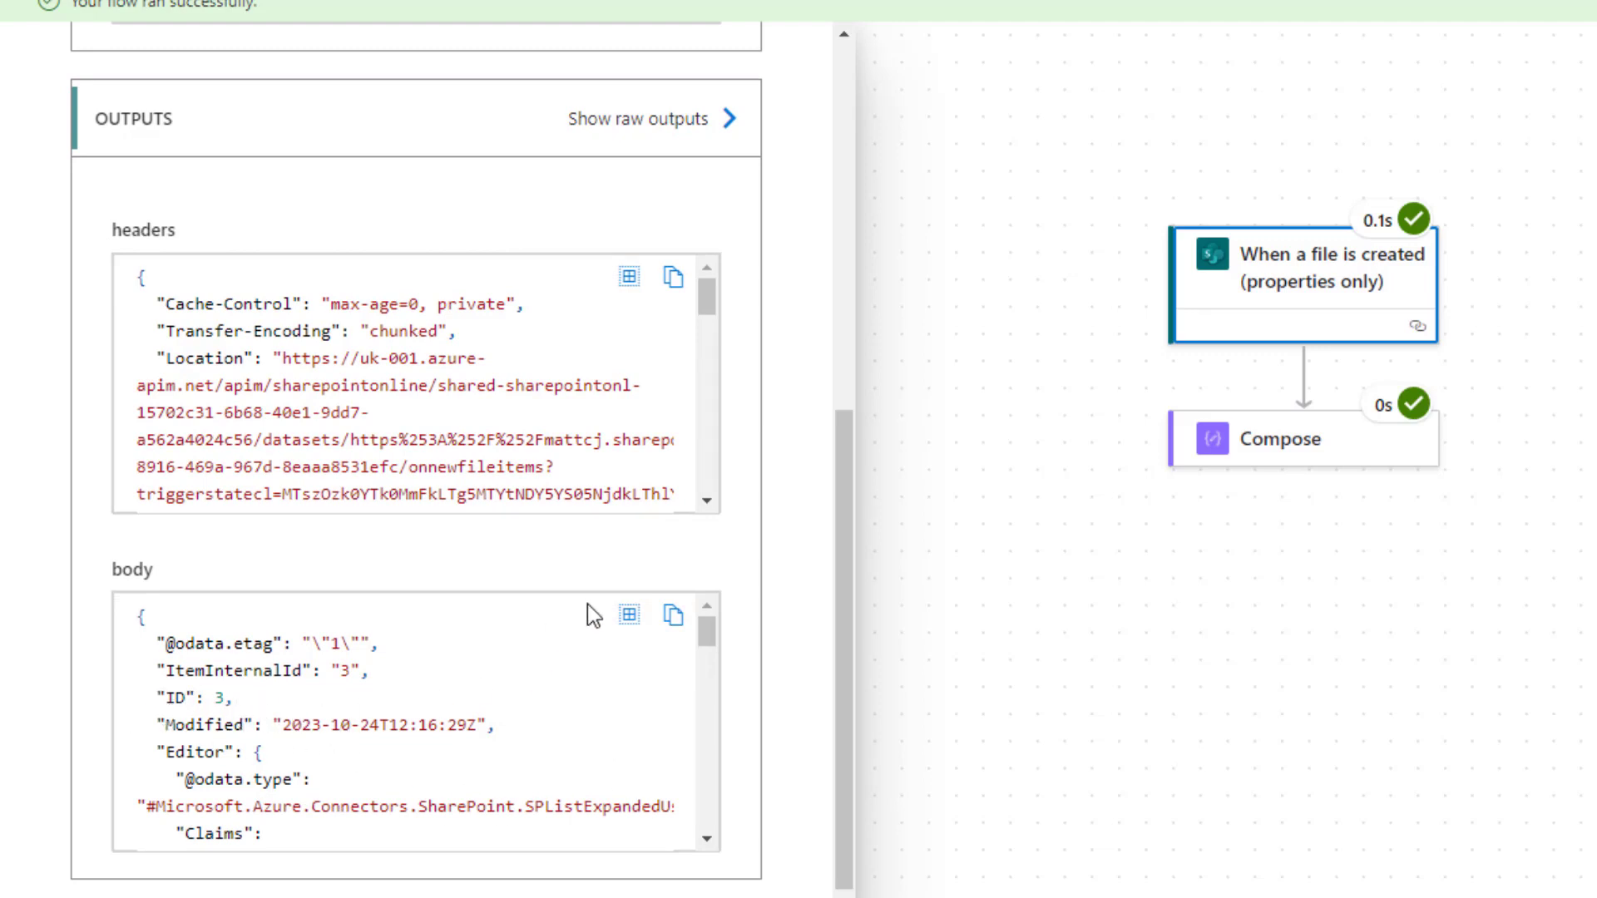
mouse_move(725, 652)
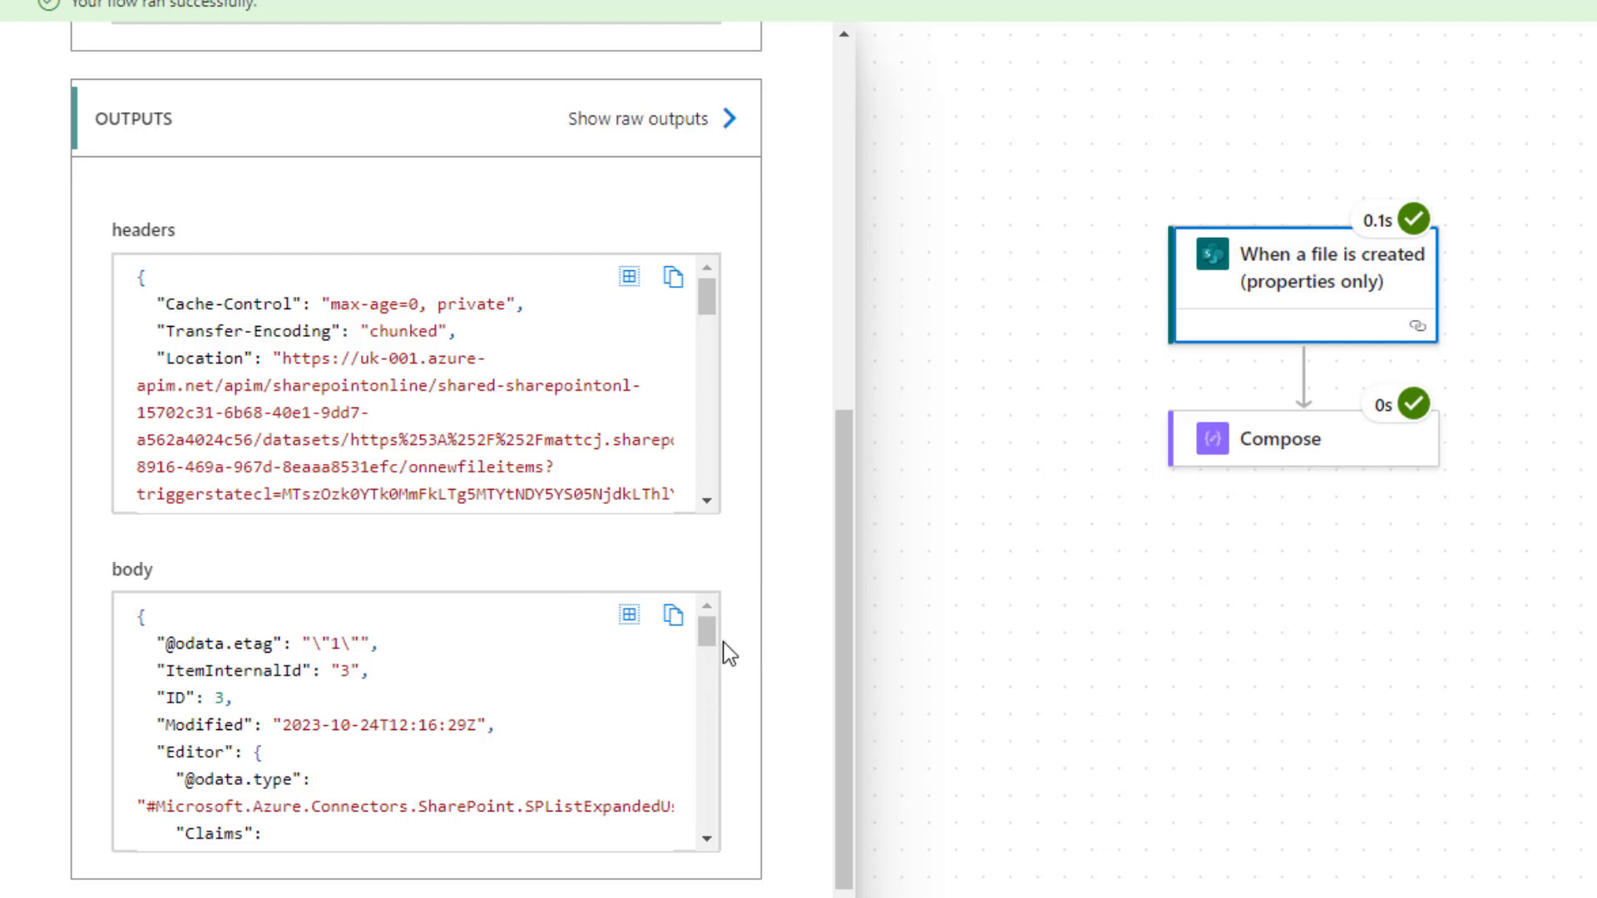
scroll(down, 3)
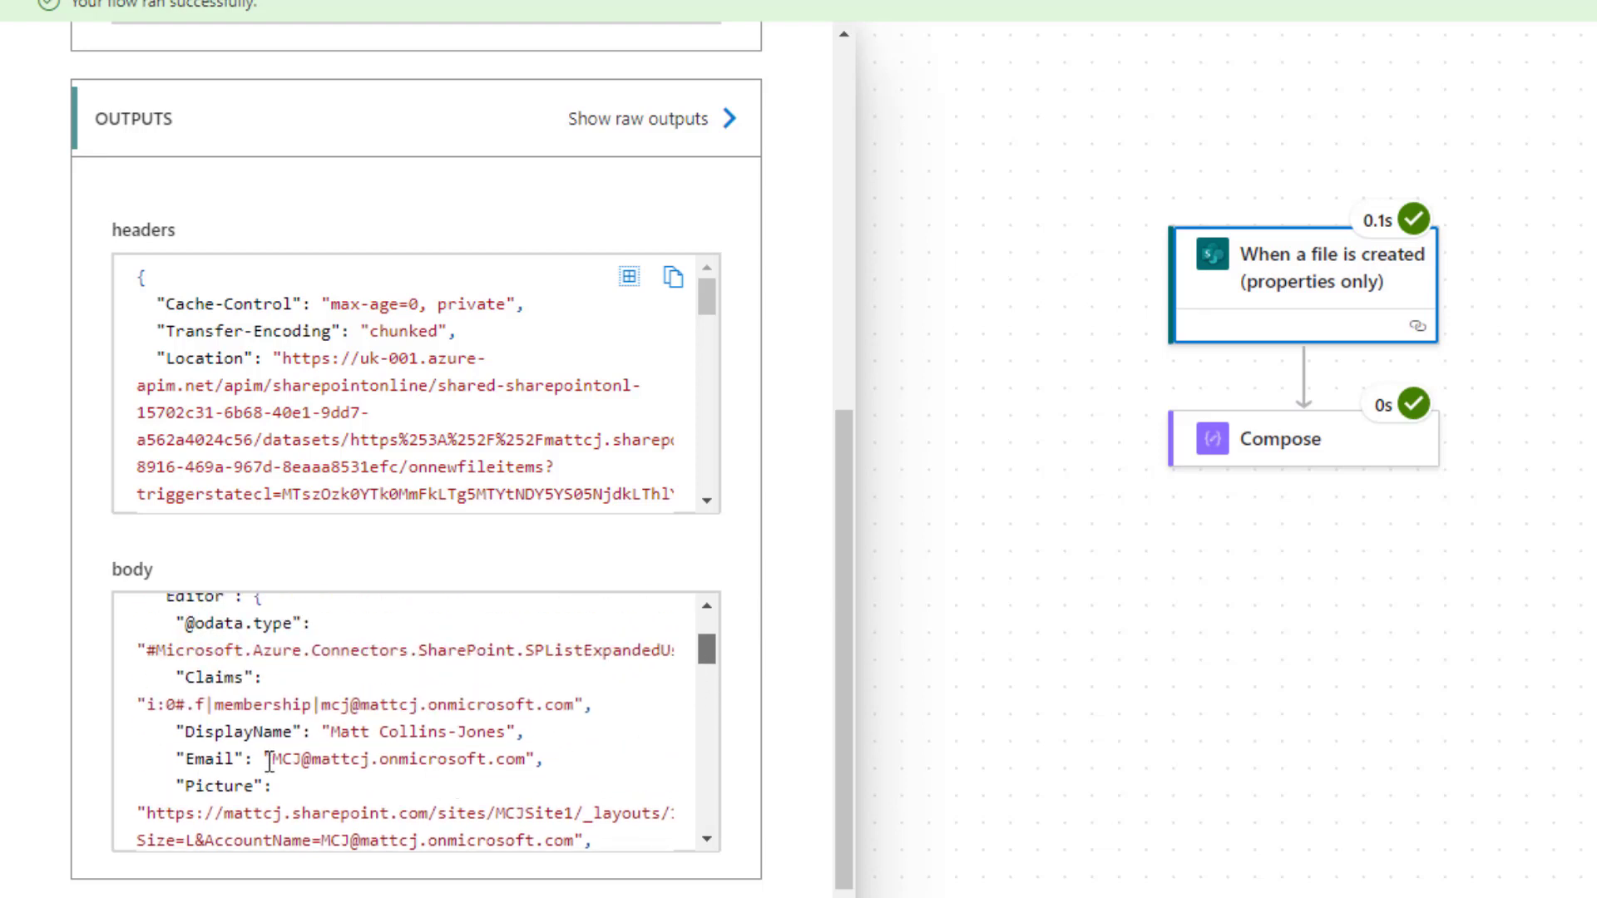
mouse_move(106, 618)
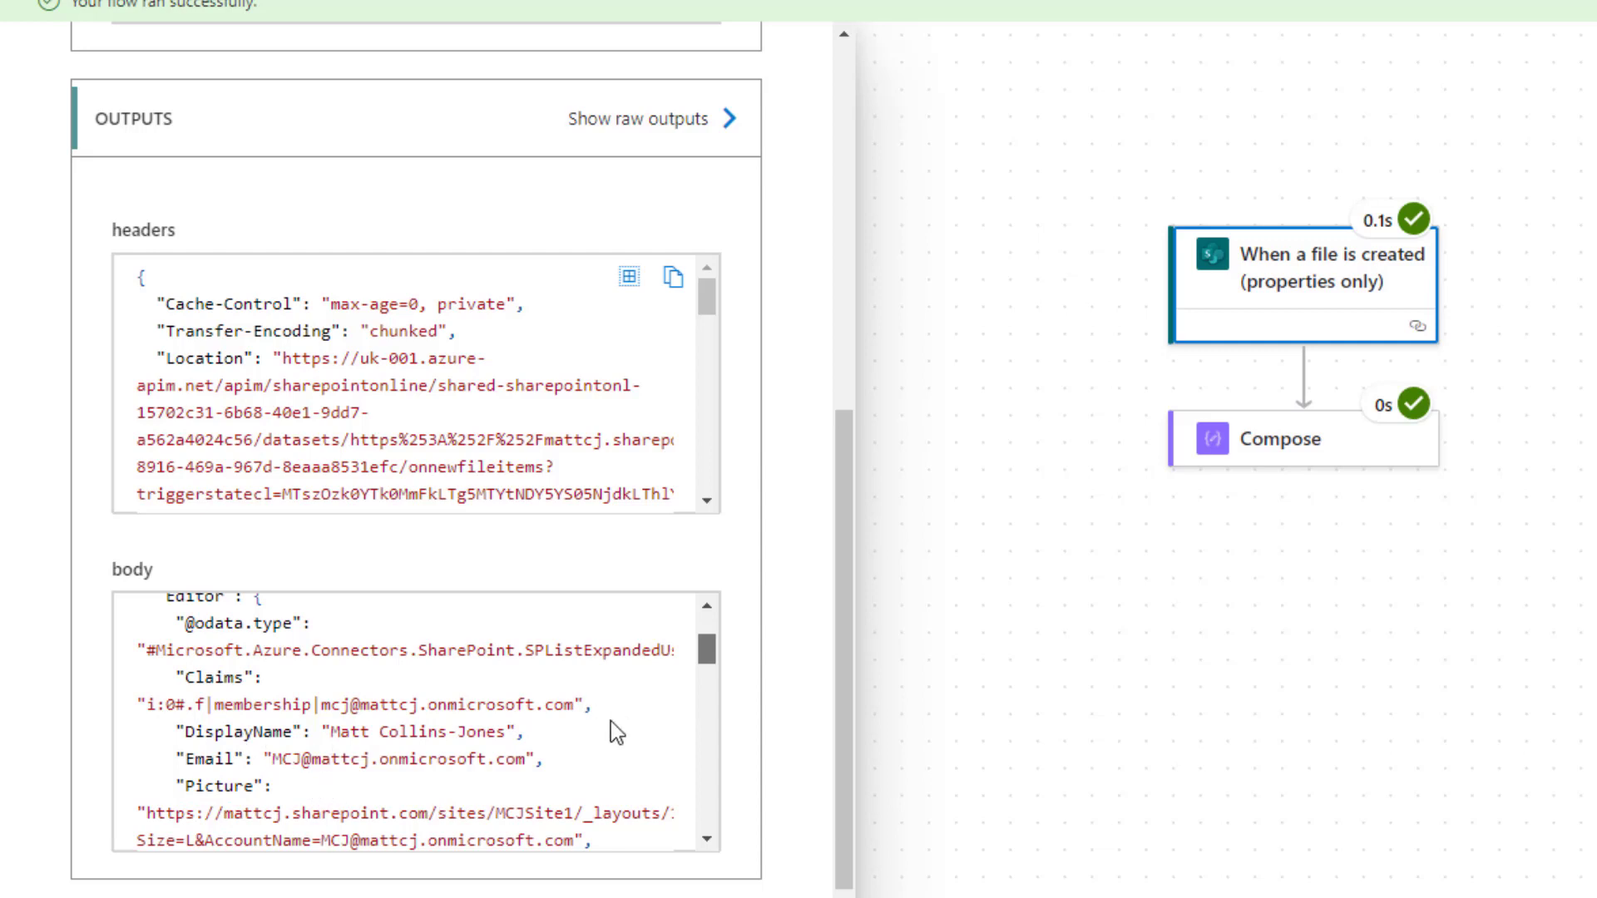
scroll(down, 3)
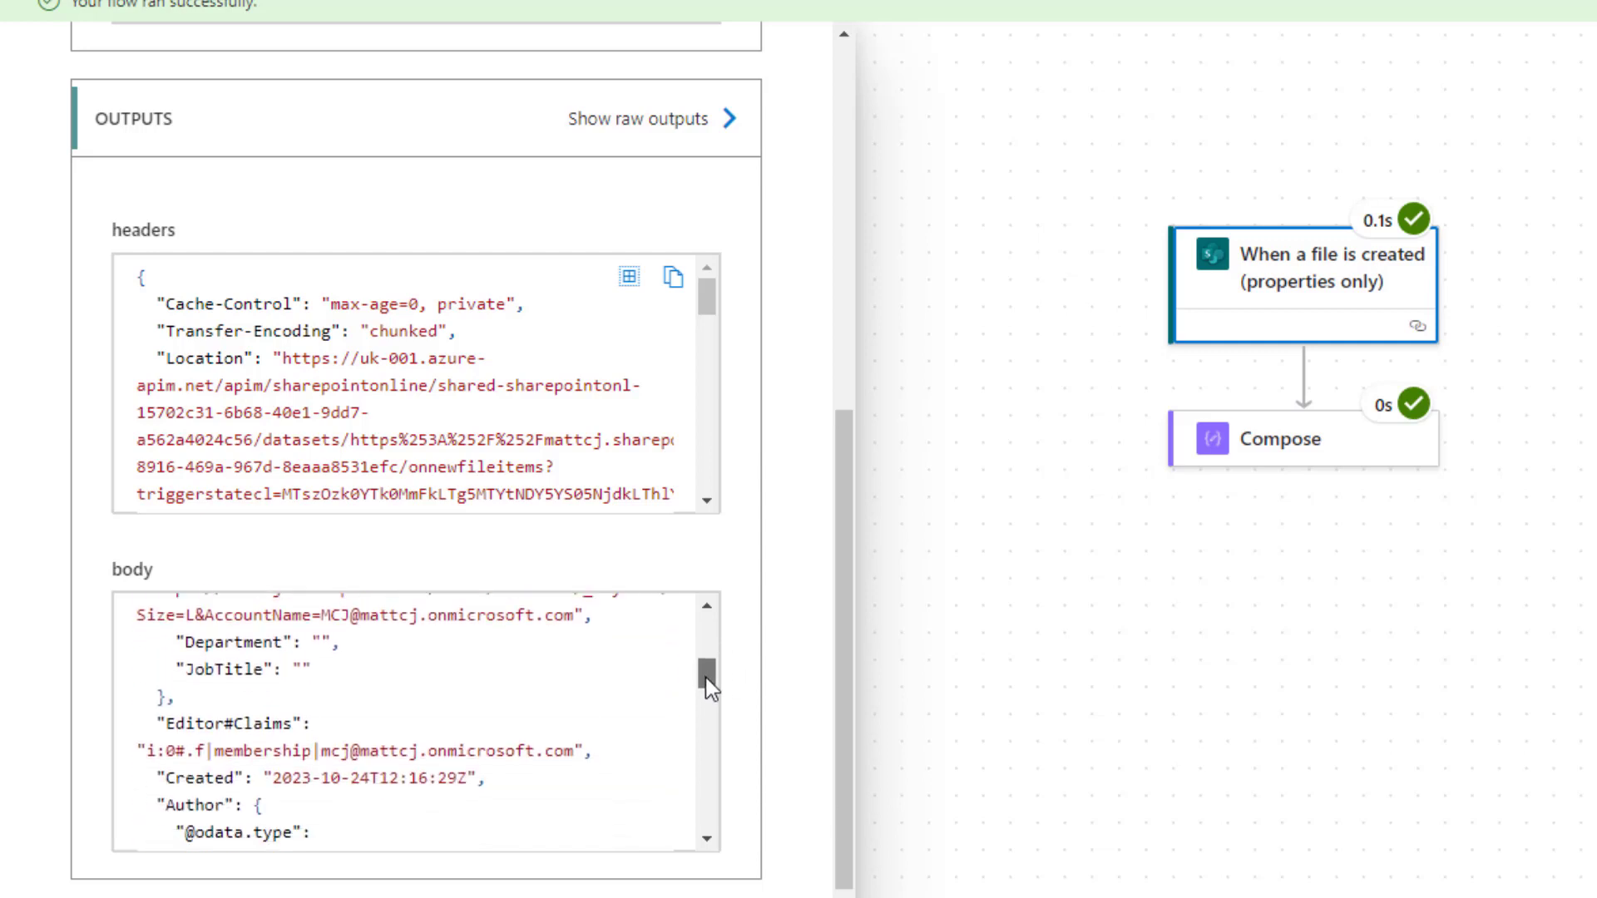
scroll(down, 3)
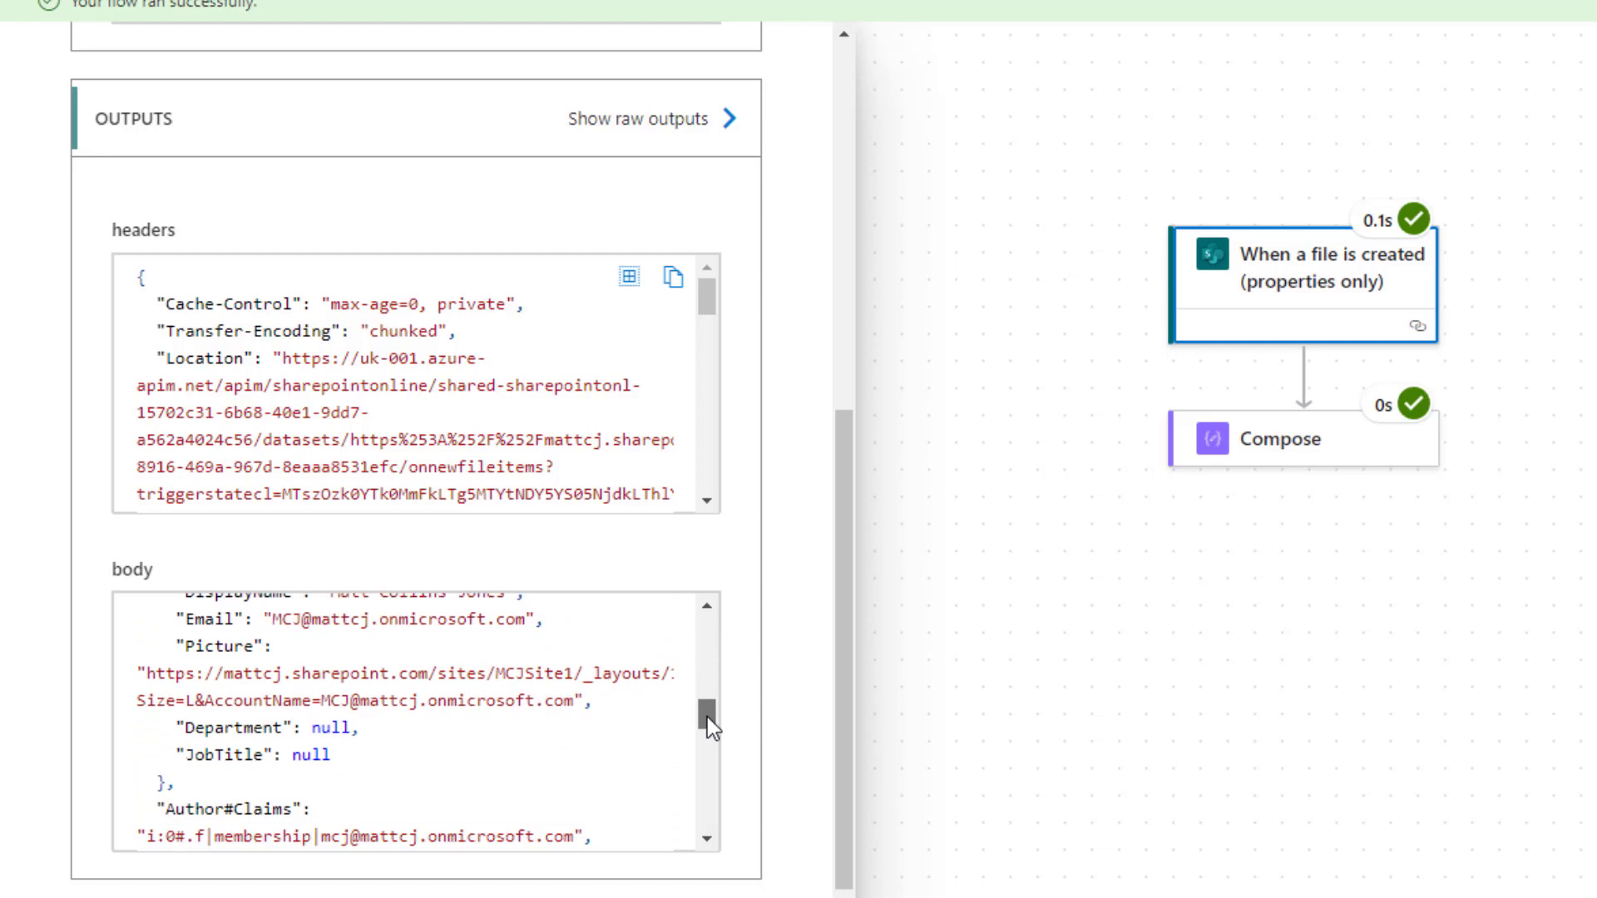
scroll(down, 3)
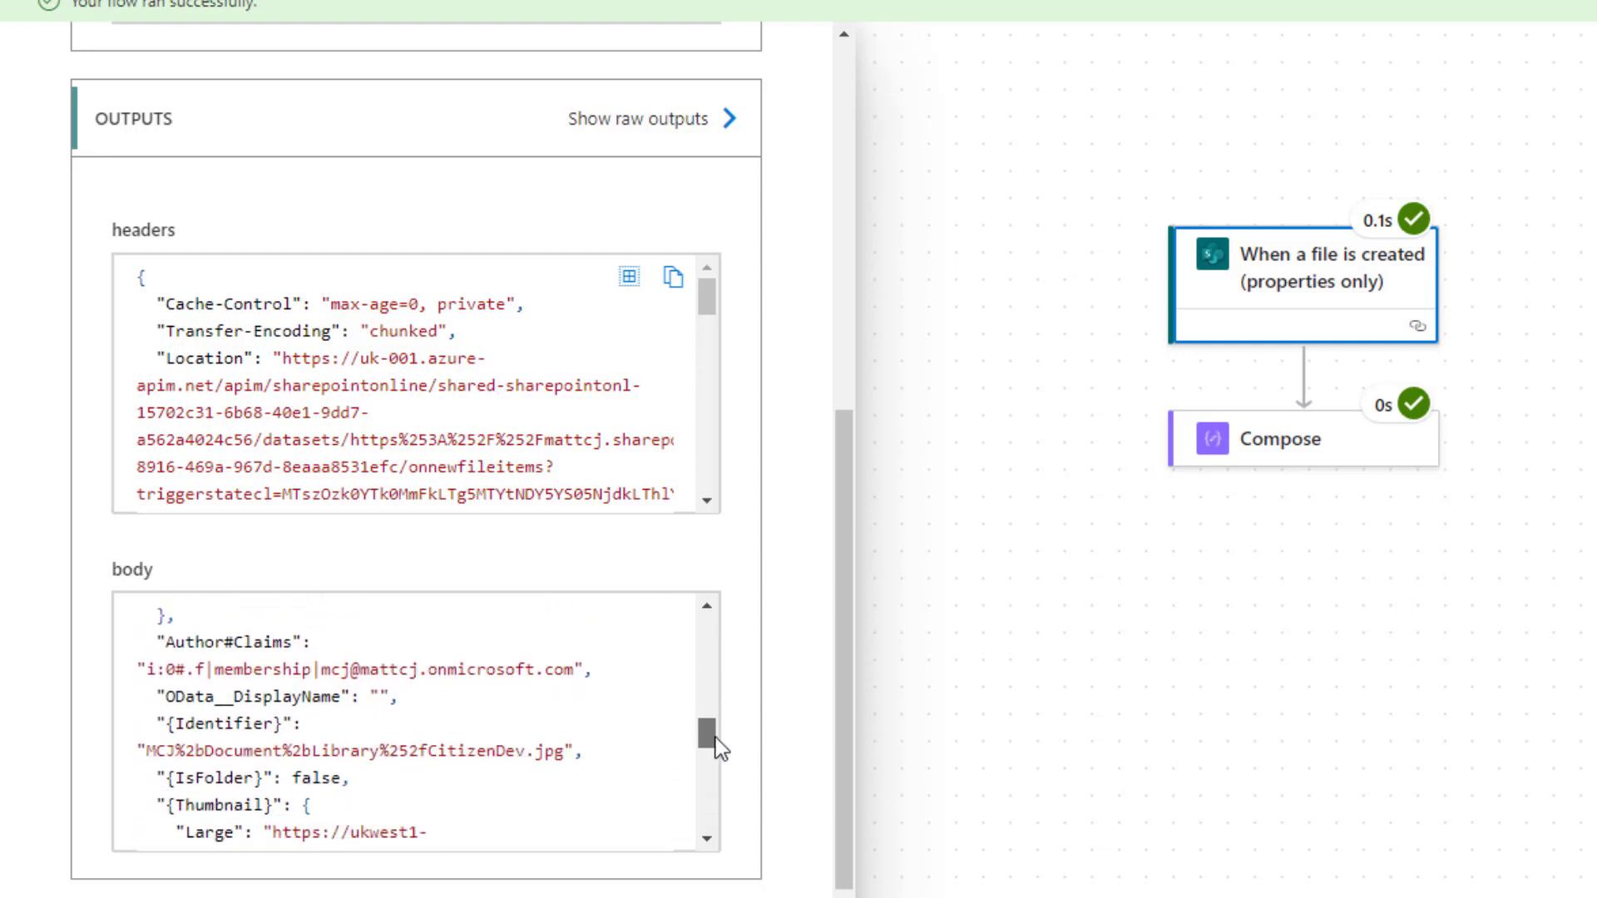
scroll(down, 3)
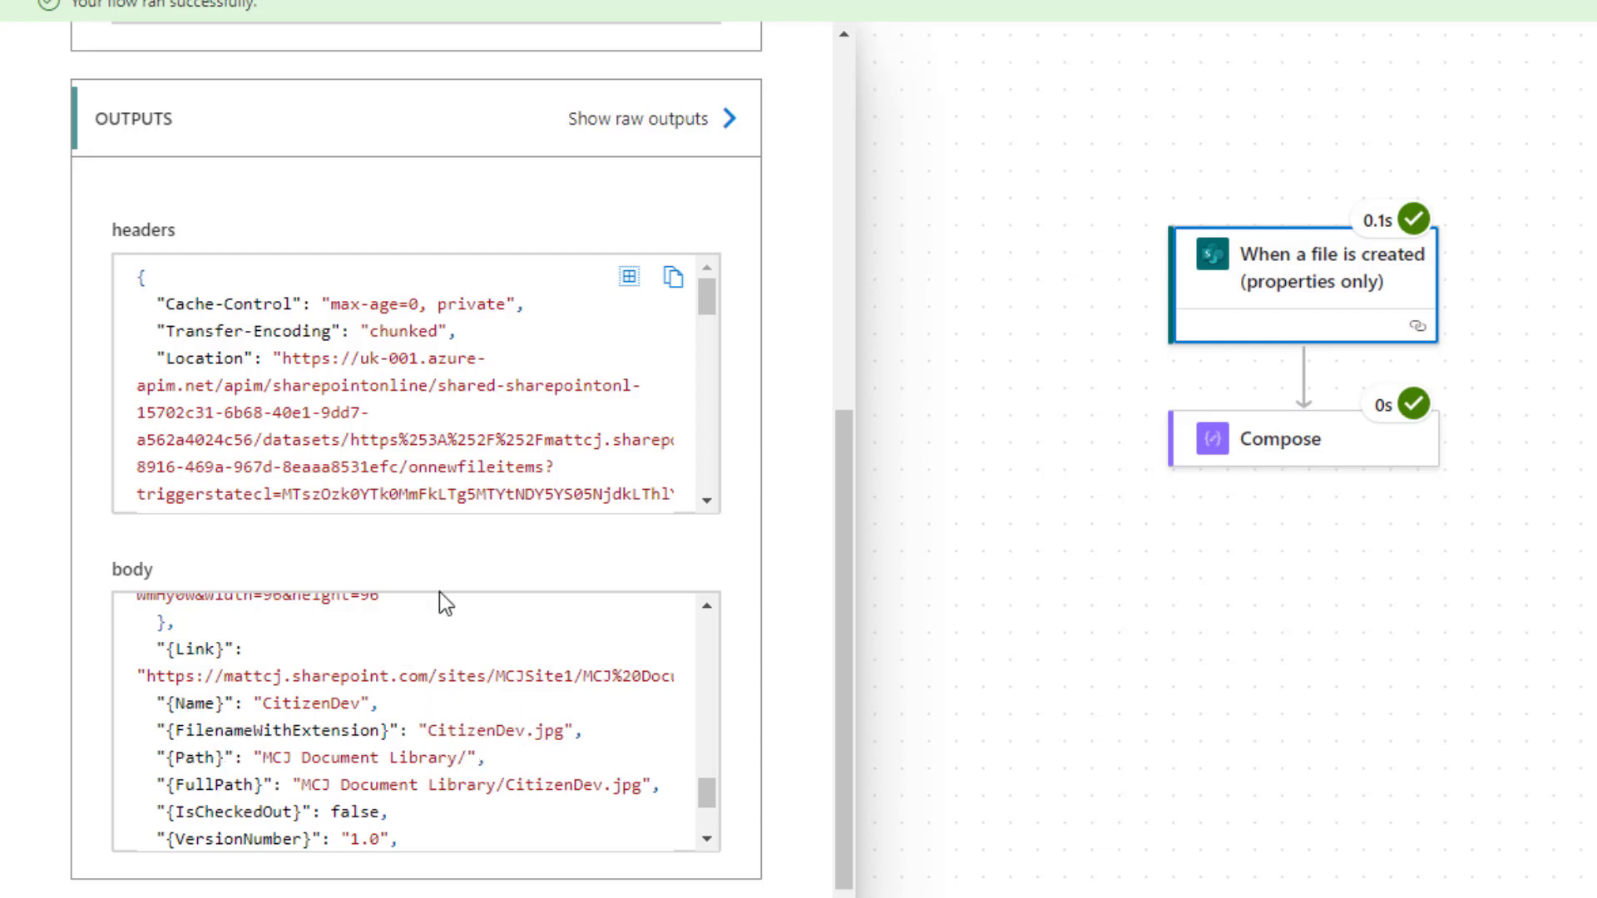
mouse_move(323, 713)
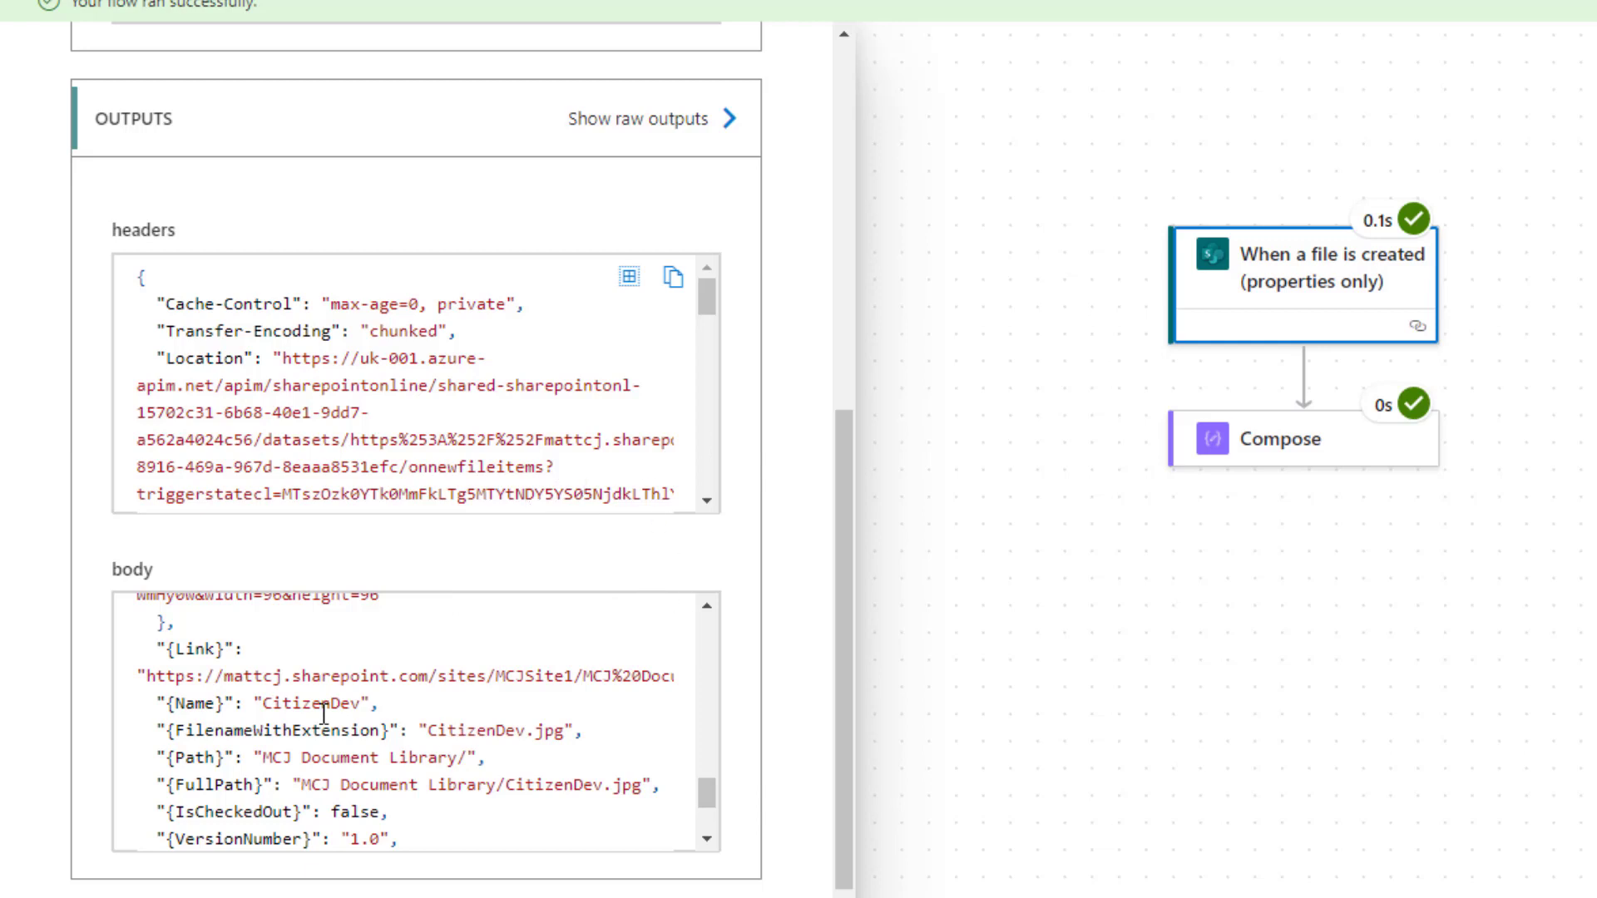
mouse_move(548, 752)
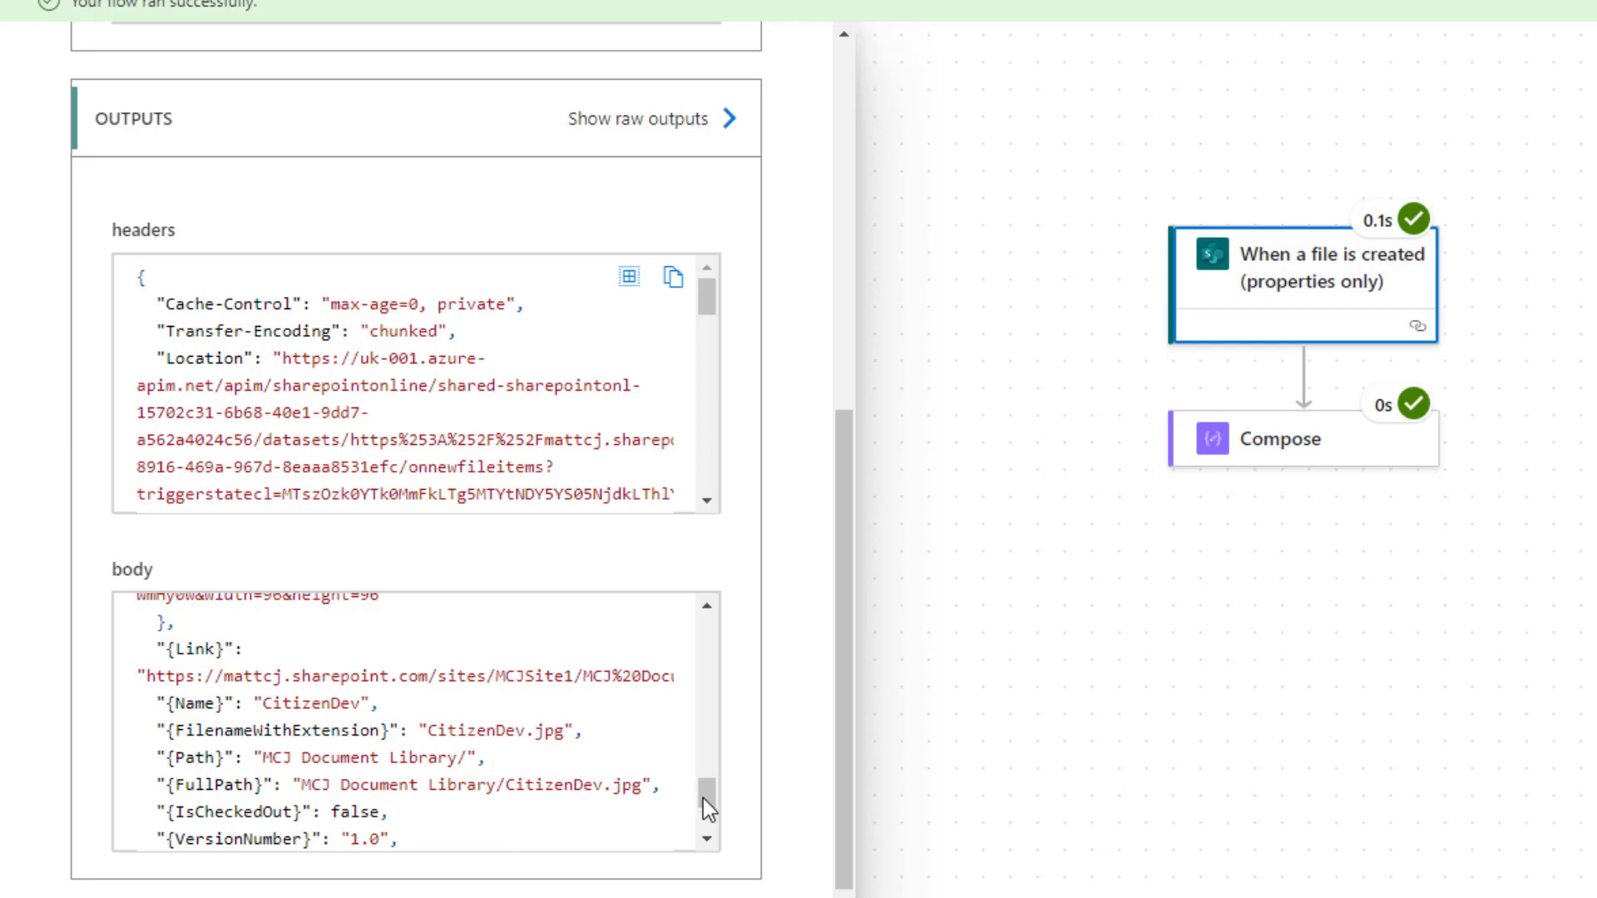
scroll(down, 3)
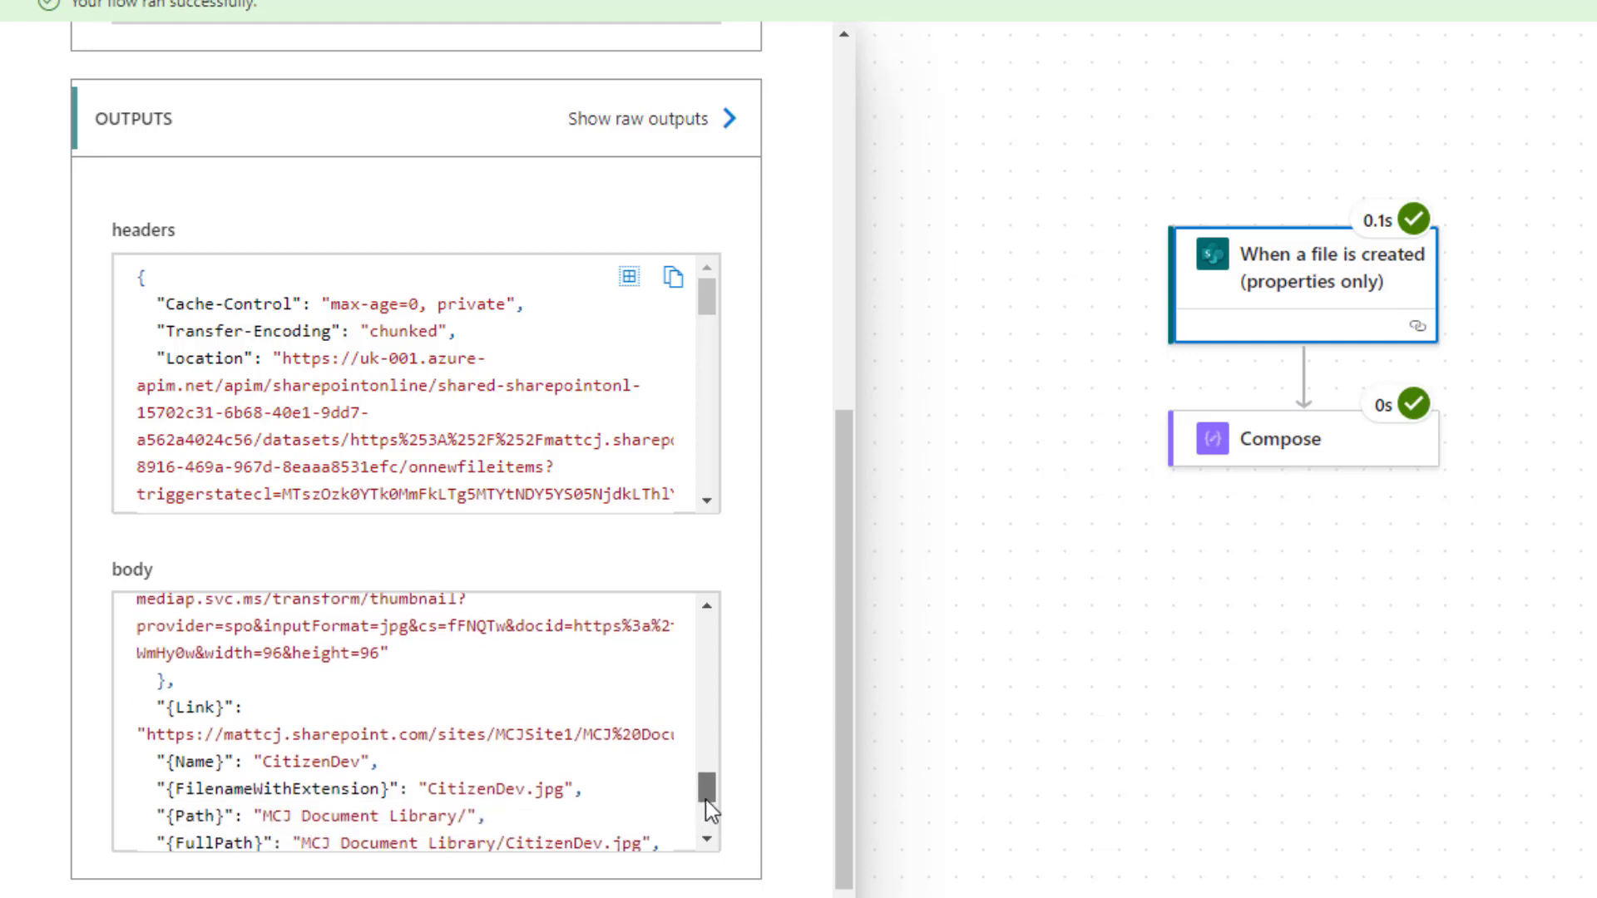
scroll(down, 3)
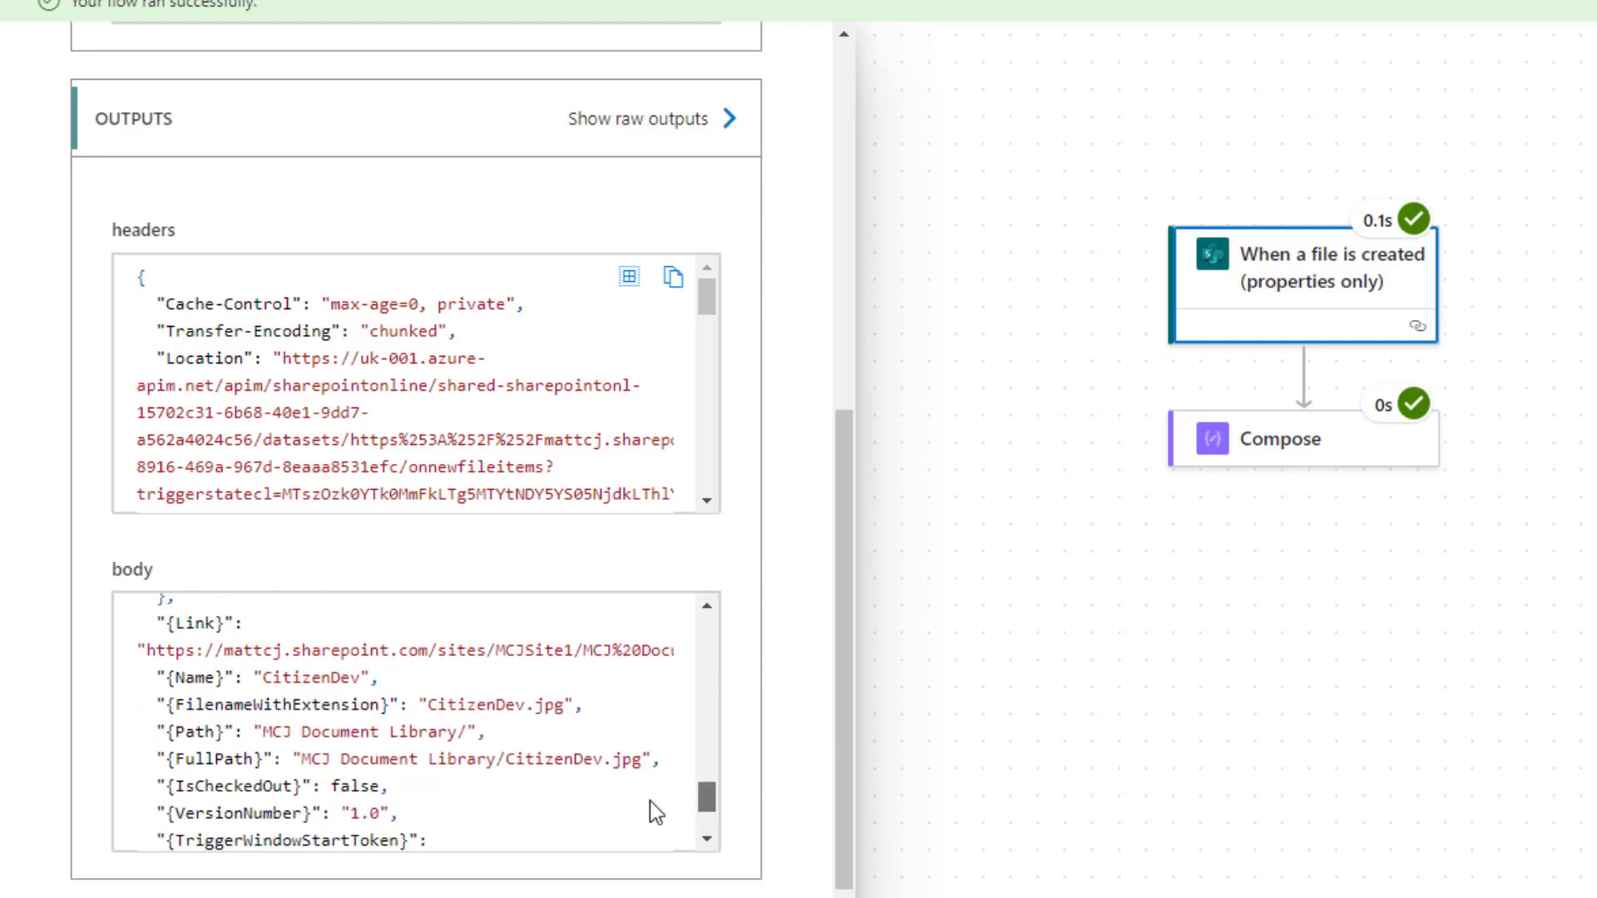